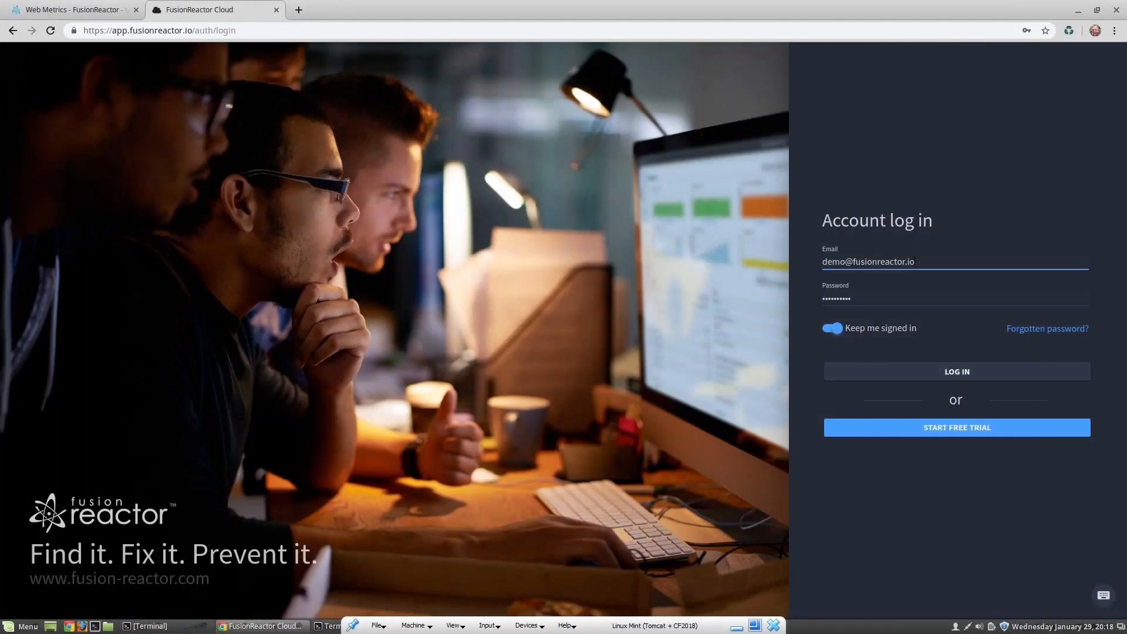
- Log in to FusionReactor Cloud to reach the Overview dashboard
{"action": "left_click", "coordinate": [955, 372]}
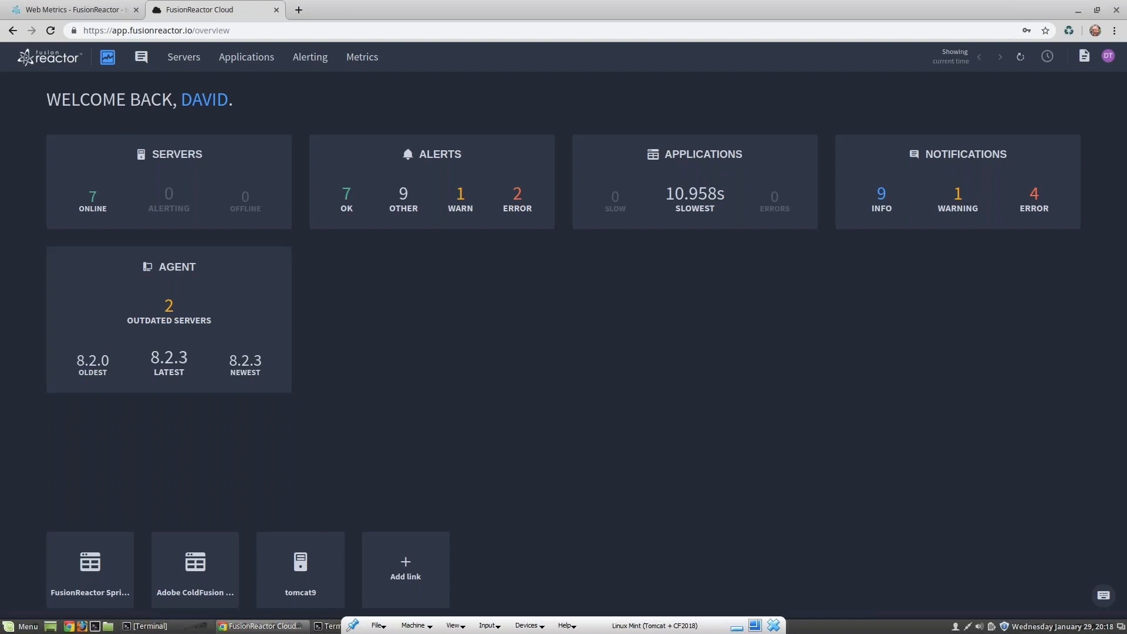
{"action": "mouse_move", "coordinate": [177, 318]}
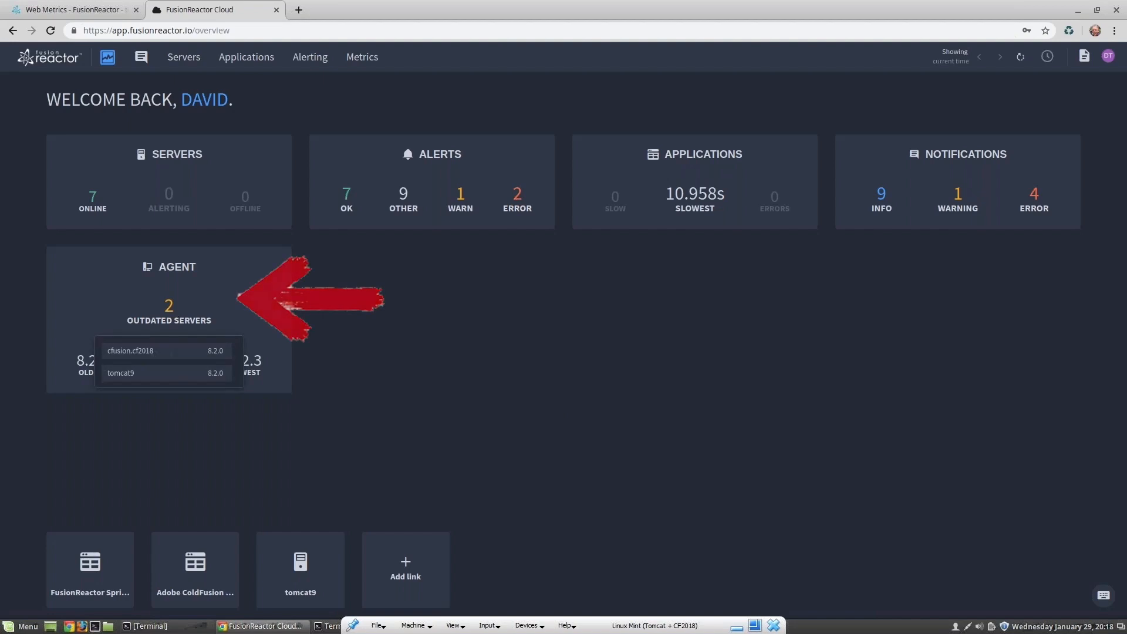
{"action": "mouse_move", "coordinate": [373, 308]}
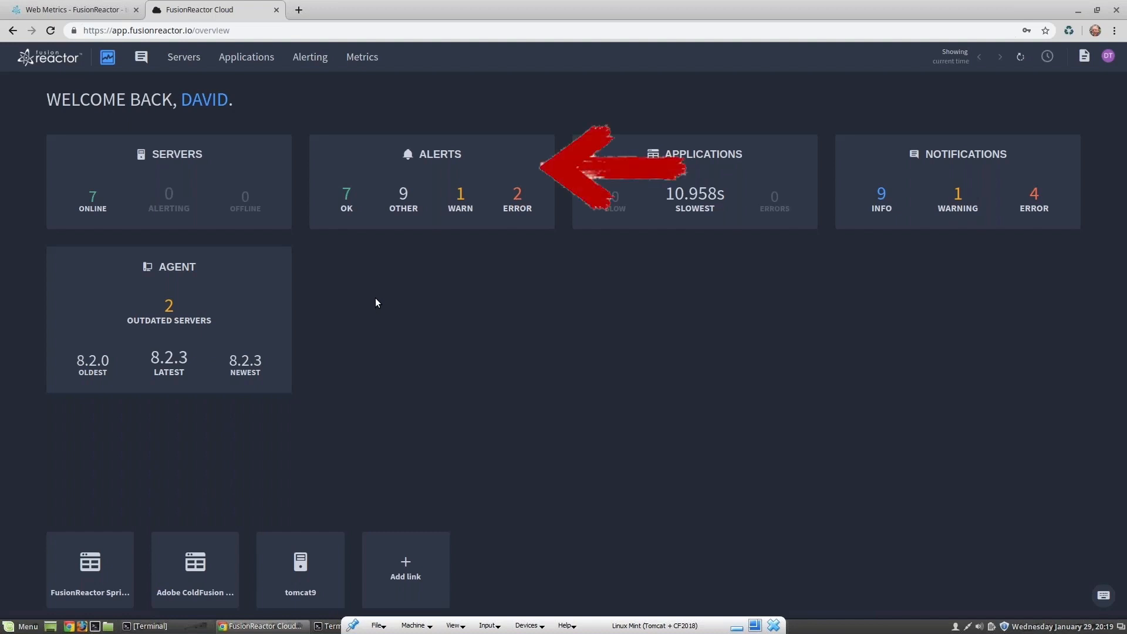
{"action": "mouse_move", "coordinate": [701, 221]}
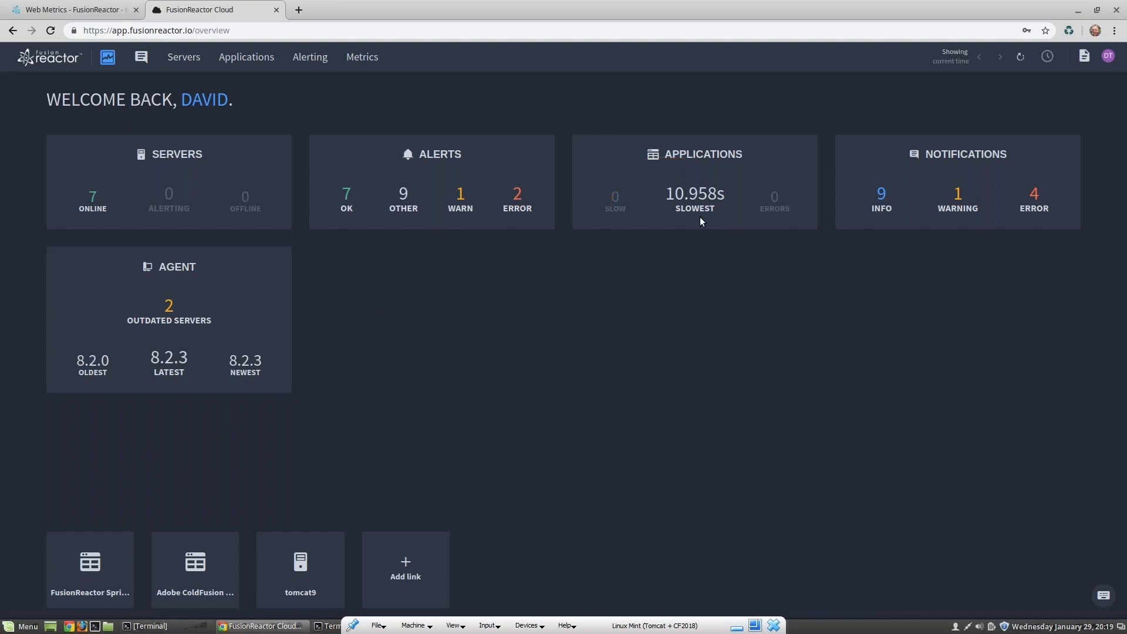
{"action": "mouse_move", "coordinate": [694, 197]}
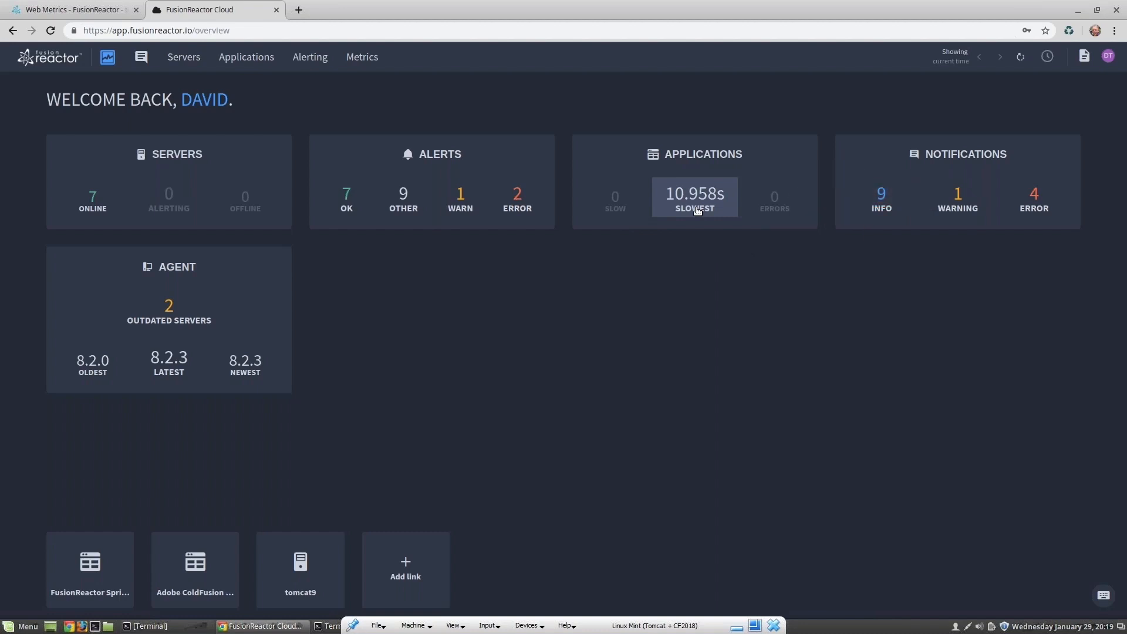
{"action": "mouse_move", "coordinate": [843, 307]}
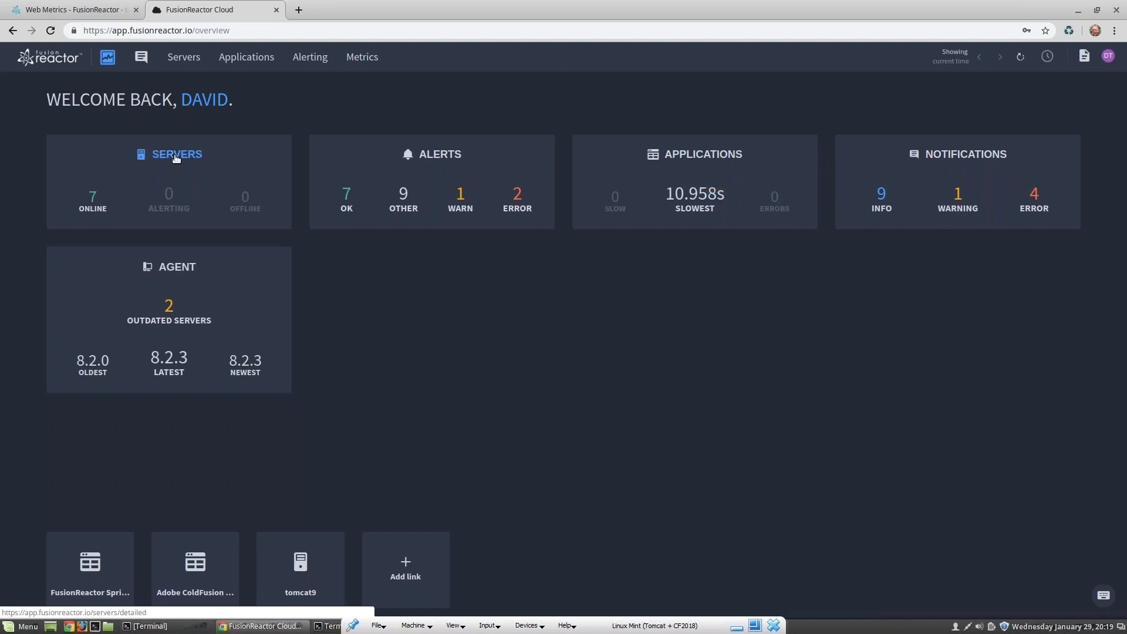
- Browse the online server cards, then open tomcat9's Web Metrics page
{"action": "left_click", "coordinate": [176, 154]}
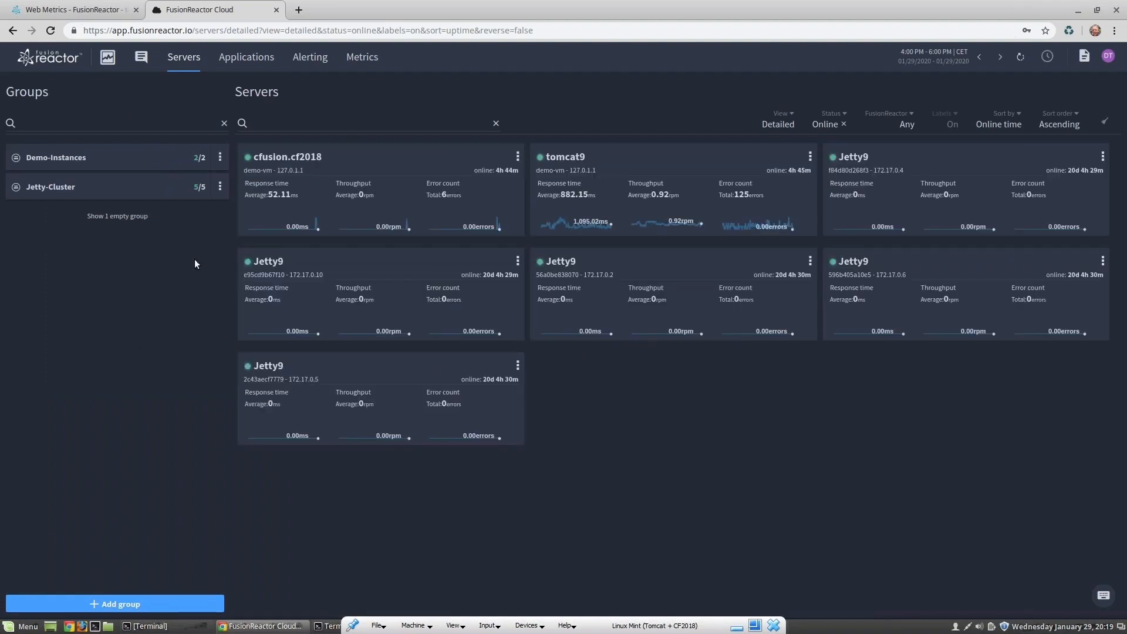
{"action": "mouse_move", "coordinate": [143, 162]}
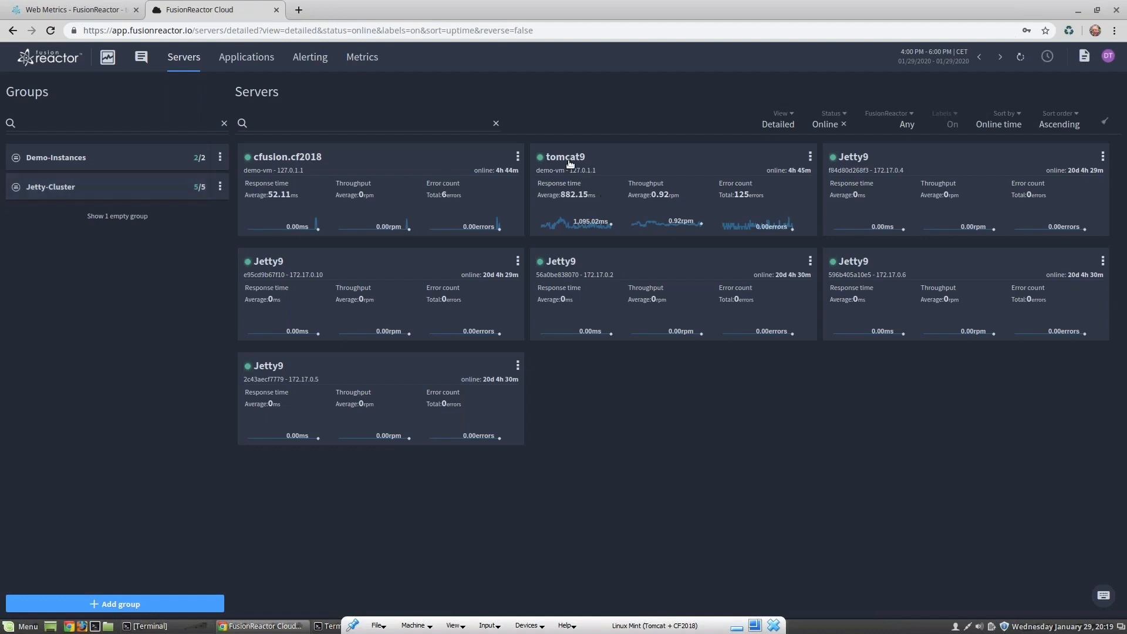
{"action": "left_click", "coordinate": [564, 157]}
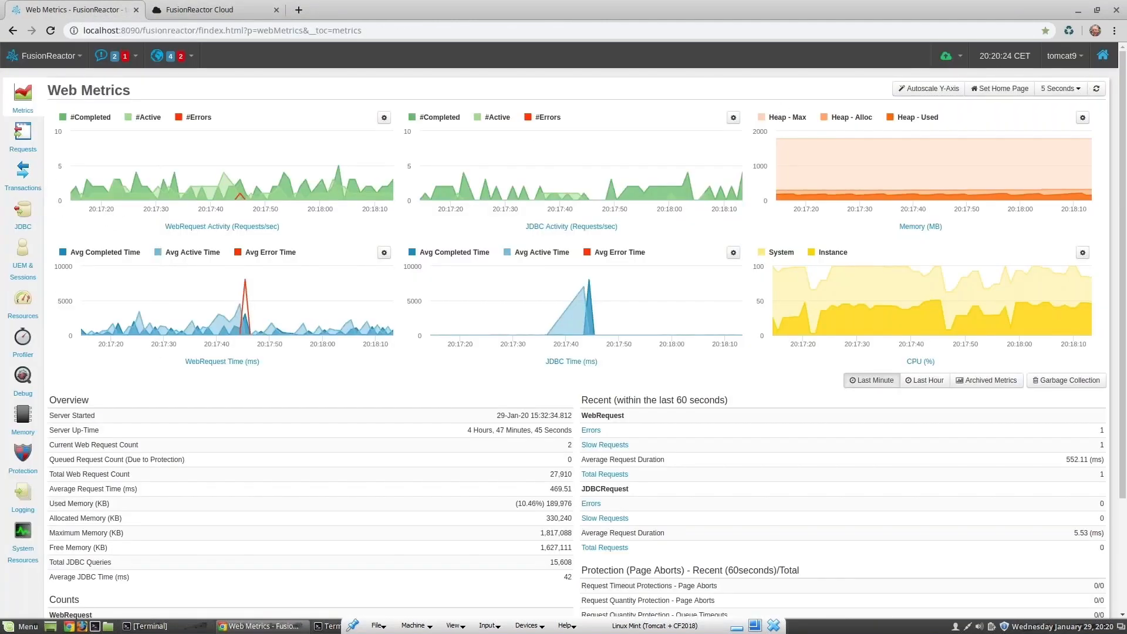
- Change tomcat9's Web Metrics refresh interval from 5 Seconds to 1 Second
{"action": "left_click", "coordinate": [1058, 89]}
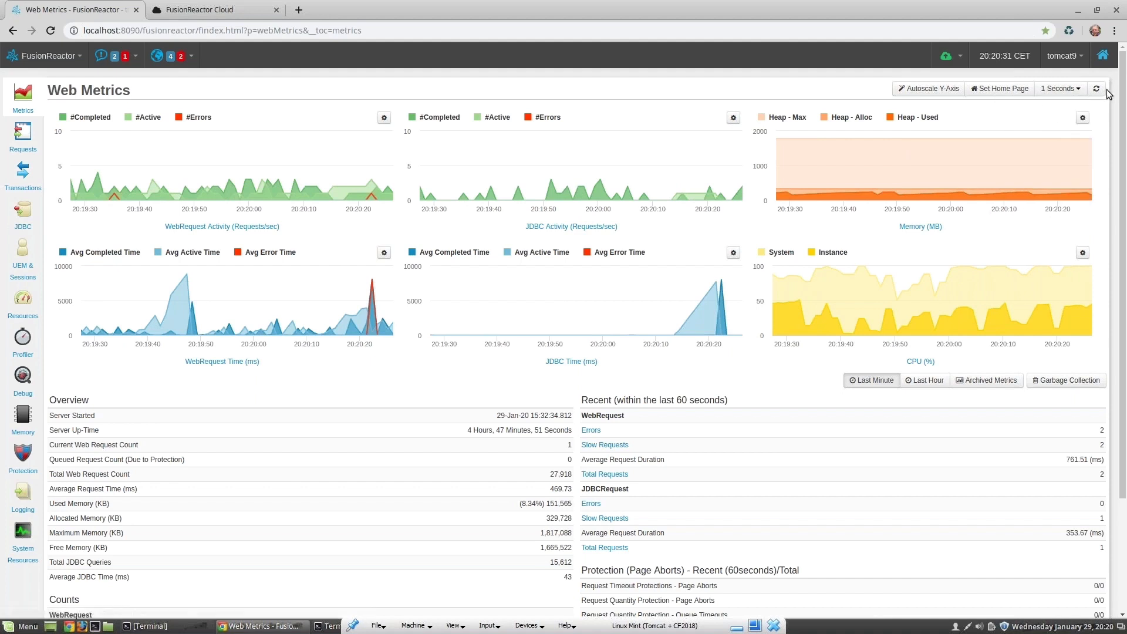
{"action": "mouse_move", "coordinate": [622, 150]}
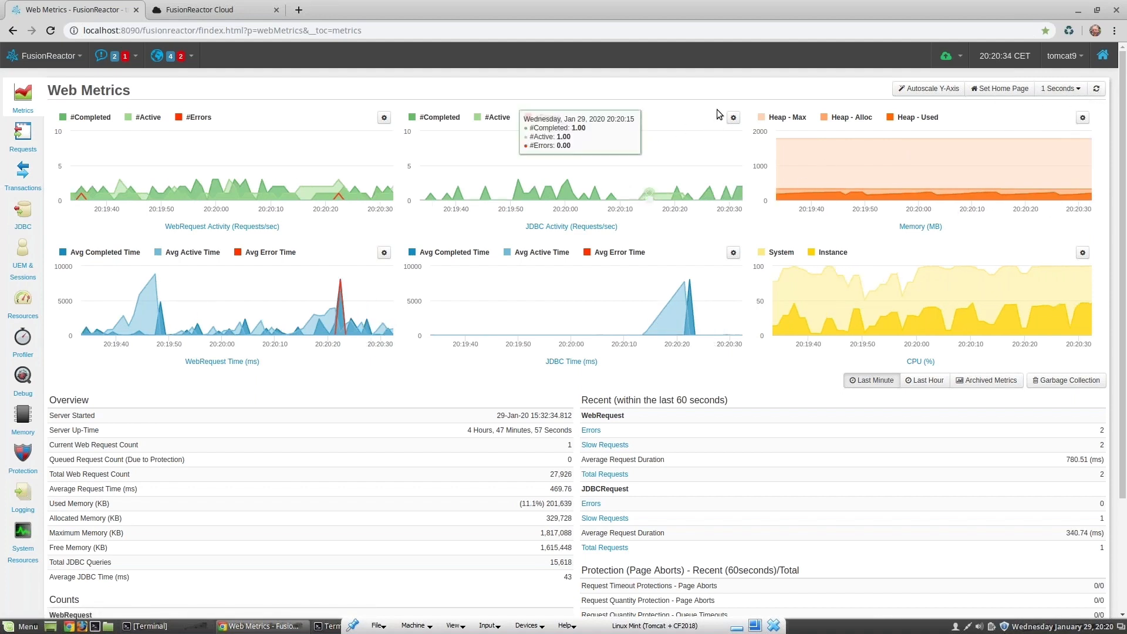
{"action": "mouse_move", "coordinate": [209, 9]}
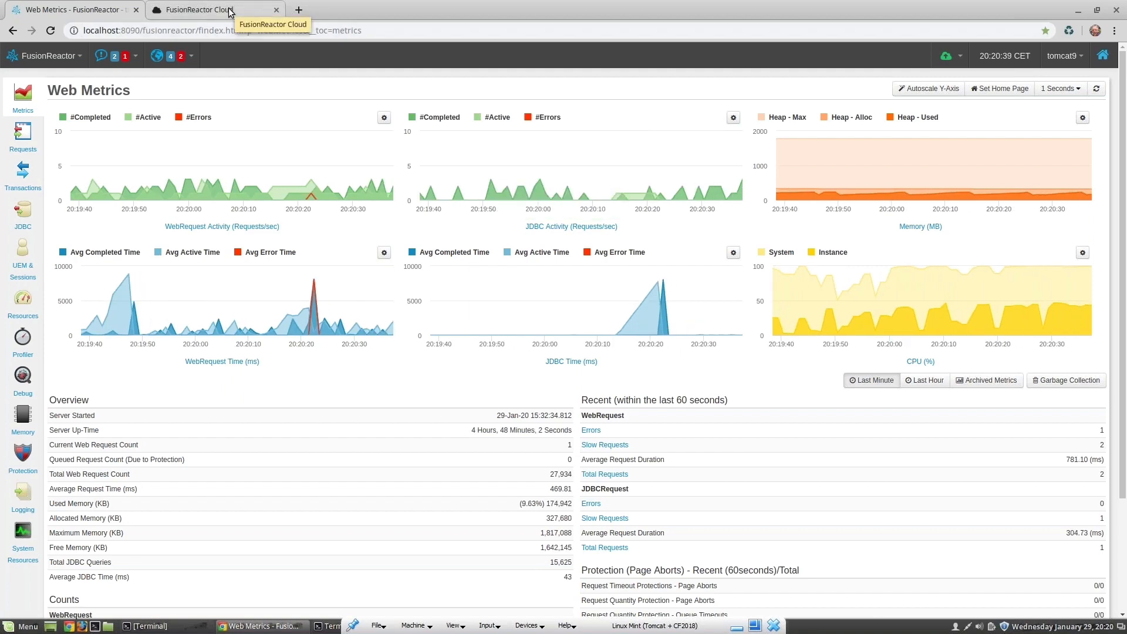
- Return to the Cloud tab and scroll through tomcat9's CPU, memory, JDBC and request graphs
{"action": "left_click", "coordinate": [194, 9]}
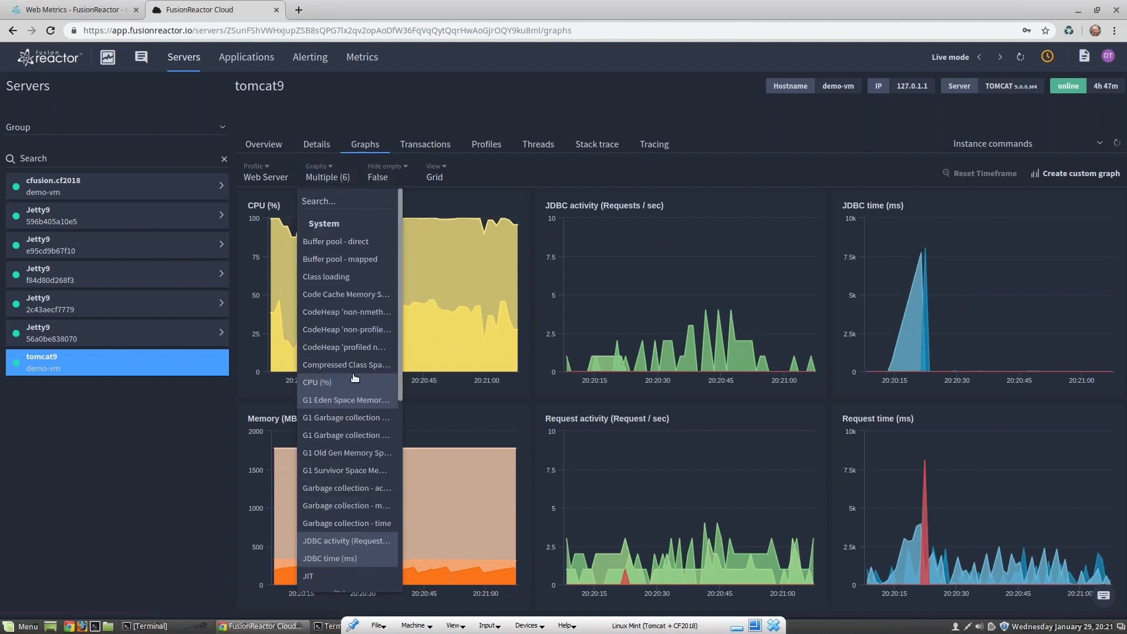
{"action": "scroll", "scroll_direction": "down", "scroll_amount": 3}
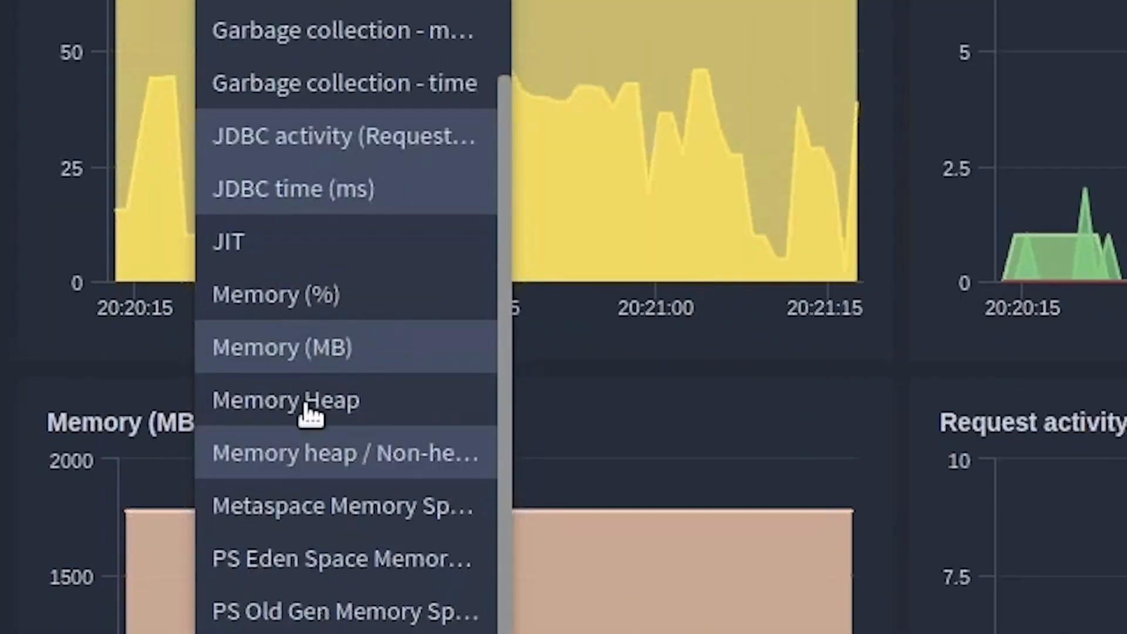
{"action": "mouse_move", "coordinate": [301, 458]}
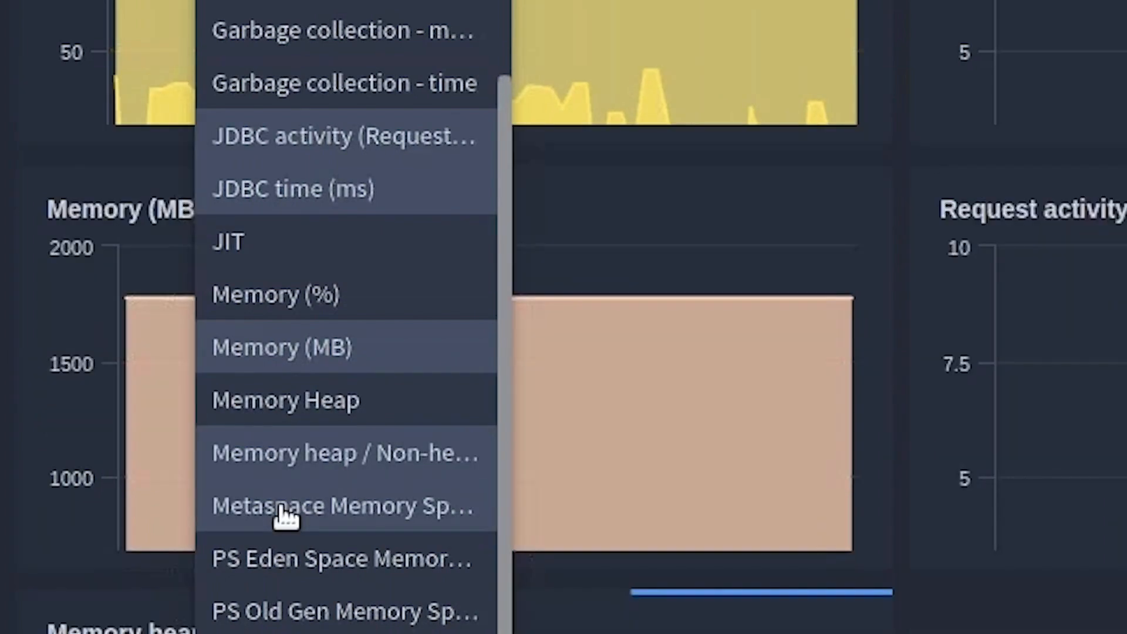
{"action": "mouse_move", "coordinate": [313, 564]}
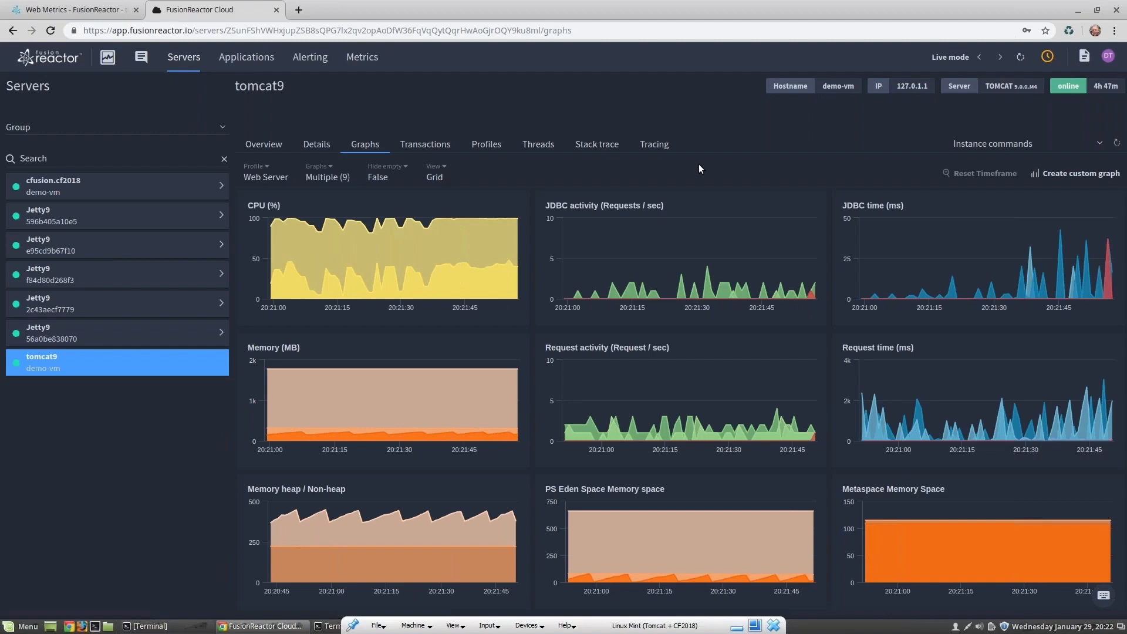
{"action": "mouse_move", "coordinate": [268, 170]}
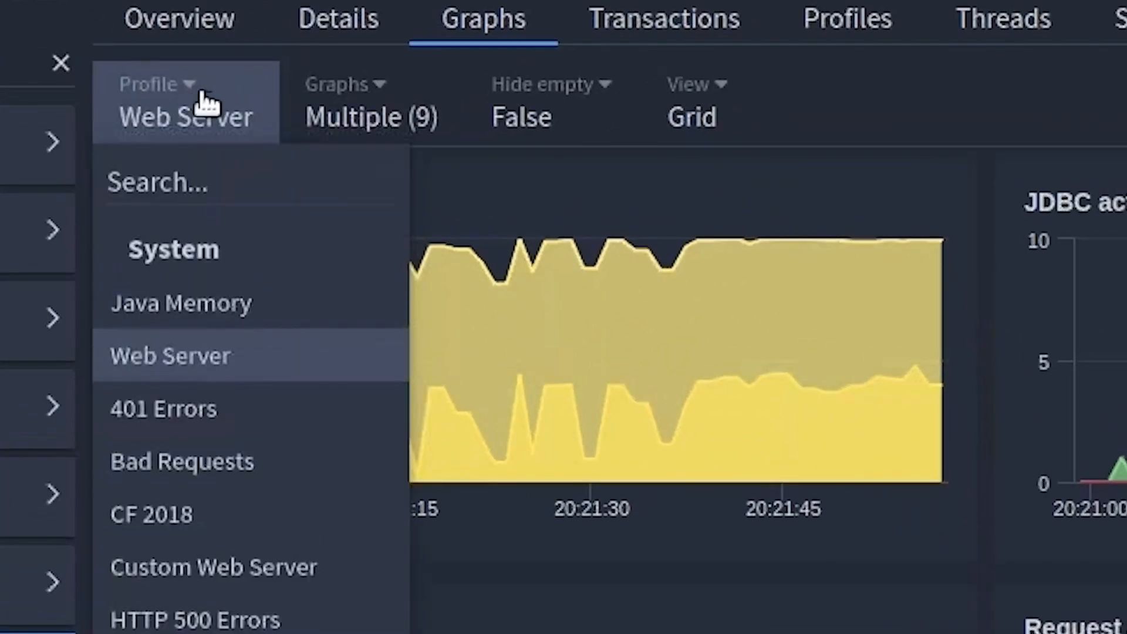
{"action": "mouse_move", "coordinate": [181, 311]}
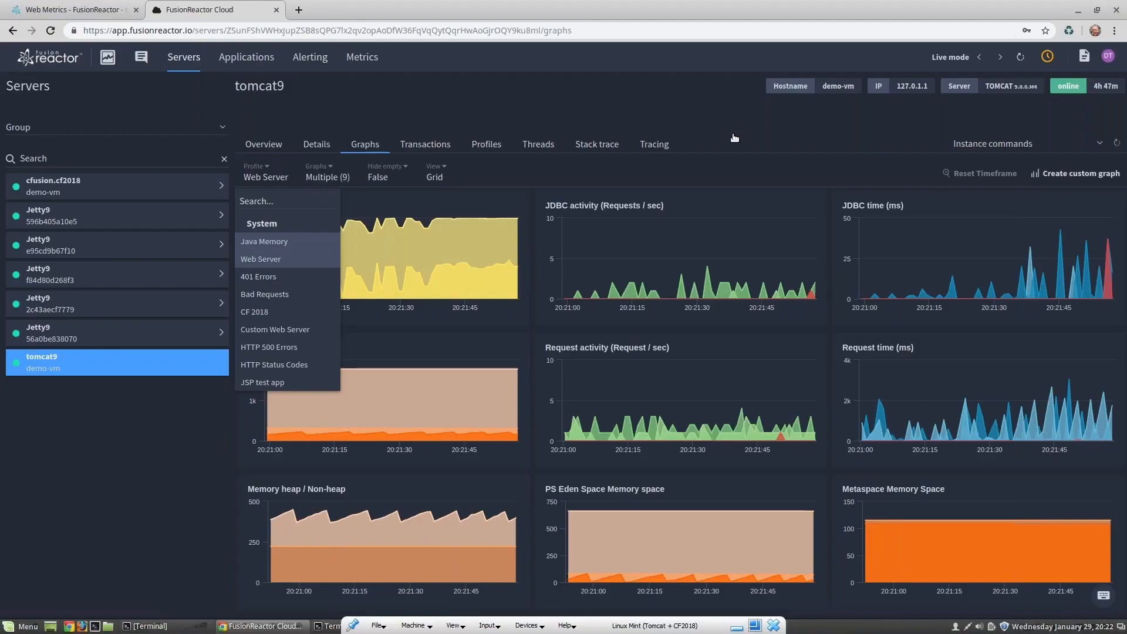
- Select the Java Memory profile, showing twelve charts including PS Old Gen and Code Cache
{"action": "left_click", "coordinate": [264, 241]}
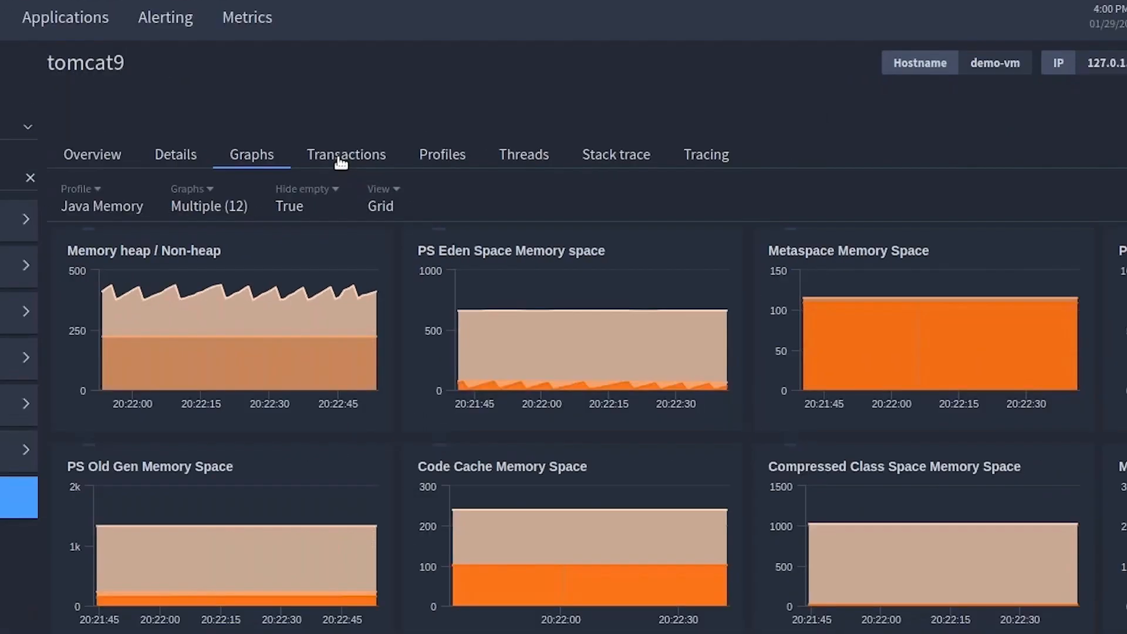
- Open tomcat9's Transactions tab listing WebRequest.GET calls with status and durations
{"action": "left_click", "coordinate": [346, 155]}
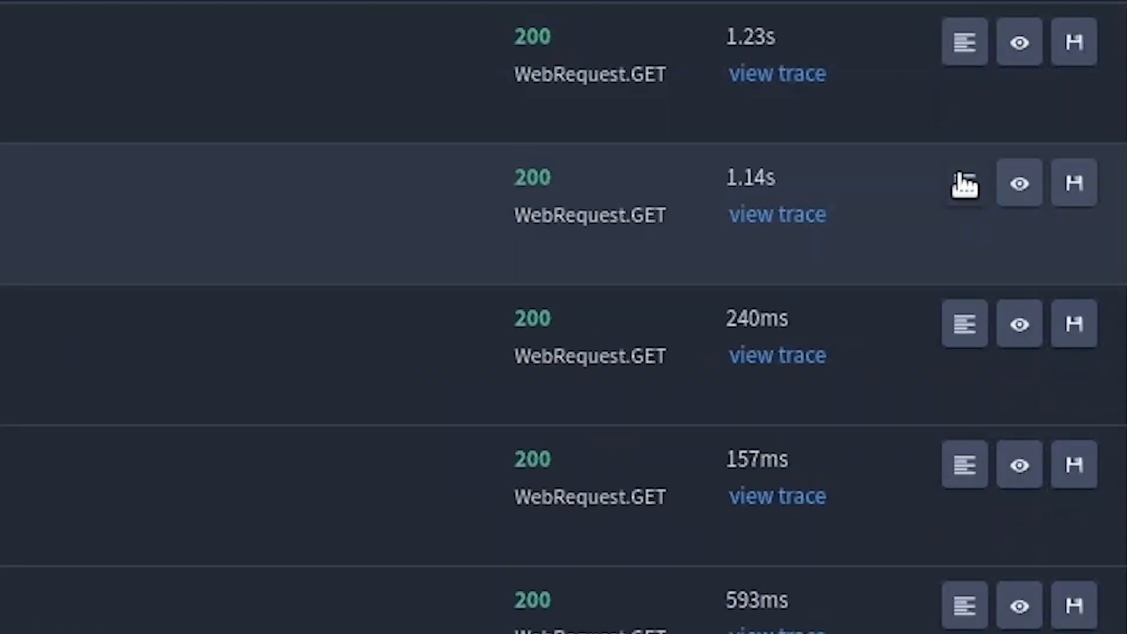
- Open the 1.14s request's stack trace for http-nio-8080-exec-6, closing the ThreadPoolExecutor source
{"action": "left_click", "coordinate": [962, 183]}
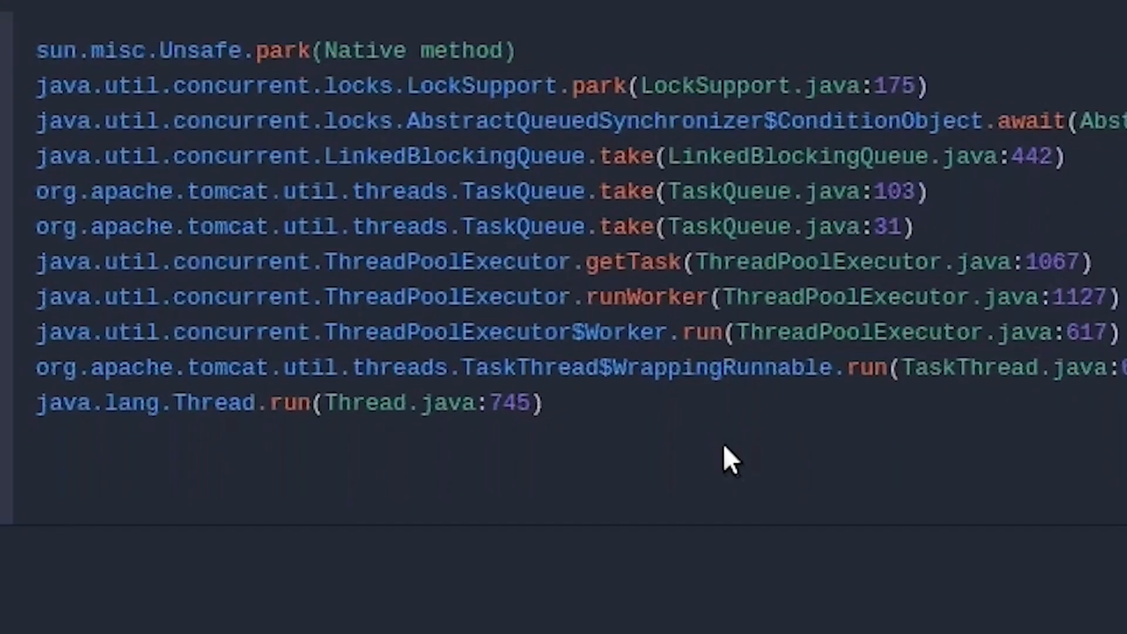
{"action": "mouse_move", "coordinate": [640, 260]}
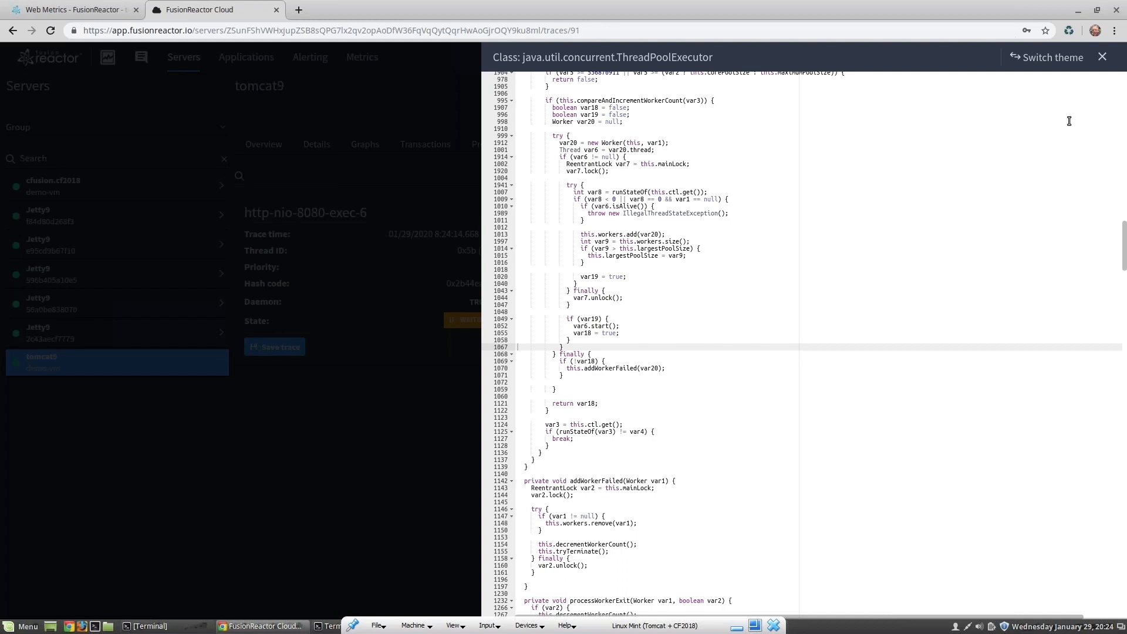
{"action": "left_click", "coordinate": [1050, 57]}
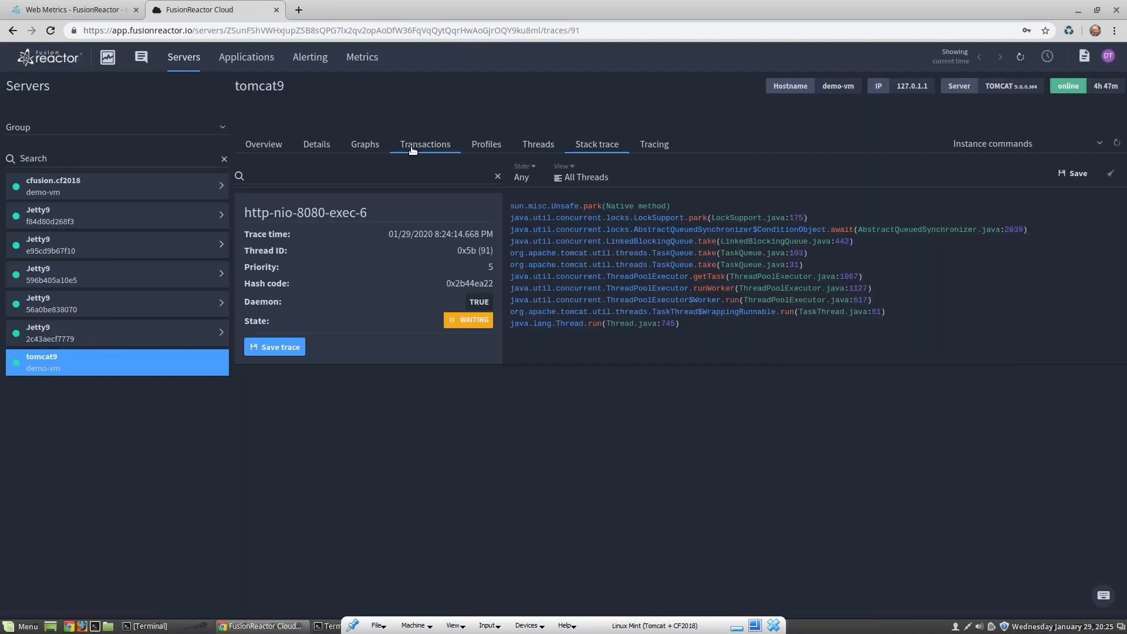
- Switch tomcat9's transaction list to JDBC Requests with a different filter applied
{"action": "left_click", "coordinate": [425, 144]}
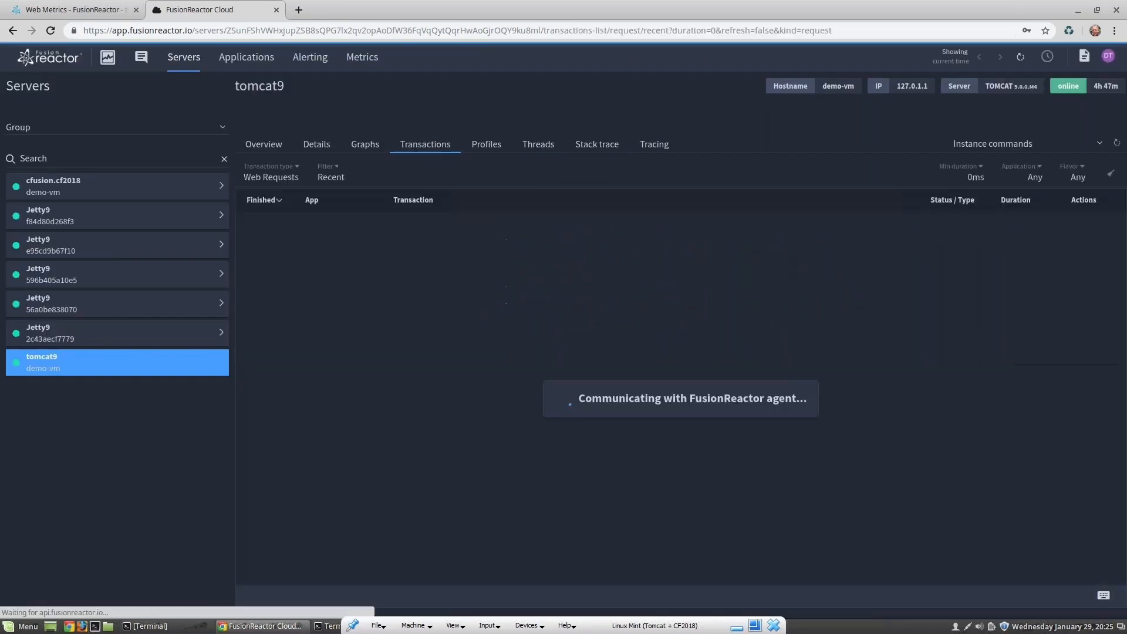
{"action": "left_click", "coordinate": [1047, 57]}
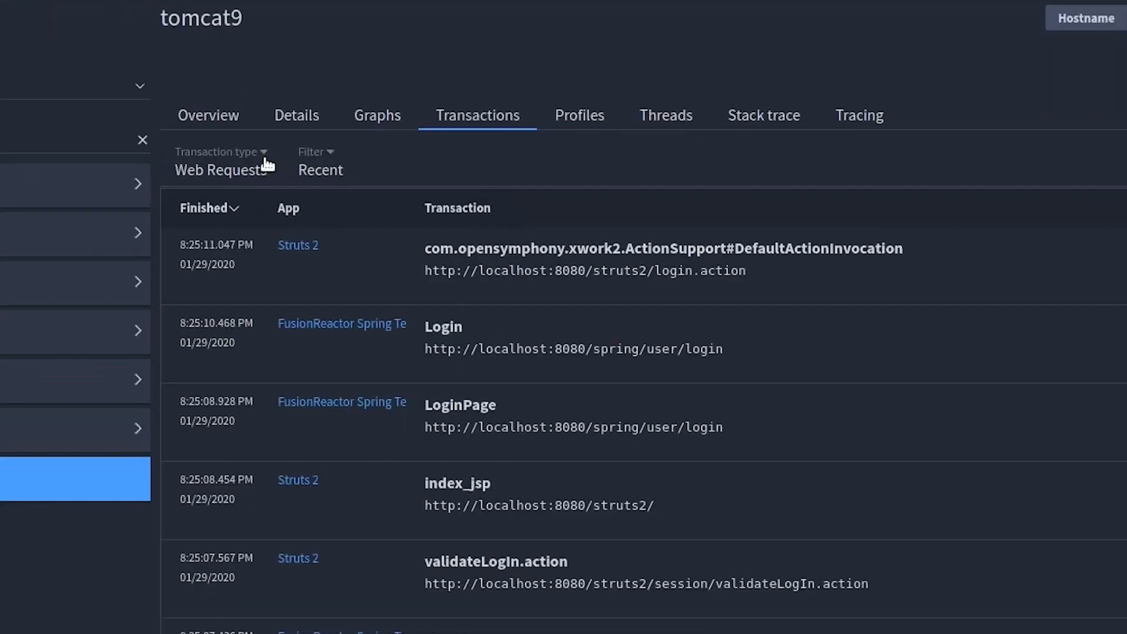
{"action": "left_click", "coordinate": [219, 161]}
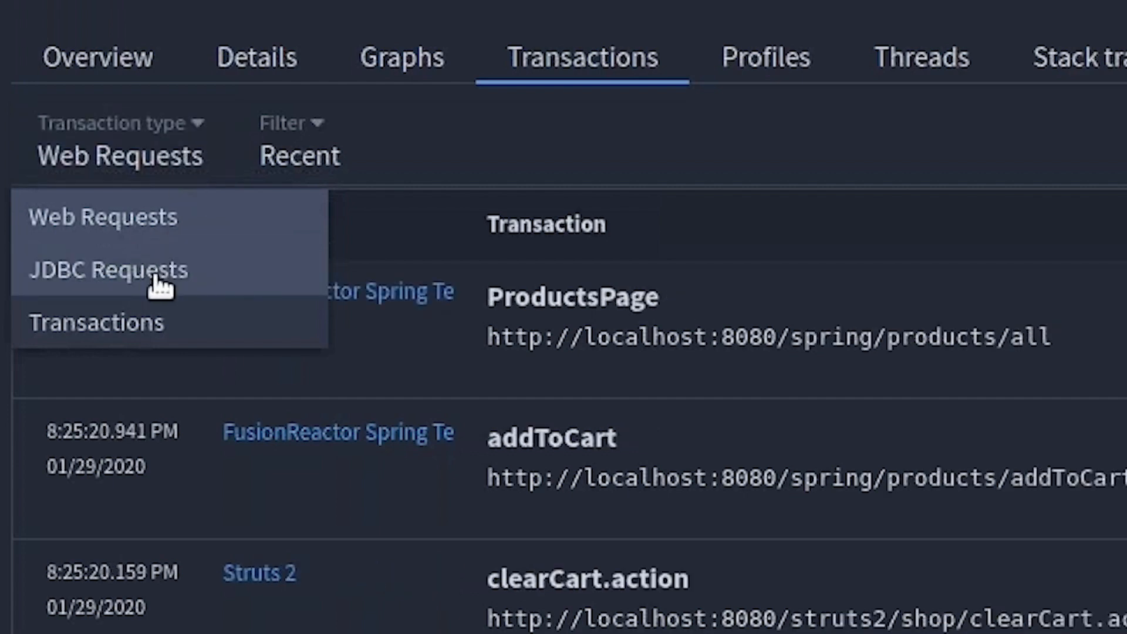
{"action": "left_click", "coordinate": [108, 270]}
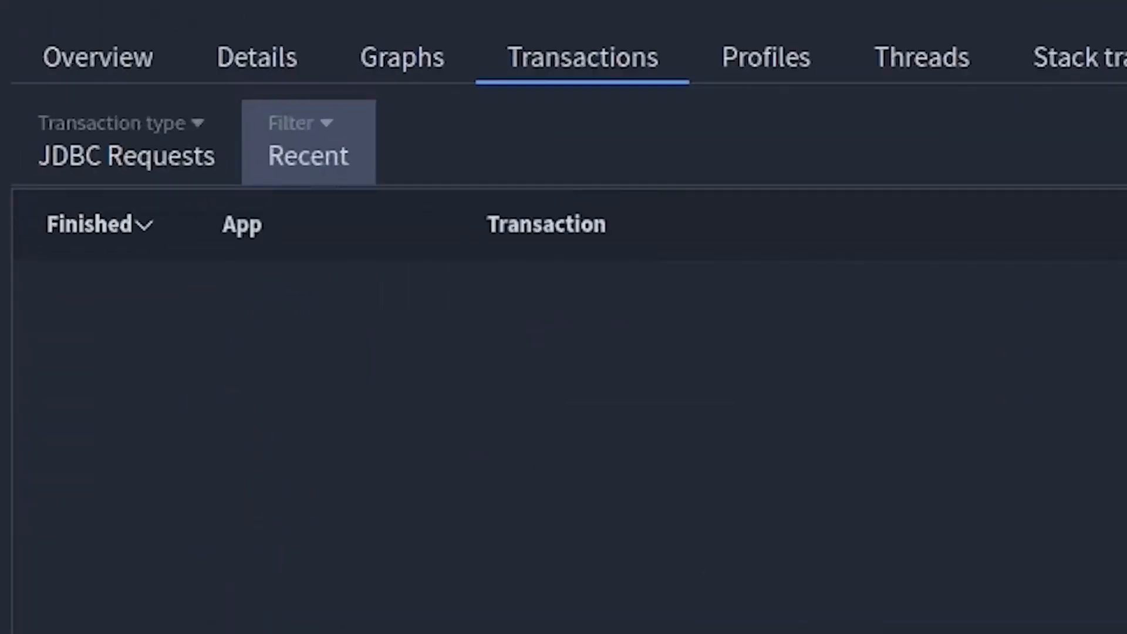
{"action": "left_click", "coordinate": [307, 140]}
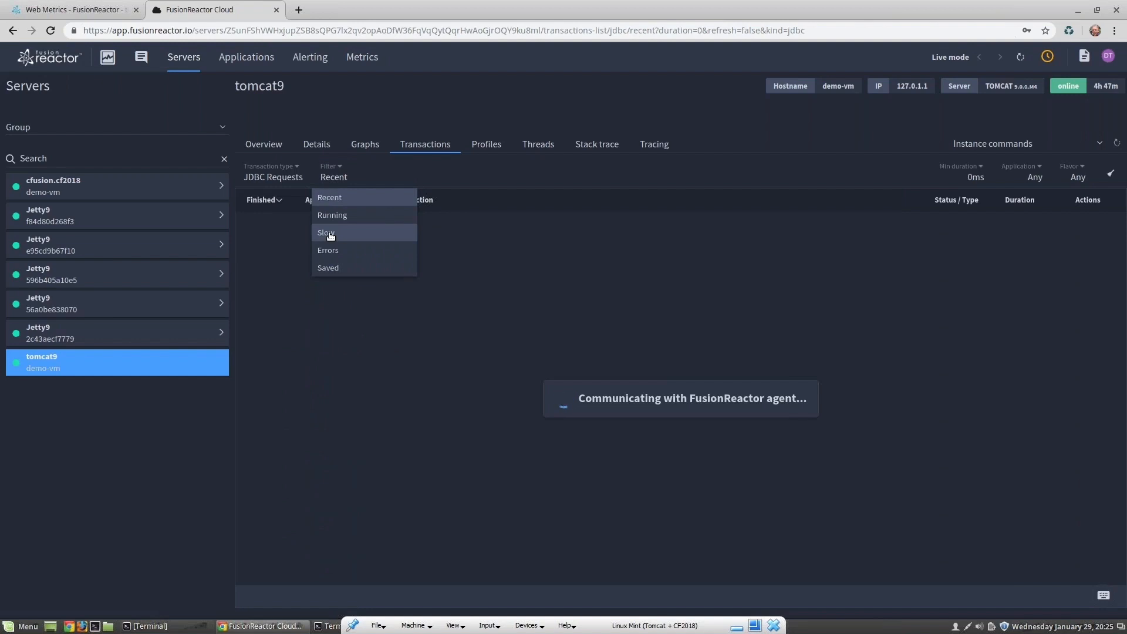
{"action": "left_click", "coordinate": [326, 233]}
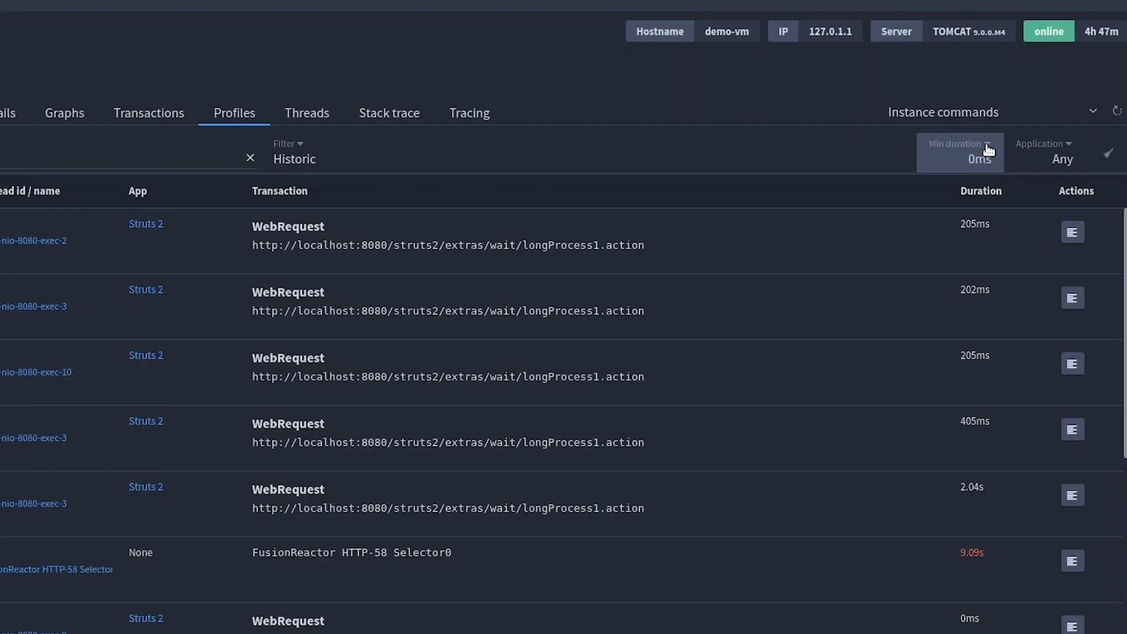
- Set the historic profiles' minimum duration to 10s, leaving the 44.49s writeFileSlow.jsp request
{"action": "left_click", "coordinate": [959, 152]}
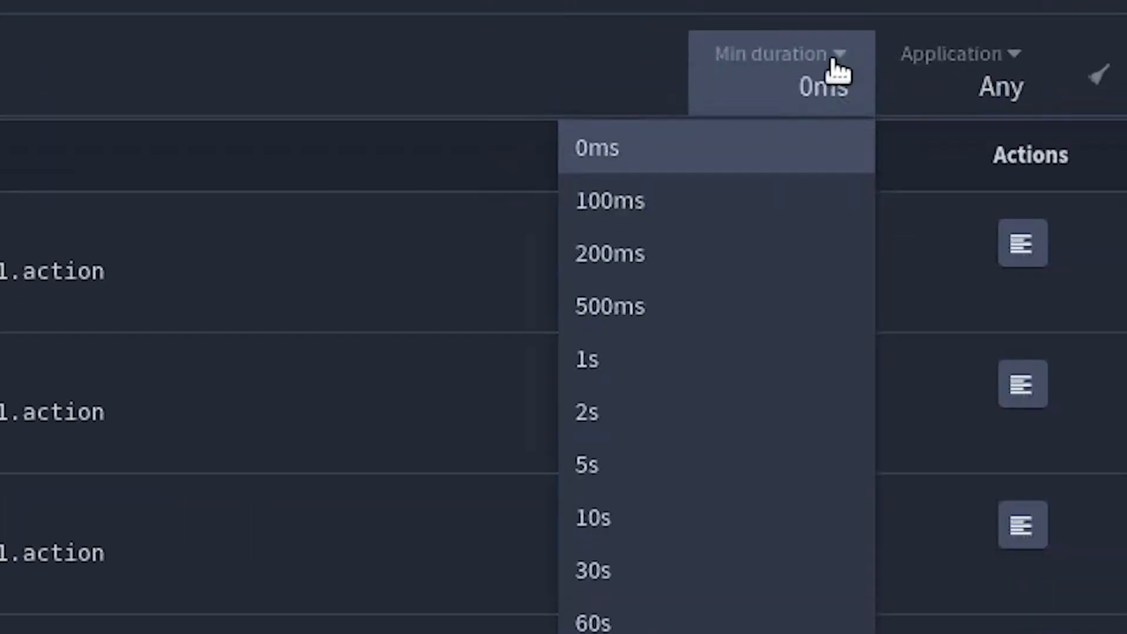
{"action": "mouse_move", "coordinate": [593, 517]}
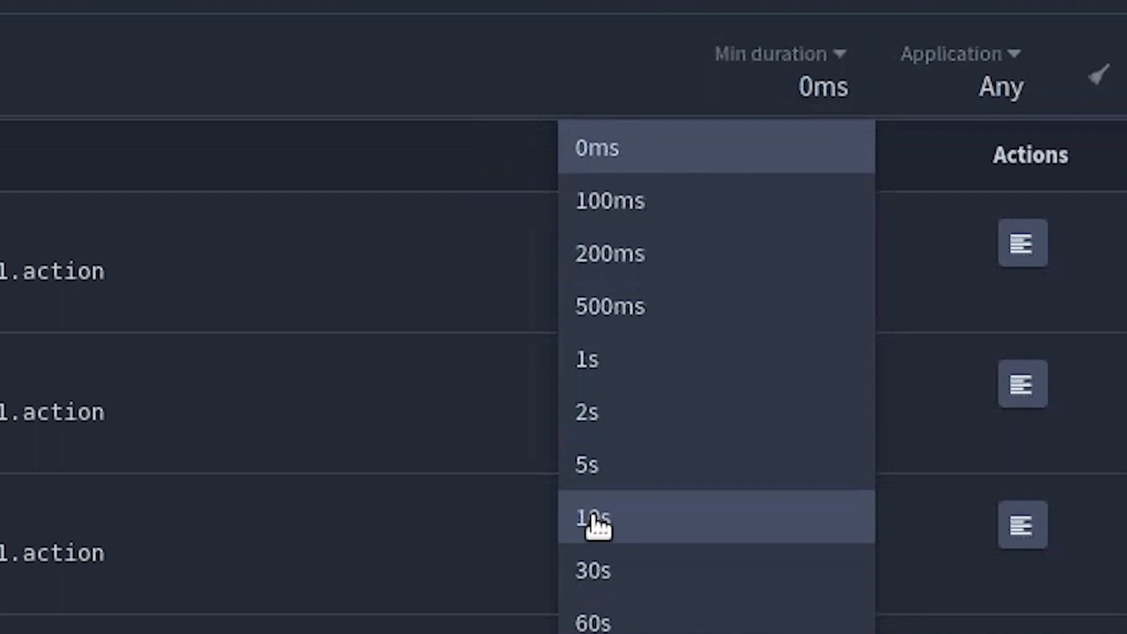
{"action": "left_click", "coordinate": [592, 518]}
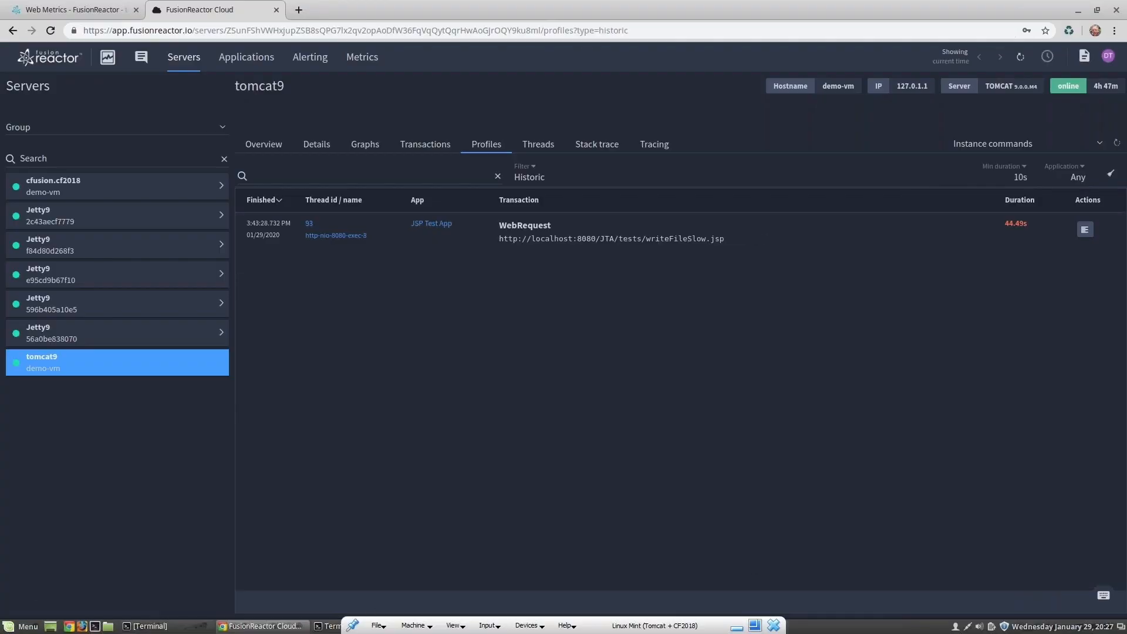
{"action": "mouse_move", "coordinate": [1071, 226]}
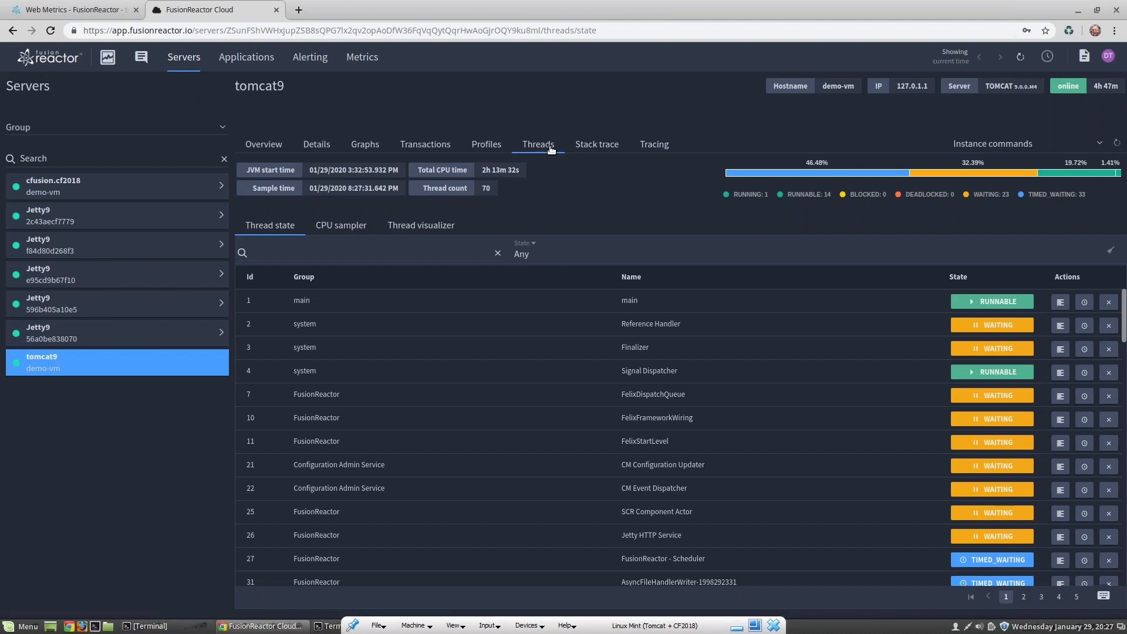
- Review tomcat9's CPU sampler and thread visualizer, searching threads for 'nio'
{"action": "left_click", "coordinate": [340, 225]}
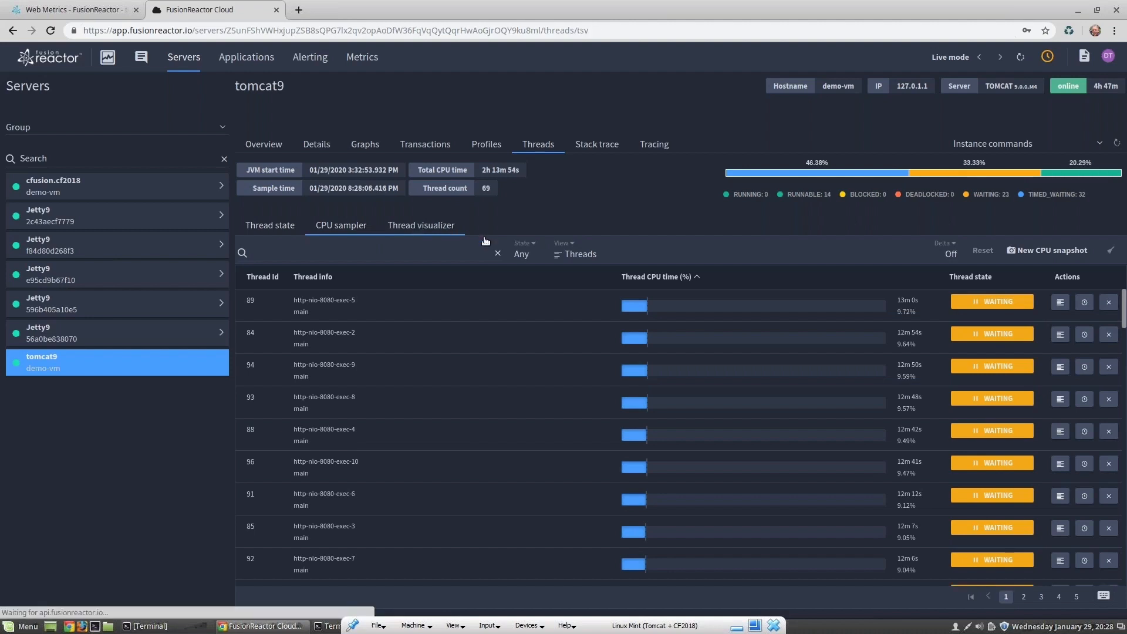
{"action": "left_click", "coordinate": [421, 227]}
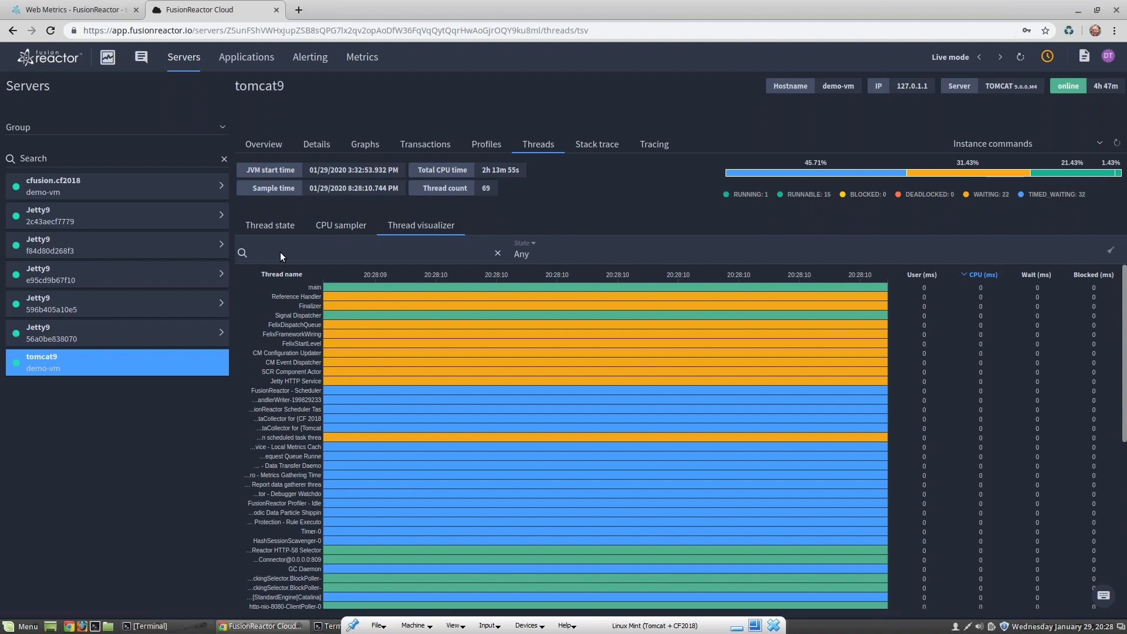
{"action": "mouse_move", "coordinate": [257, 259]}
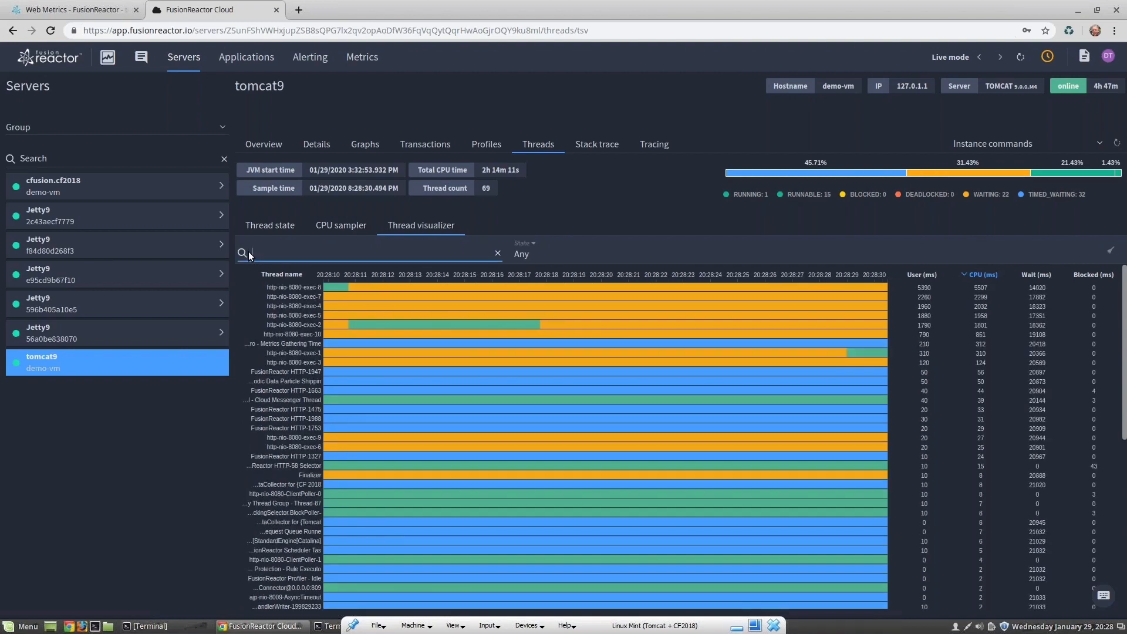
{"action": "type", "text": "n"}
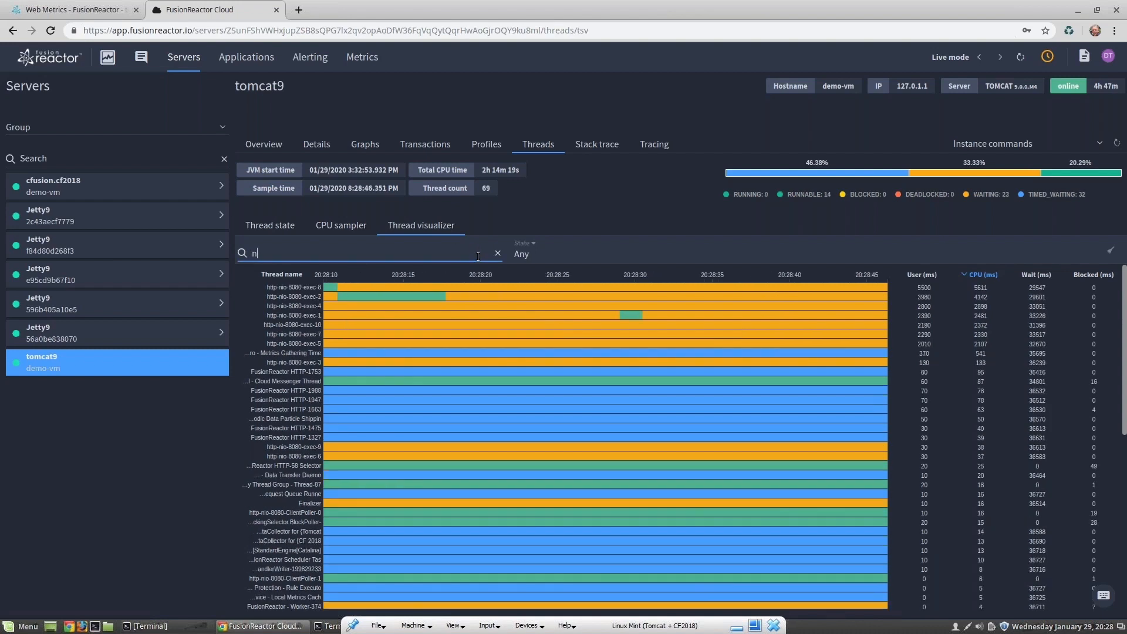
{"action": "type", "text": "io"}
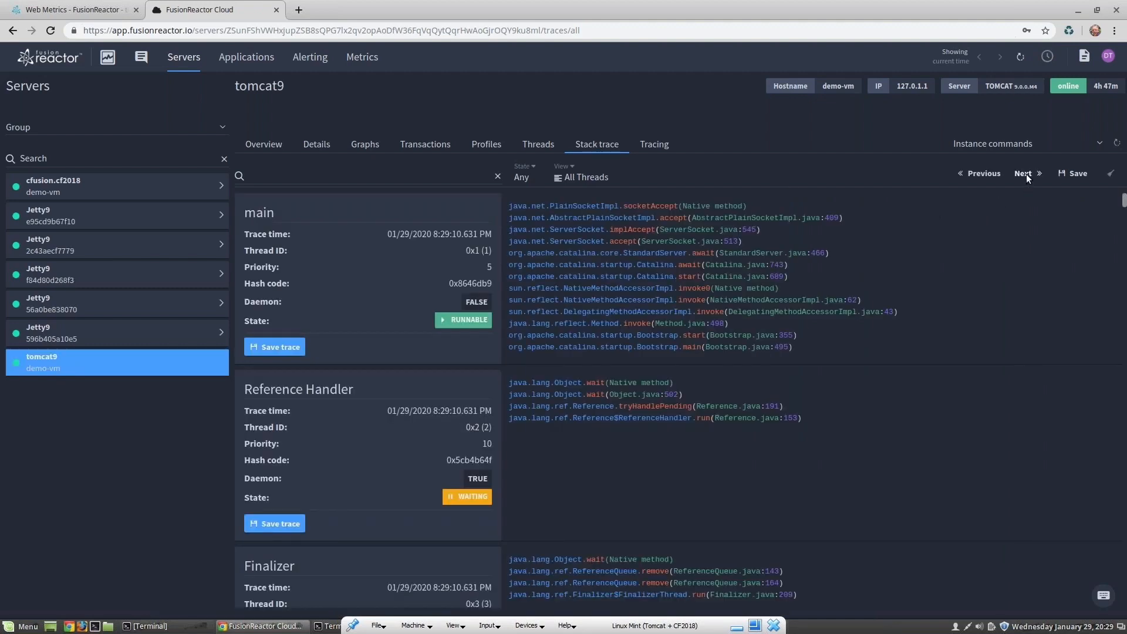
- Page to the next tomcat9 stack traces, then show its recent request traces
{"action": "left_click", "coordinate": [1022, 173]}
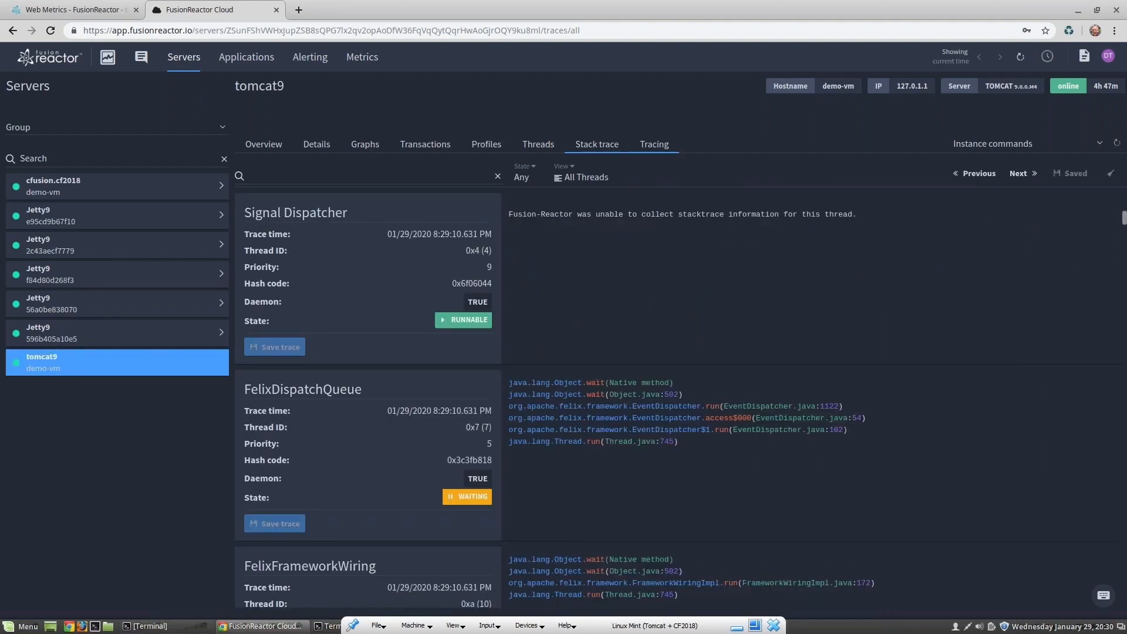
{"action": "left_click", "coordinate": [653, 144]}
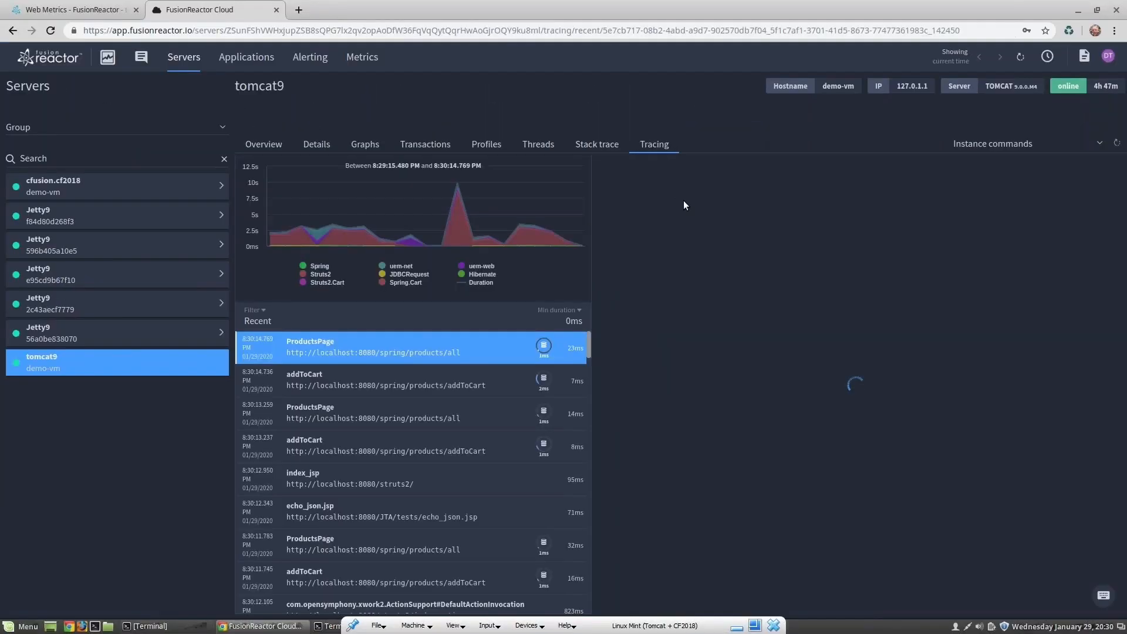
- Open the ProductsPage trace and expand the JDBCRequest bar to reveal its PRODUCTS select SQL
{"action": "left_click", "coordinate": [373, 347]}
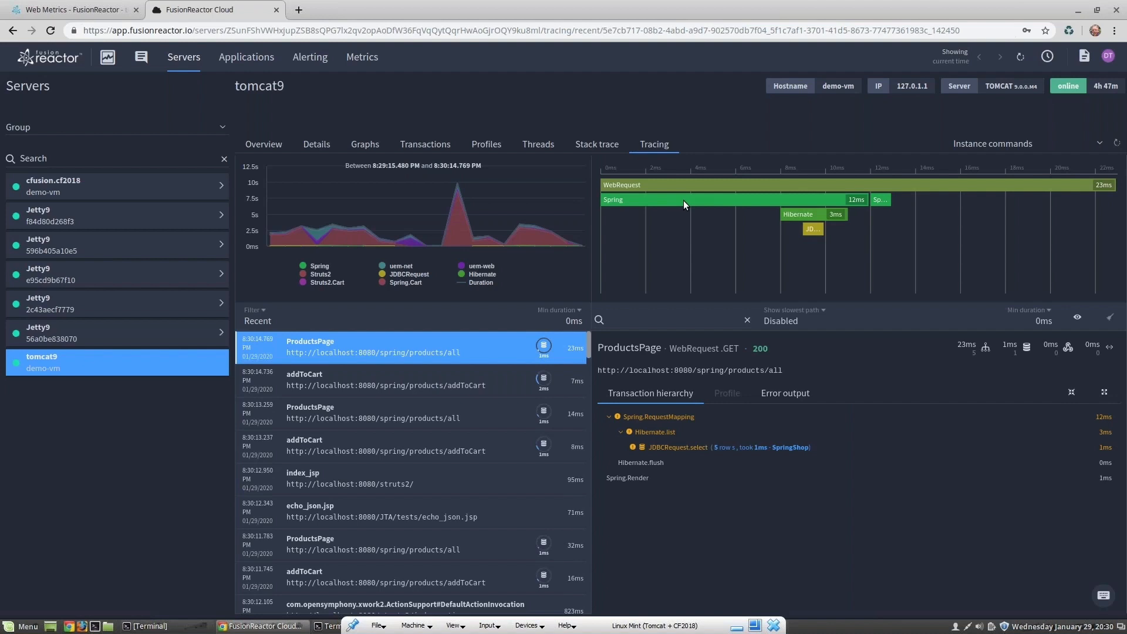
{"action": "mouse_move", "coordinate": [852, 199]}
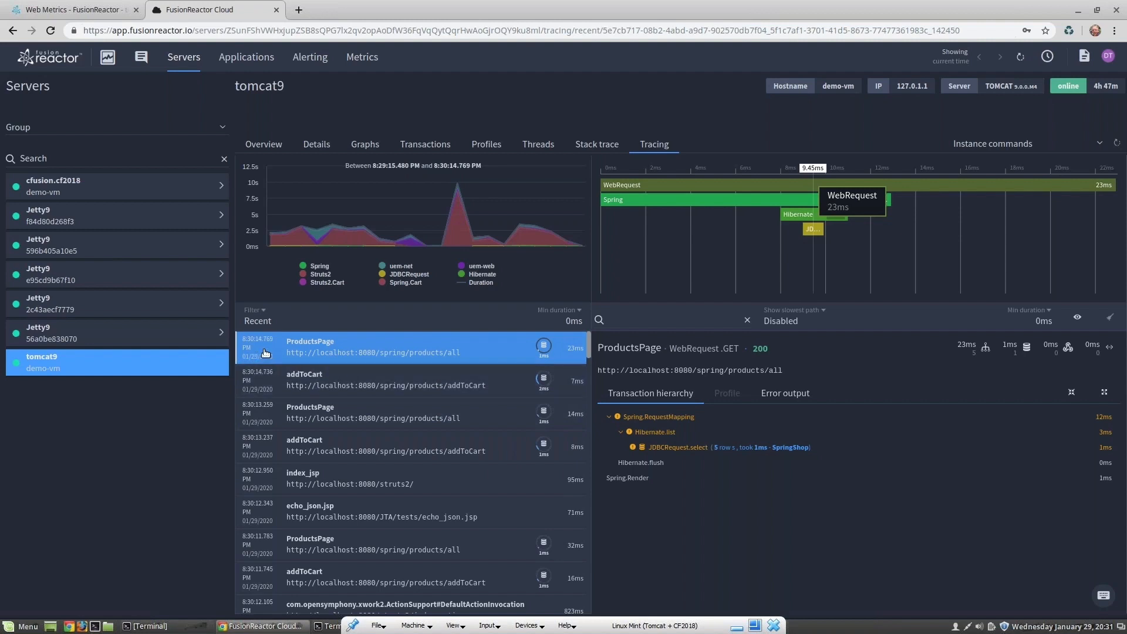
{"action": "mouse_move", "coordinate": [271, 350]}
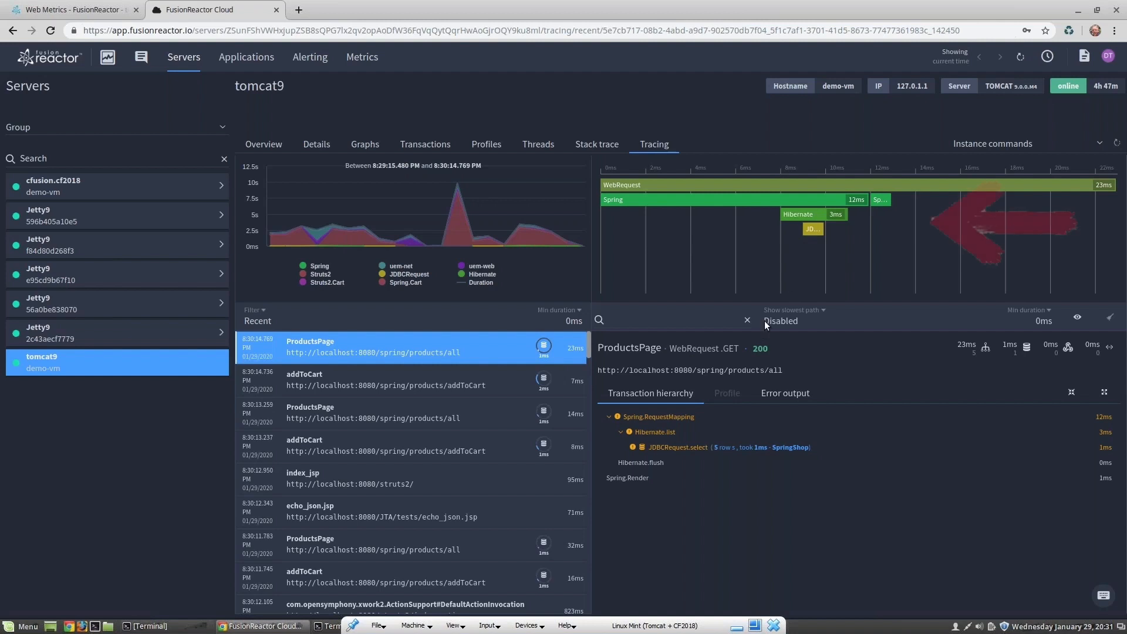
{"action": "mouse_move", "coordinate": [813, 228]}
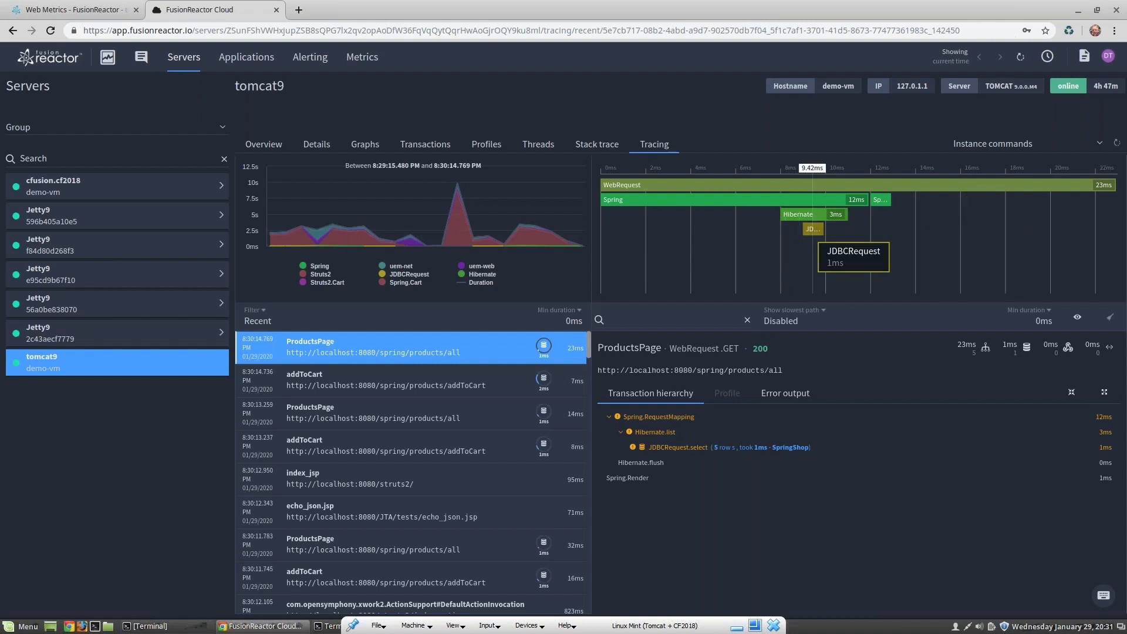
{"action": "mouse_move", "coordinate": [813, 230]}
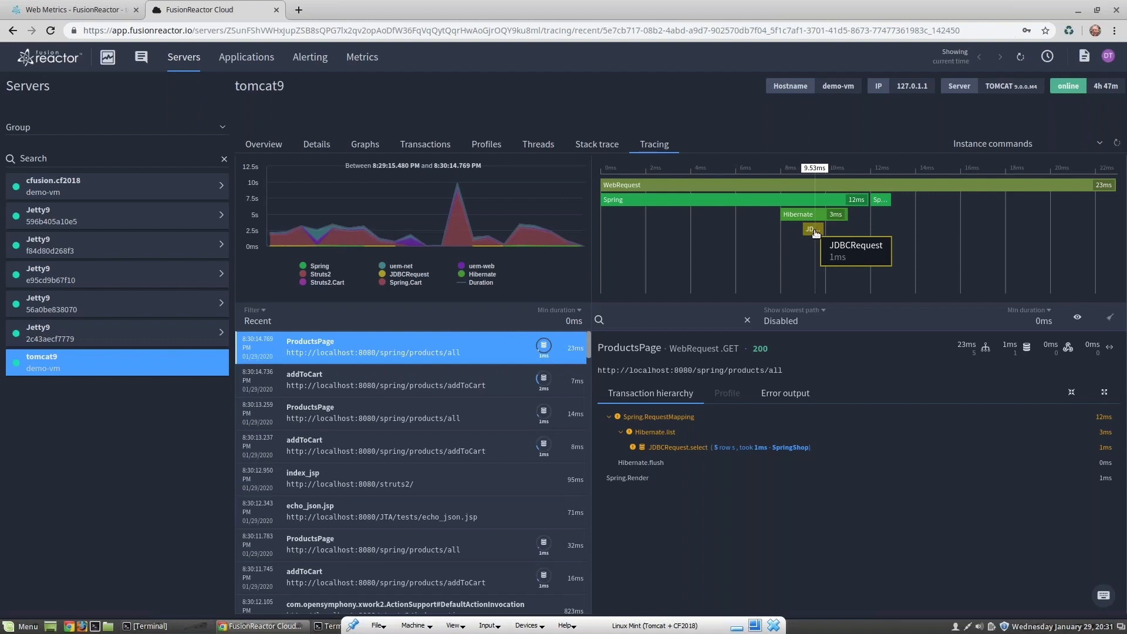
{"action": "left_click", "coordinate": [679, 446]}
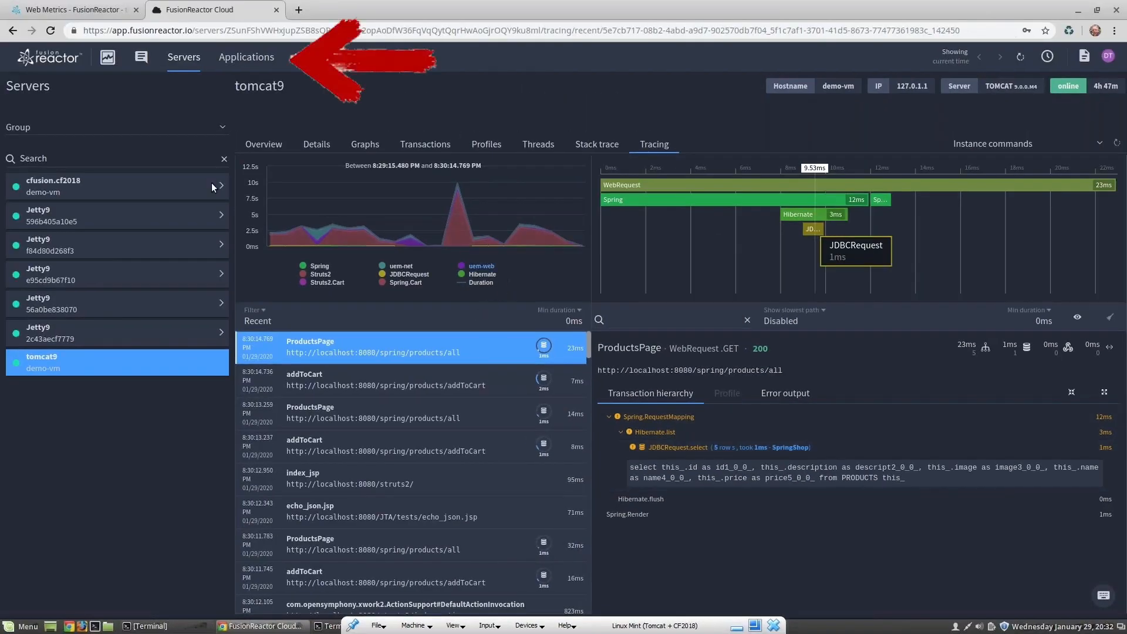
- From the Applications overview grid, open the FusionReactor Spring TestApplication
{"action": "left_click", "coordinate": [246, 57]}
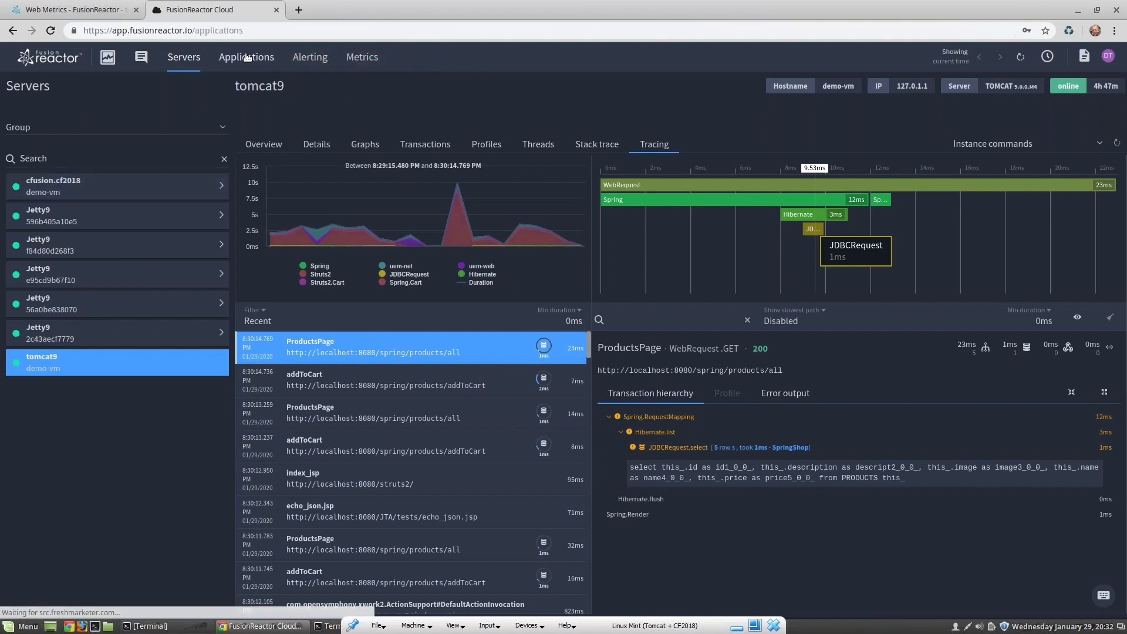
{"action": "left_click", "coordinate": [246, 57]}
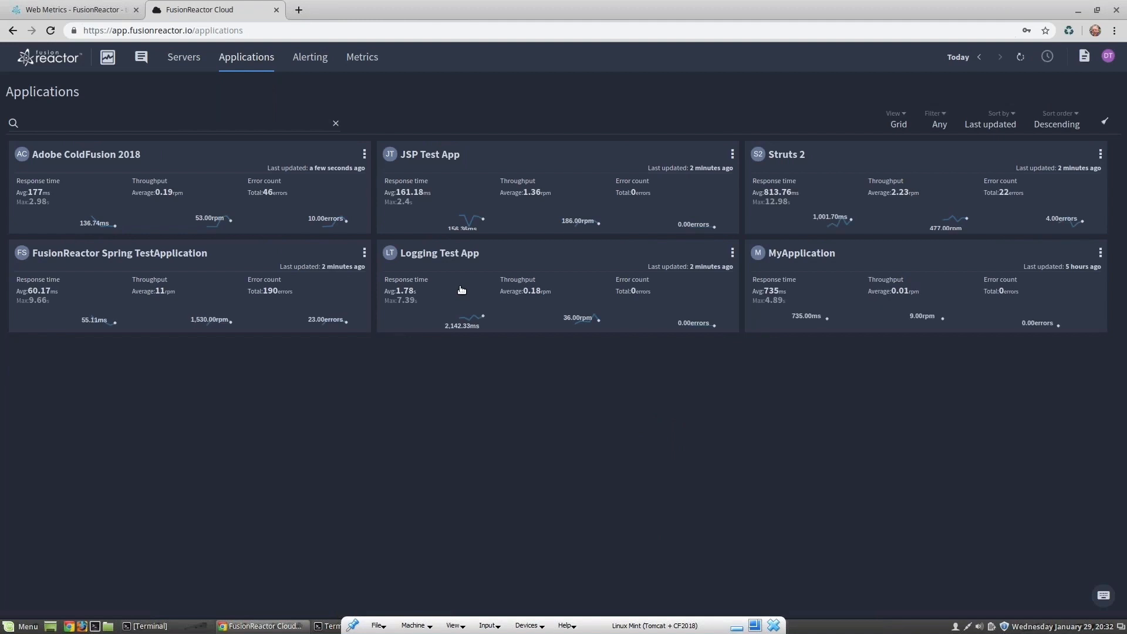
{"action": "mouse_move", "coordinate": [464, 319]}
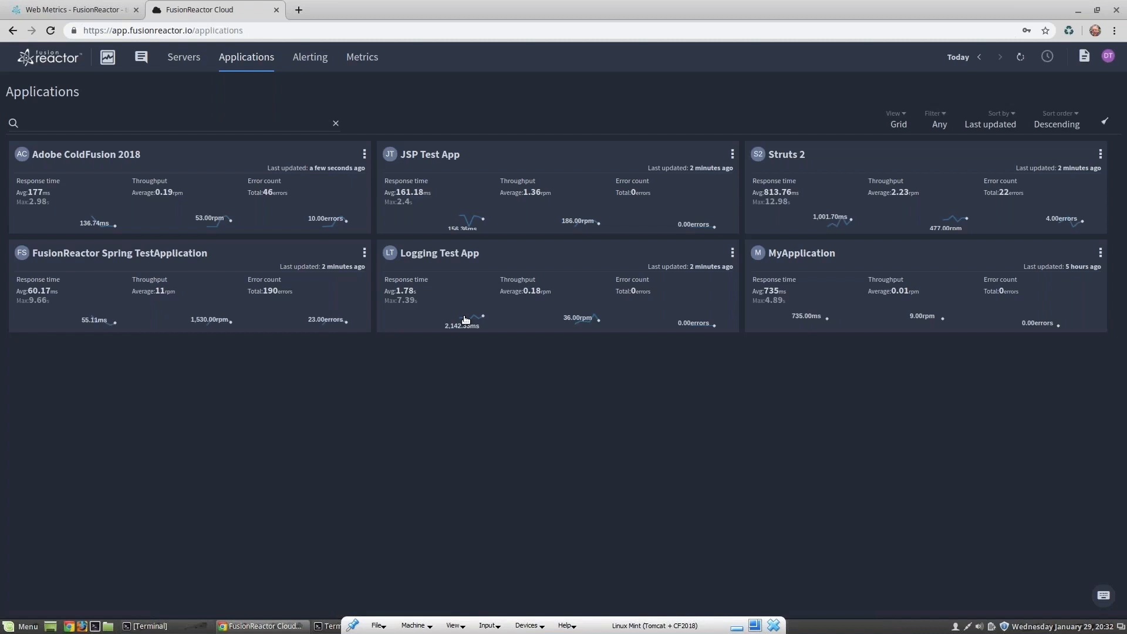
{"action": "mouse_move", "coordinate": [446, 318]}
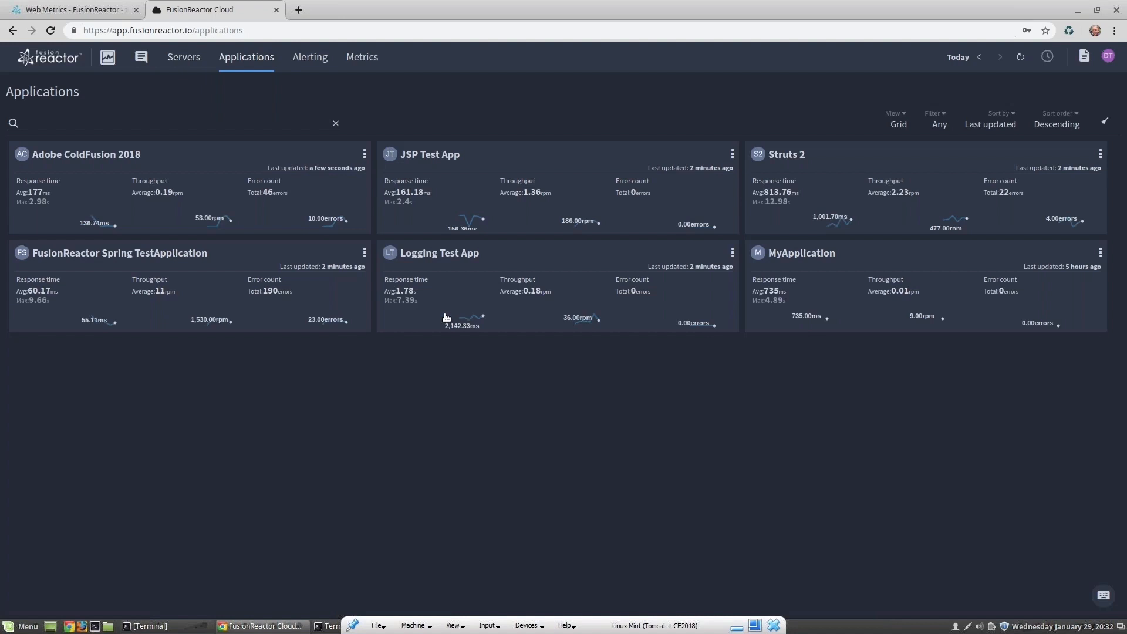
{"action": "mouse_move", "coordinate": [128, 256]}
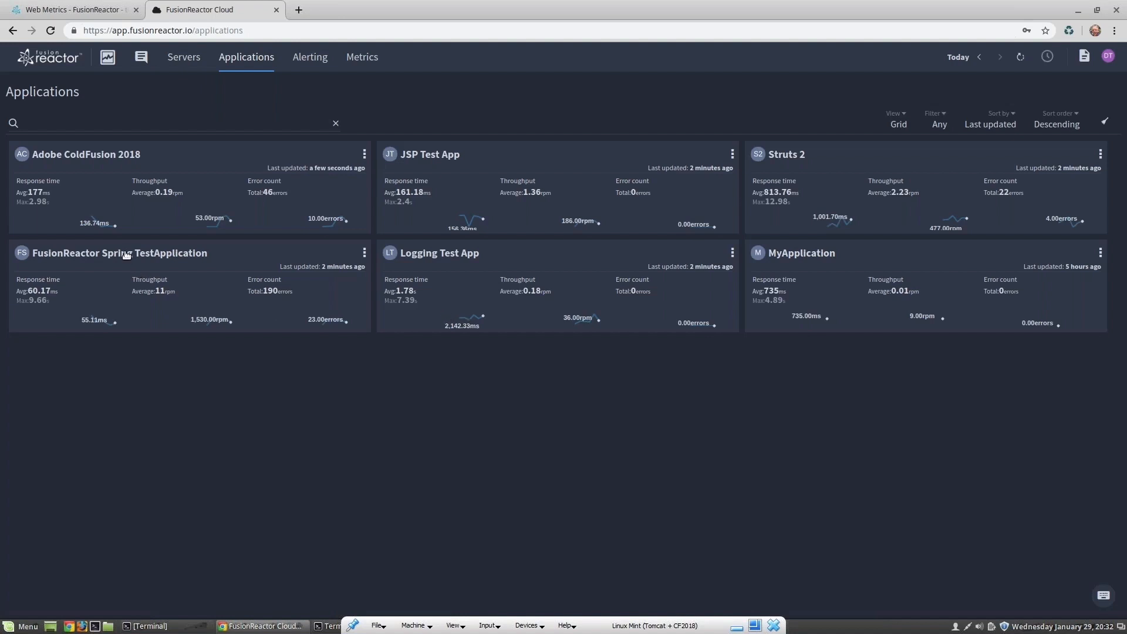
{"action": "left_click", "coordinate": [119, 252]}
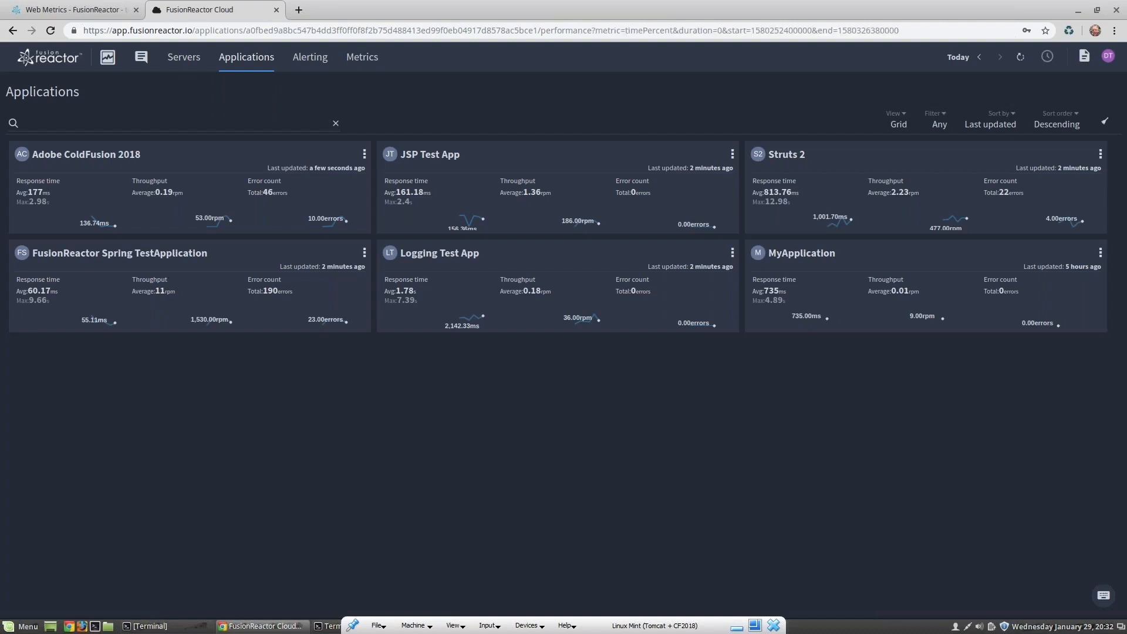
- Set the Spring TestApplication's quick timeframe to 'Last hour'
{"action": "left_click", "coordinate": [119, 253]}
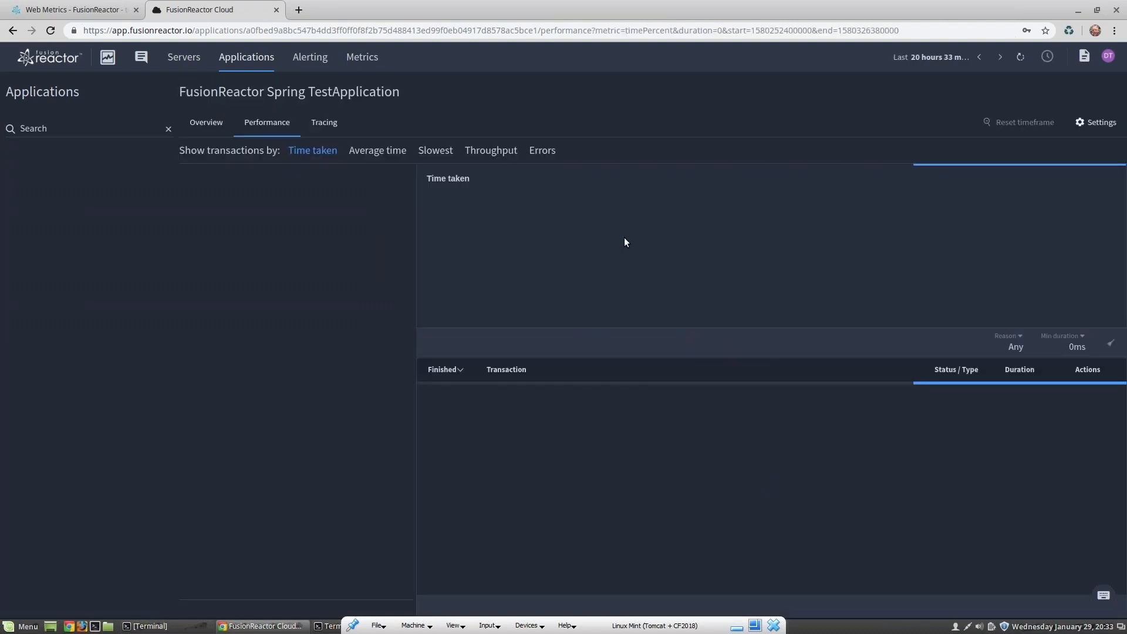
{"action": "mouse_move", "coordinate": [613, 226]}
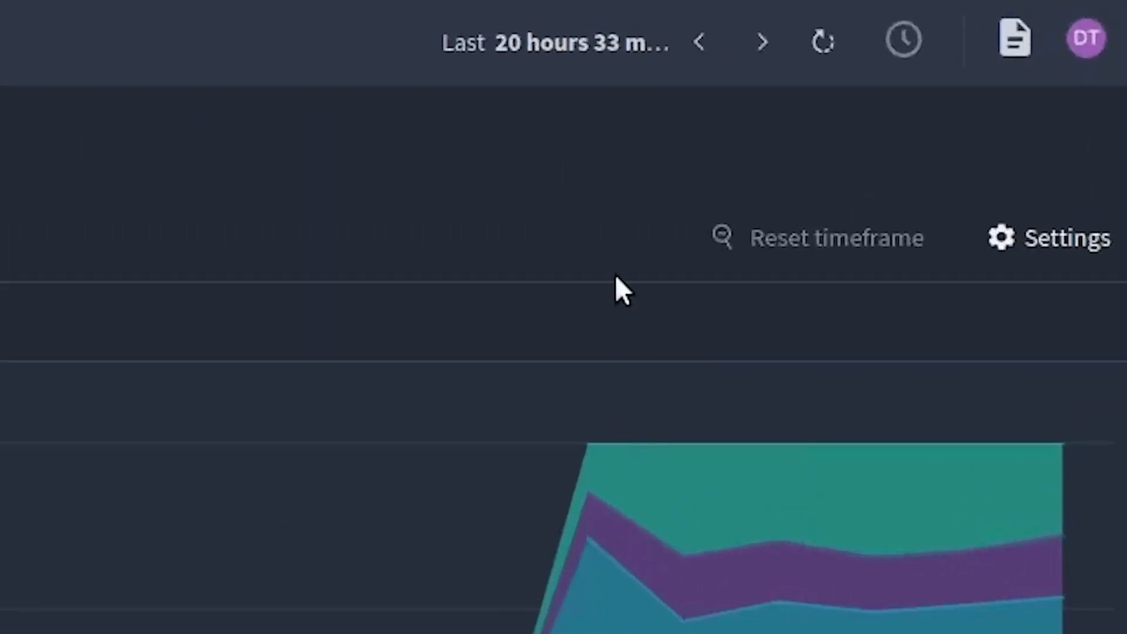
{"action": "left_click", "coordinate": [903, 40]}
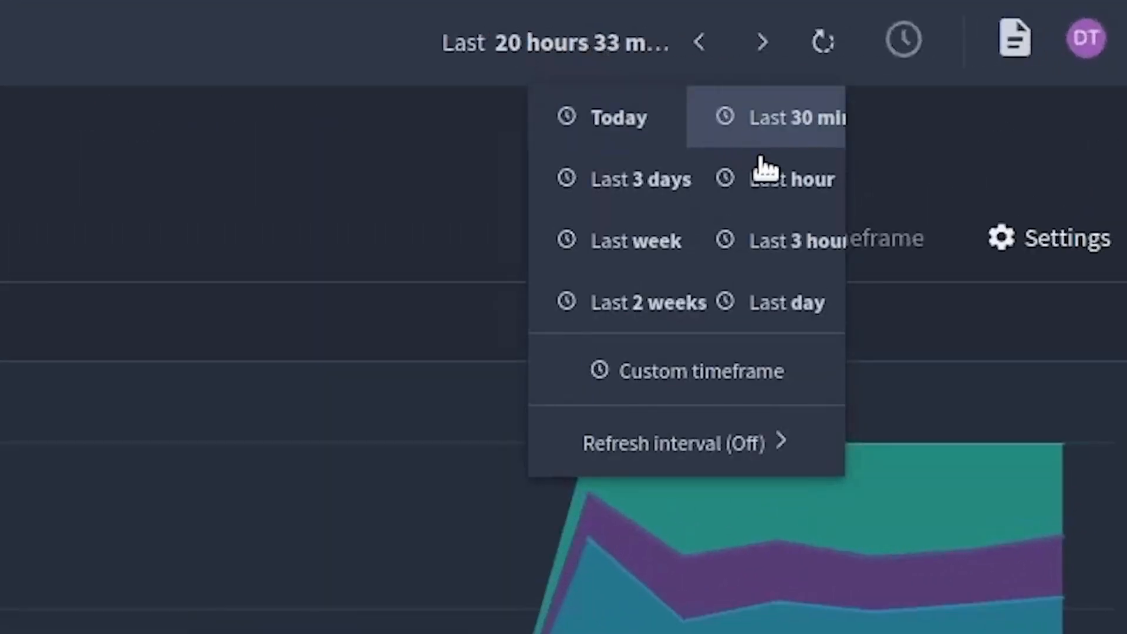
{"action": "left_click", "coordinate": [791, 179]}
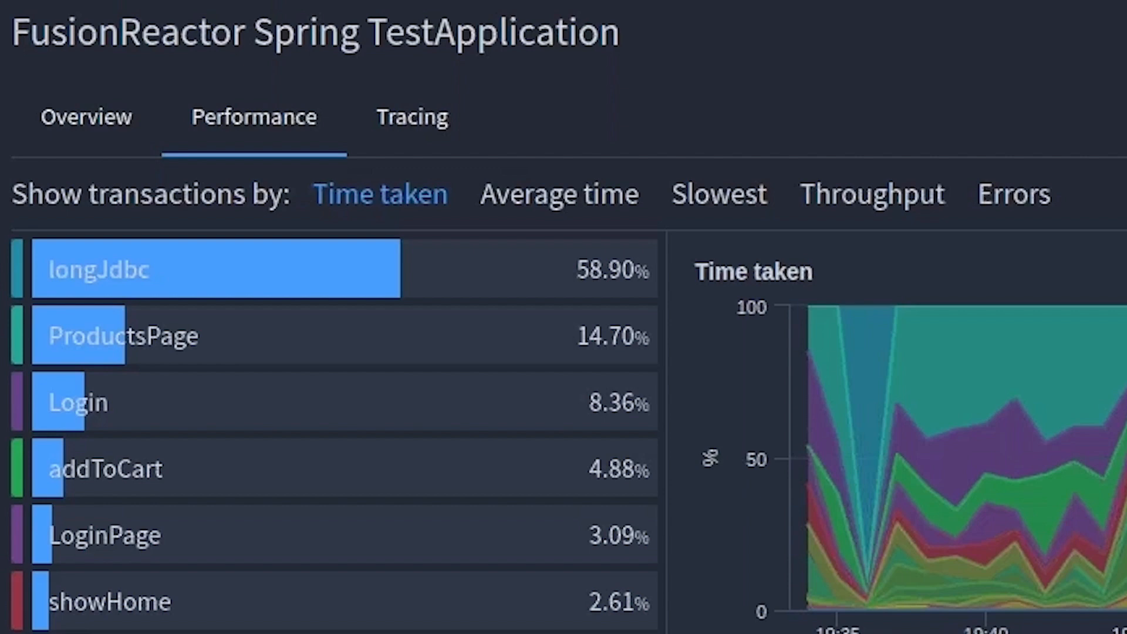
- Rank transactions by throughput, then average time, and inspect longJdbc and addToCart timings
{"action": "left_click", "coordinate": [871, 193]}
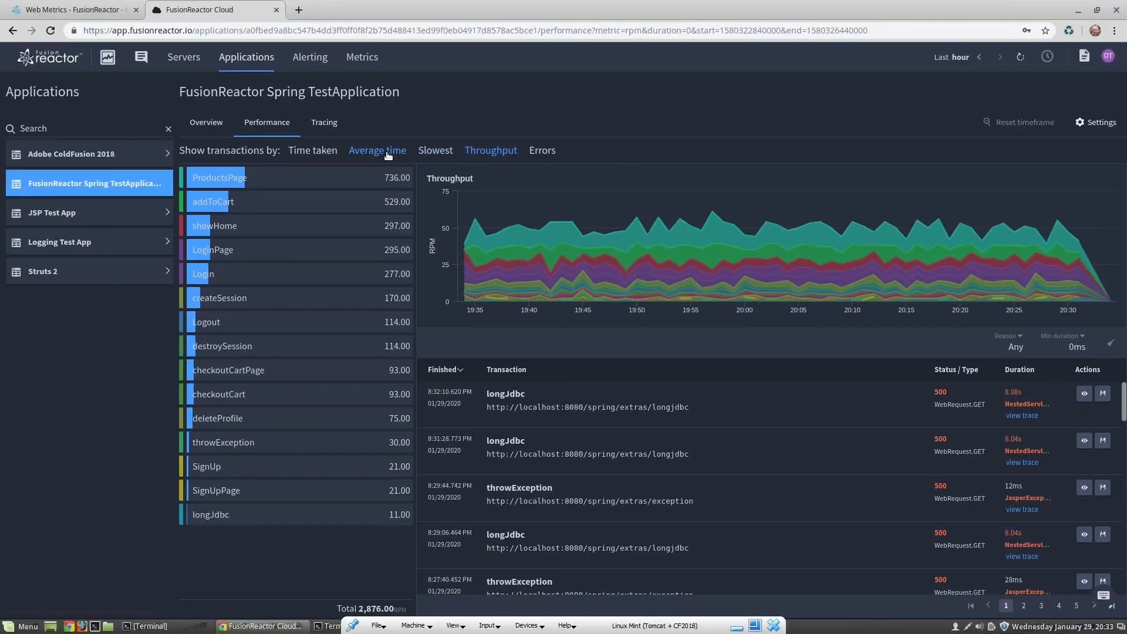
{"action": "left_click", "coordinate": [377, 151]}
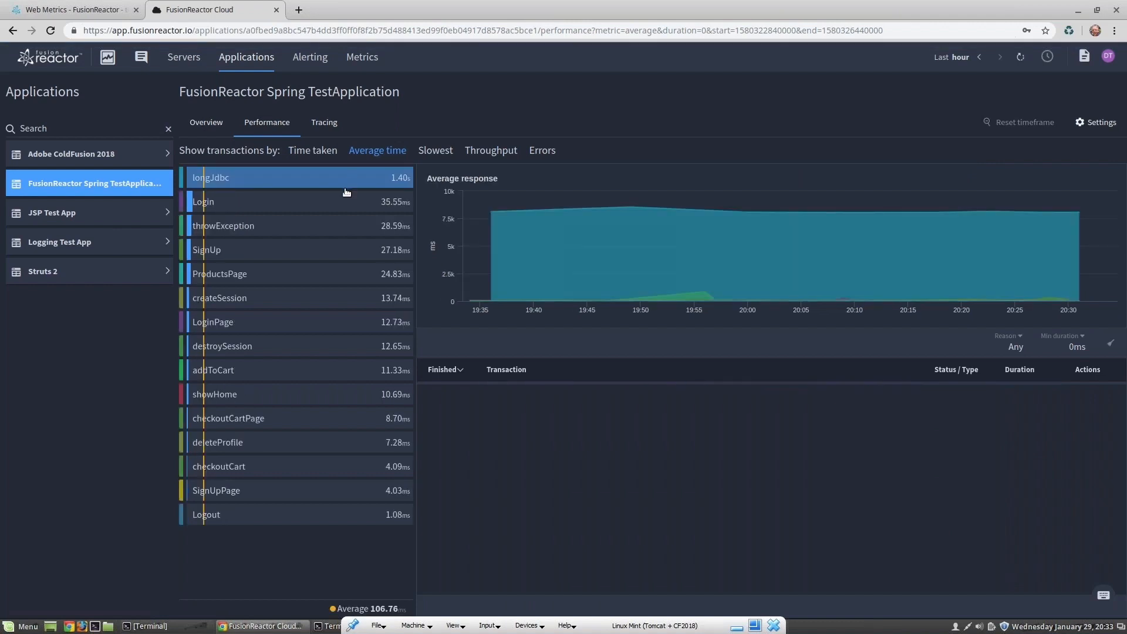
{"action": "left_click", "coordinate": [211, 177]}
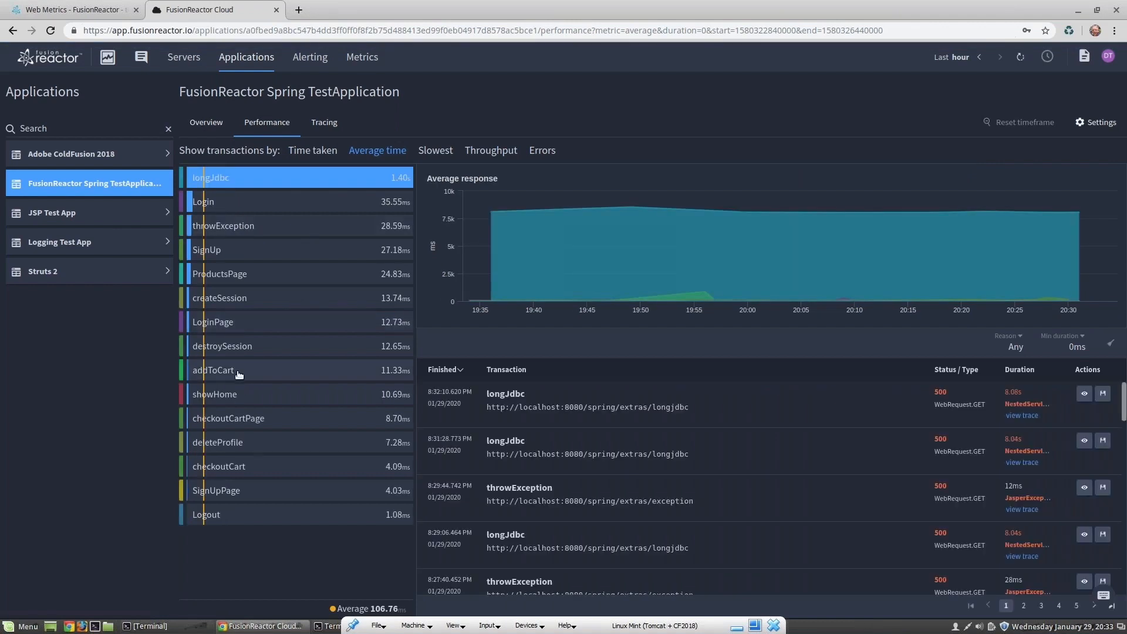
{"action": "left_click", "coordinate": [212, 369]}
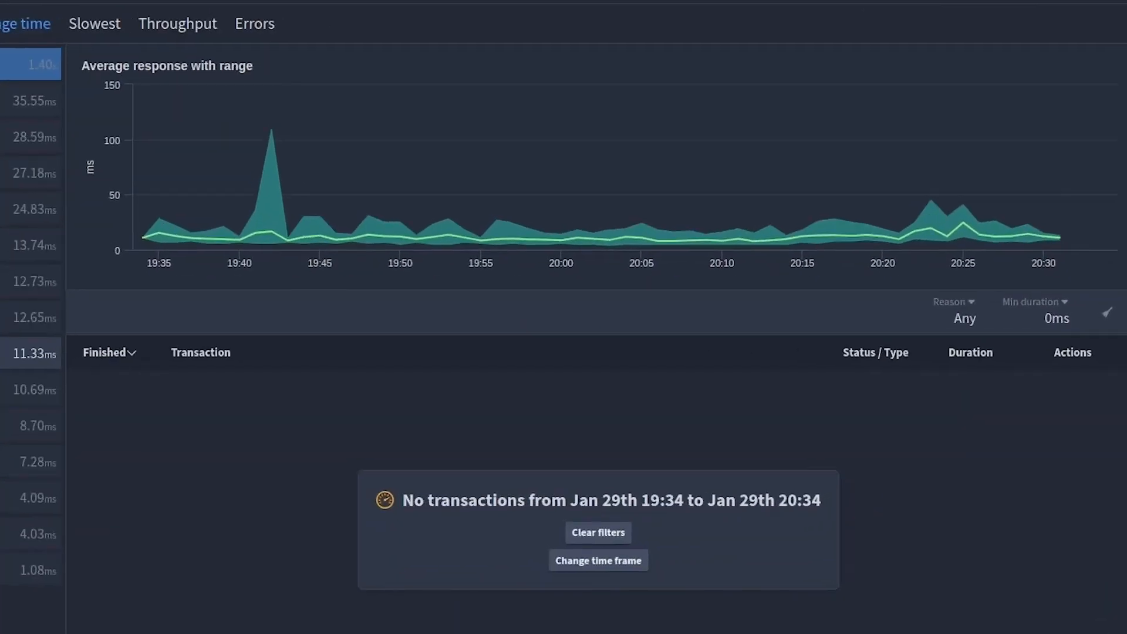
{"action": "mouse_move", "coordinate": [246, 272]}
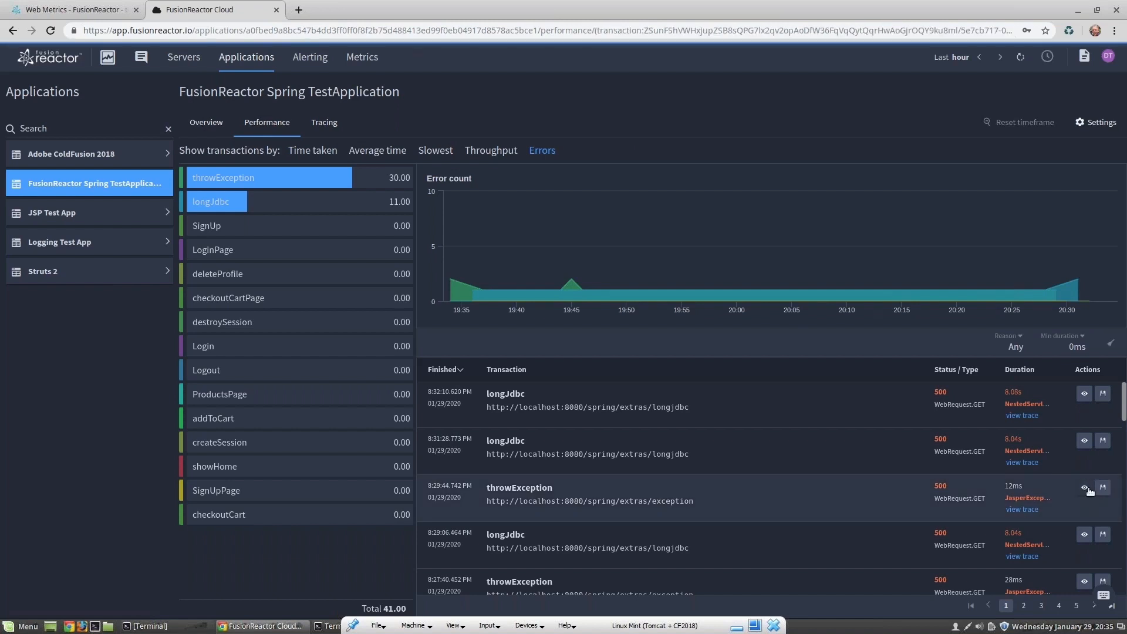
{"action": "left_click", "coordinate": [1084, 489]}
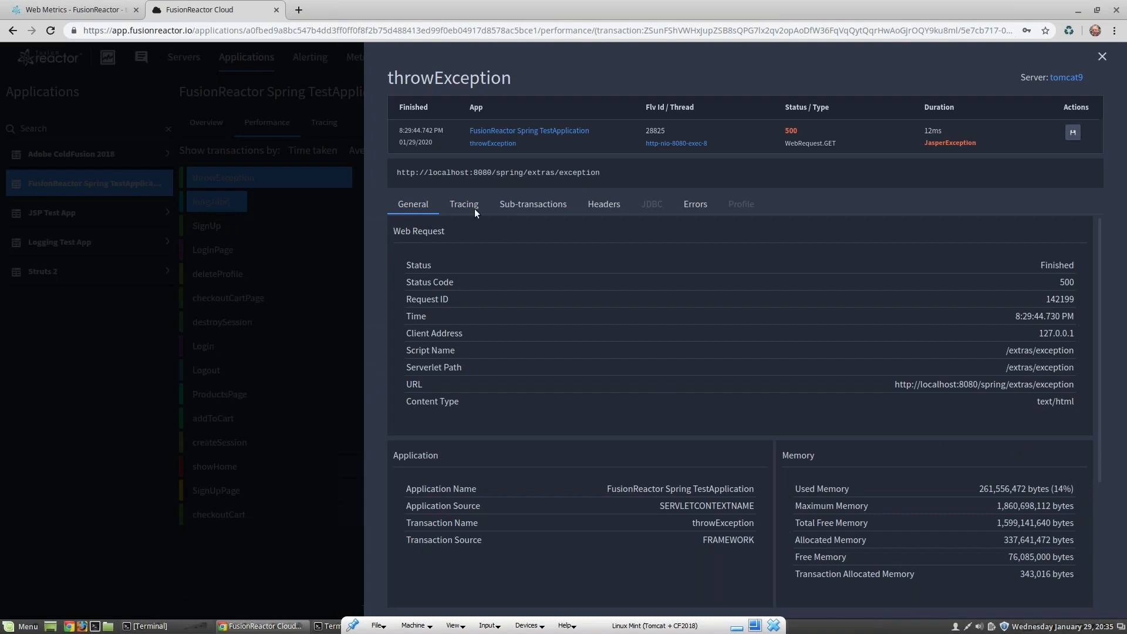
{"action": "left_click", "coordinate": [464, 204]}
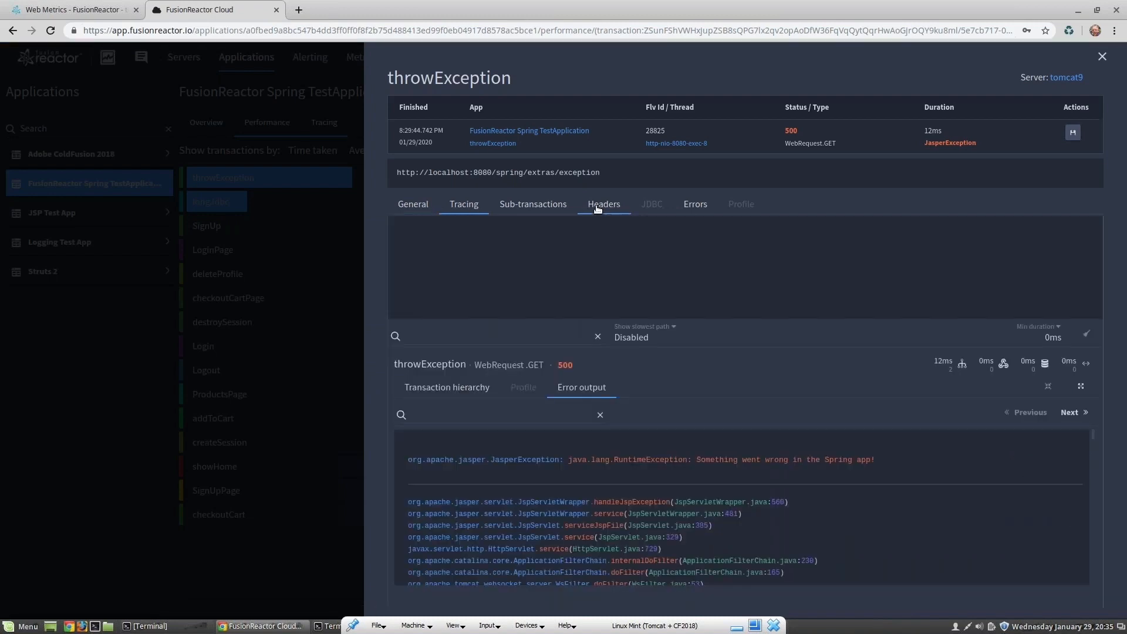
{"action": "left_click", "coordinate": [464, 204]}
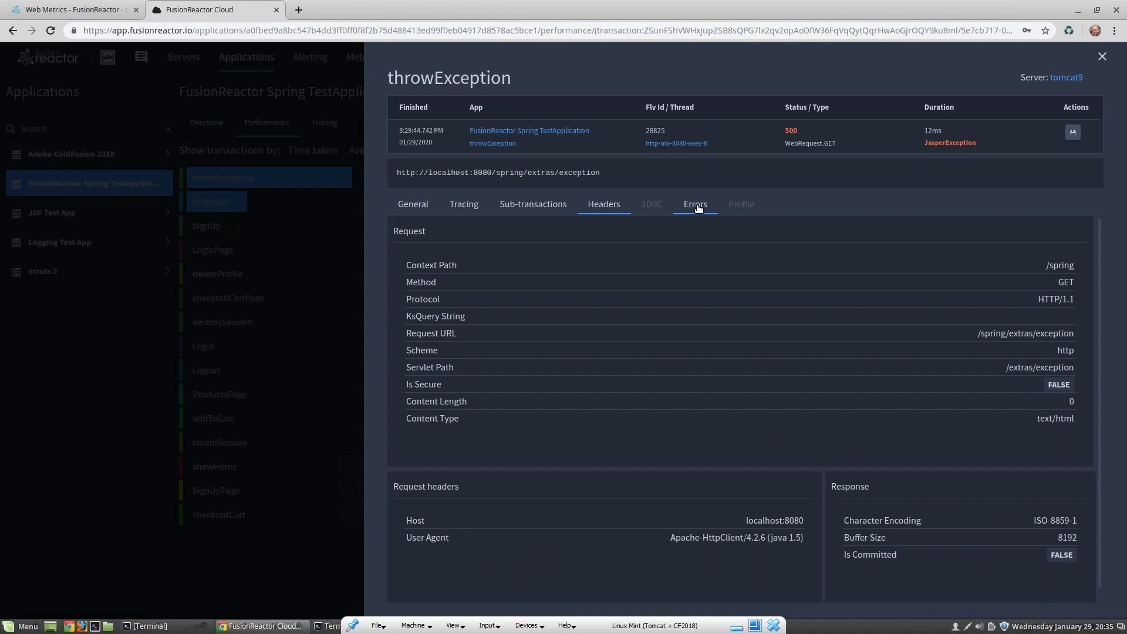
{"action": "left_click", "coordinate": [694, 204]}
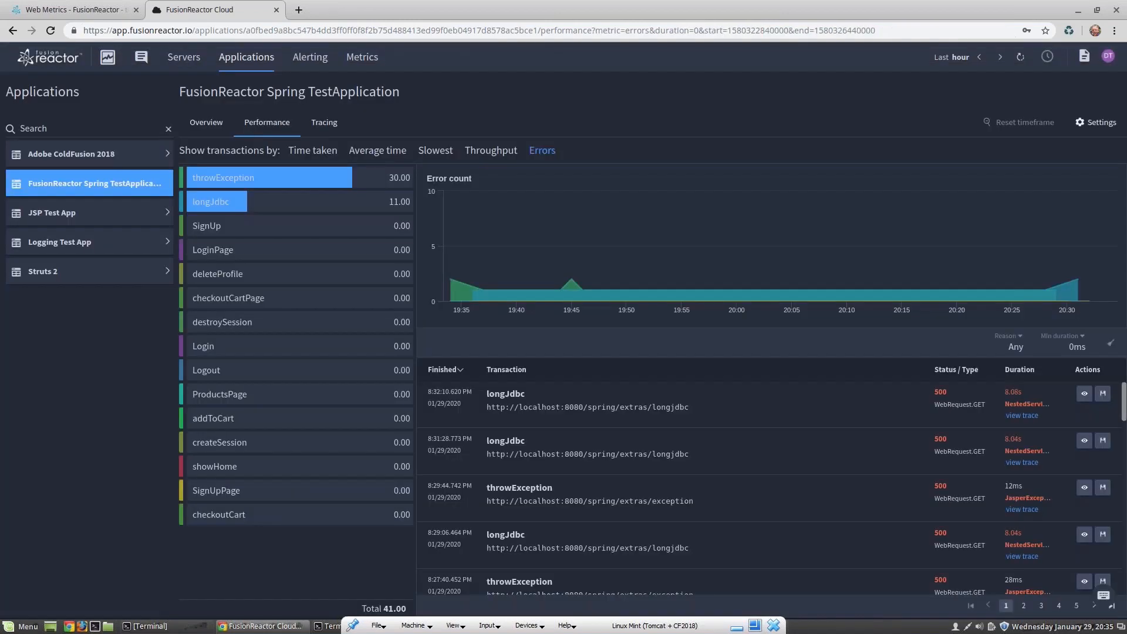
{"action": "mouse_move", "coordinate": [791, 295]}
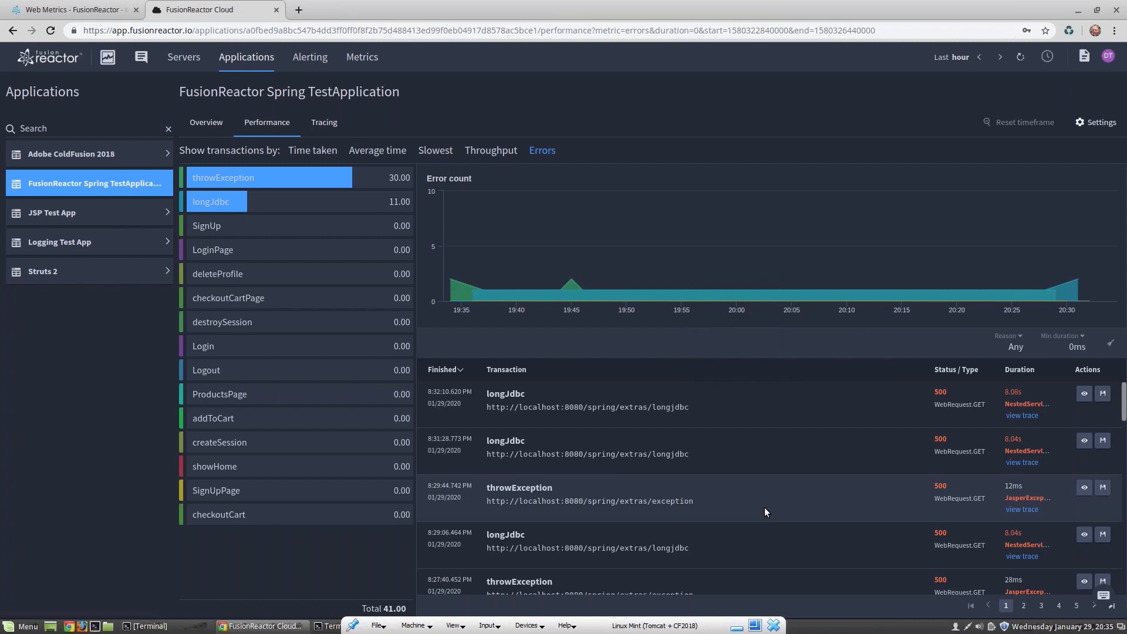
- Apply the 3:00–5:00 PM custom timeframe for 01/29/2020
{"action": "left_click", "coordinate": [1104, 595]}
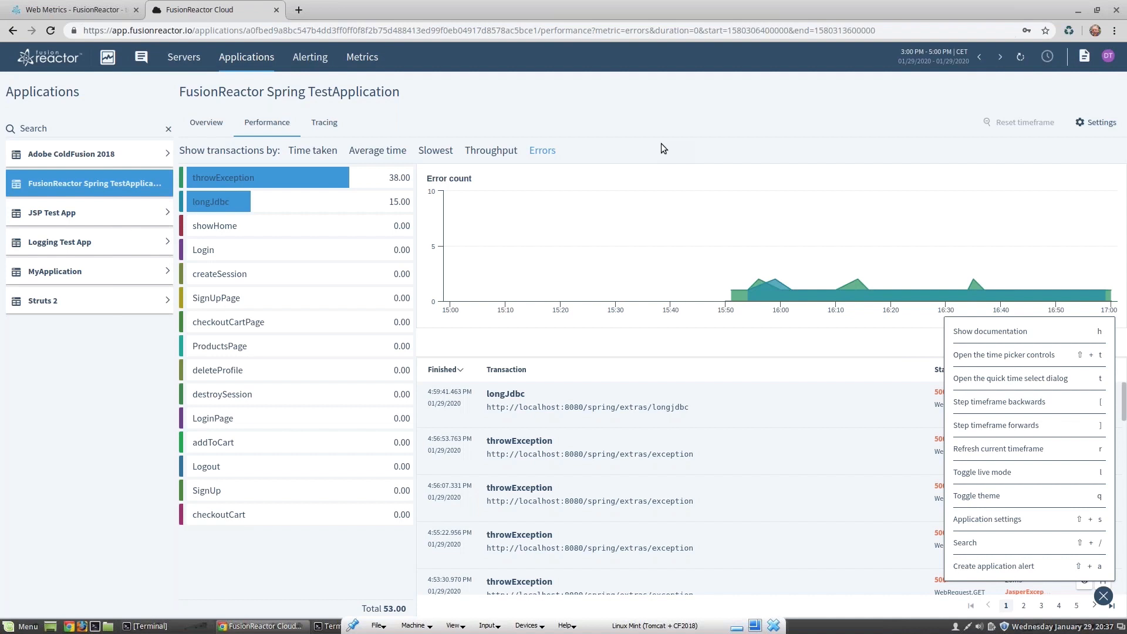
{"action": "mouse_move", "coordinate": [726, 292]}
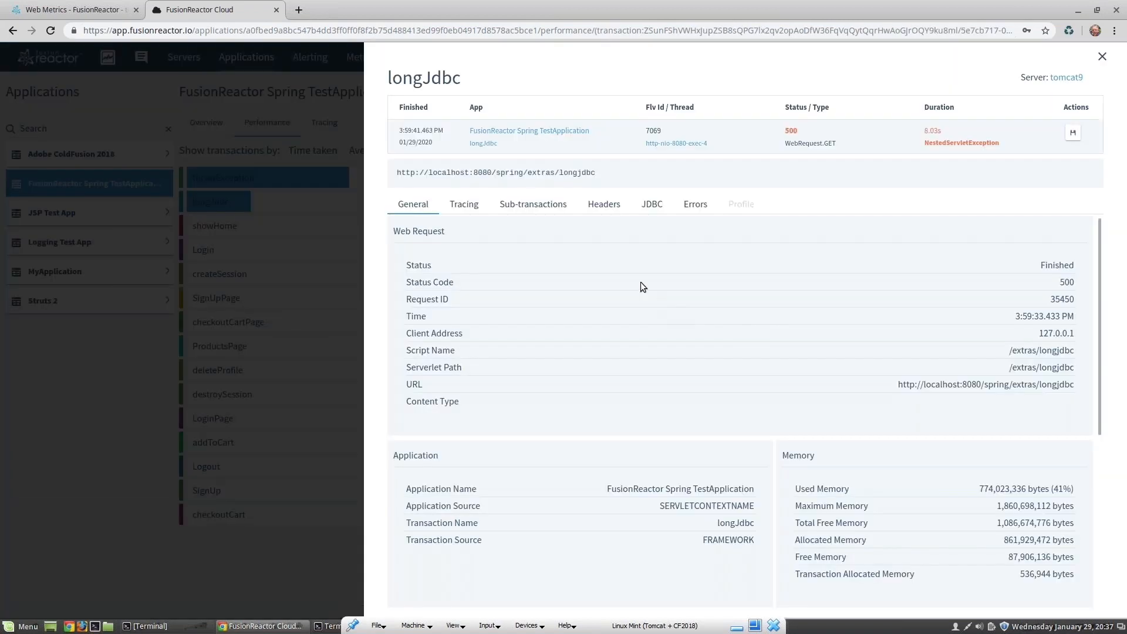
{"action": "left_click", "coordinate": [464, 203]}
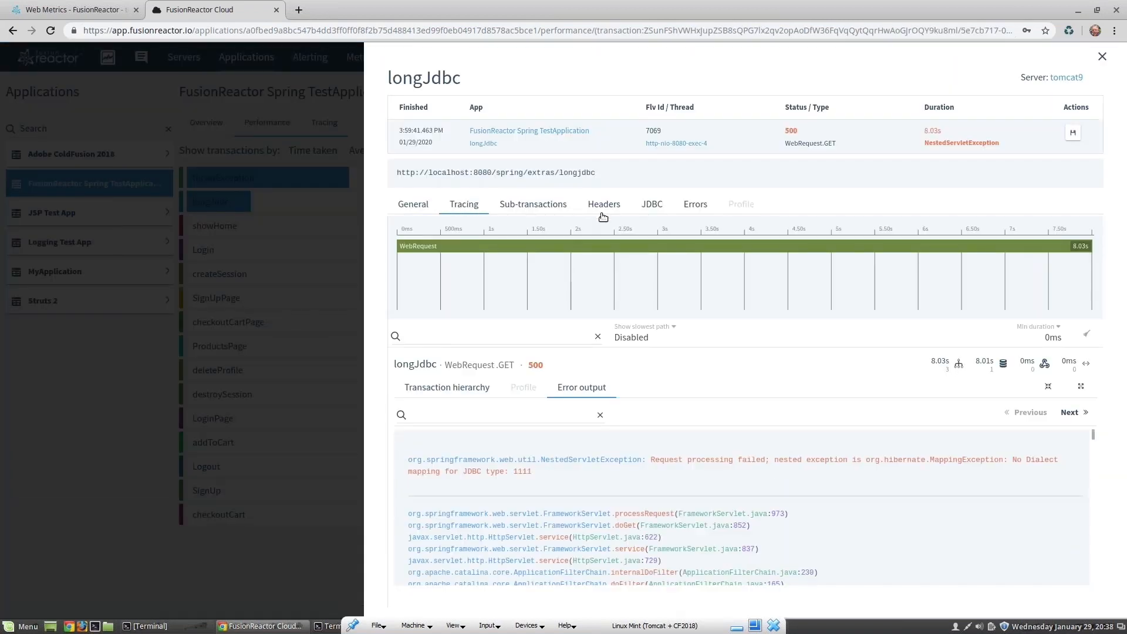
{"action": "left_click", "coordinate": [651, 203]}
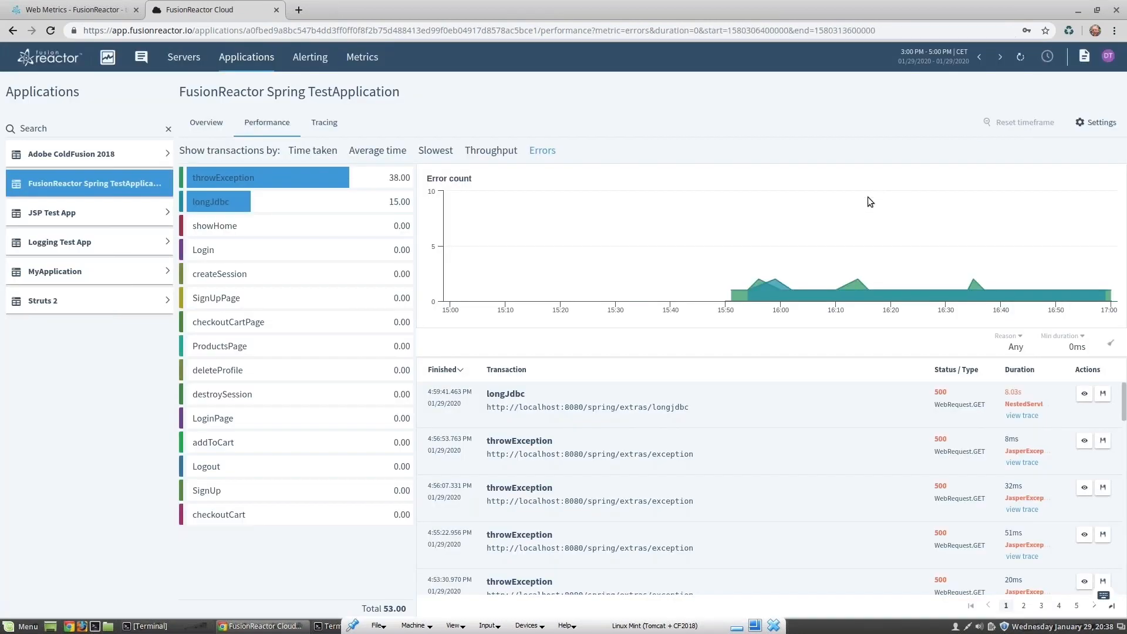
{"action": "mouse_move", "coordinate": [868, 299]}
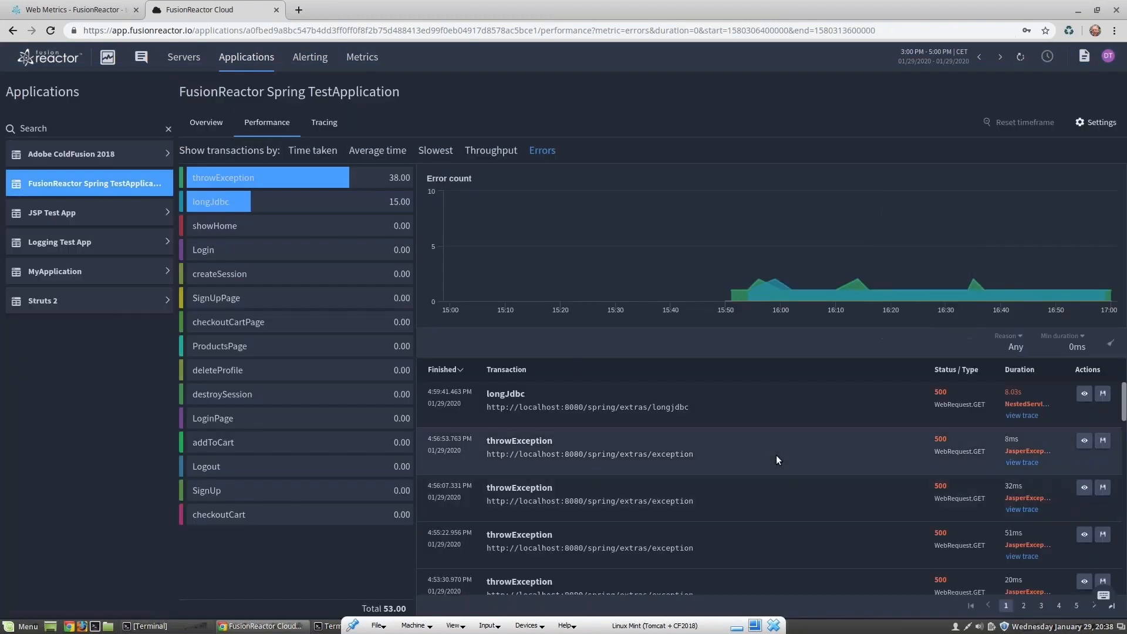
{"action": "mouse_move", "coordinate": [310, 57]}
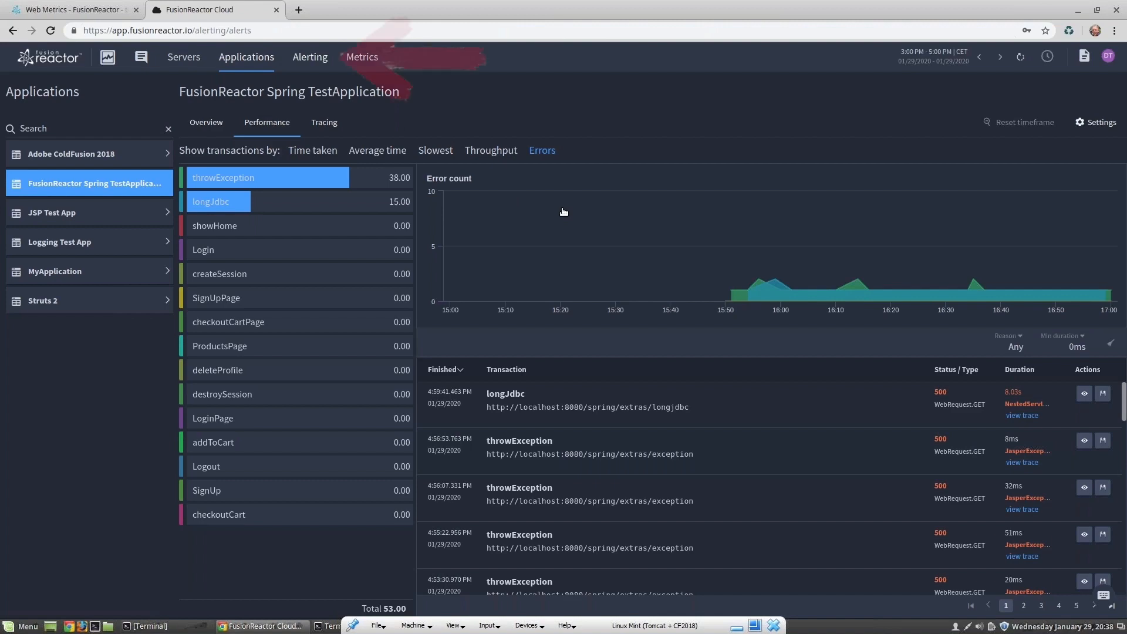
{"action": "left_click", "coordinate": [310, 57]}
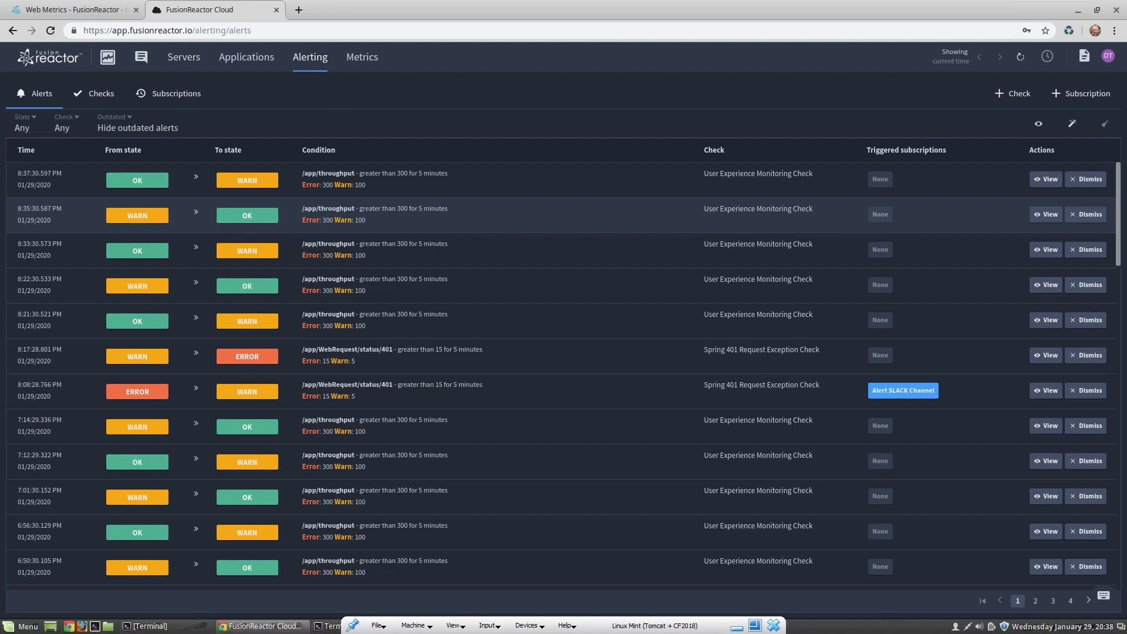
{"action": "mouse_move", "coordinate": [683, 213]}
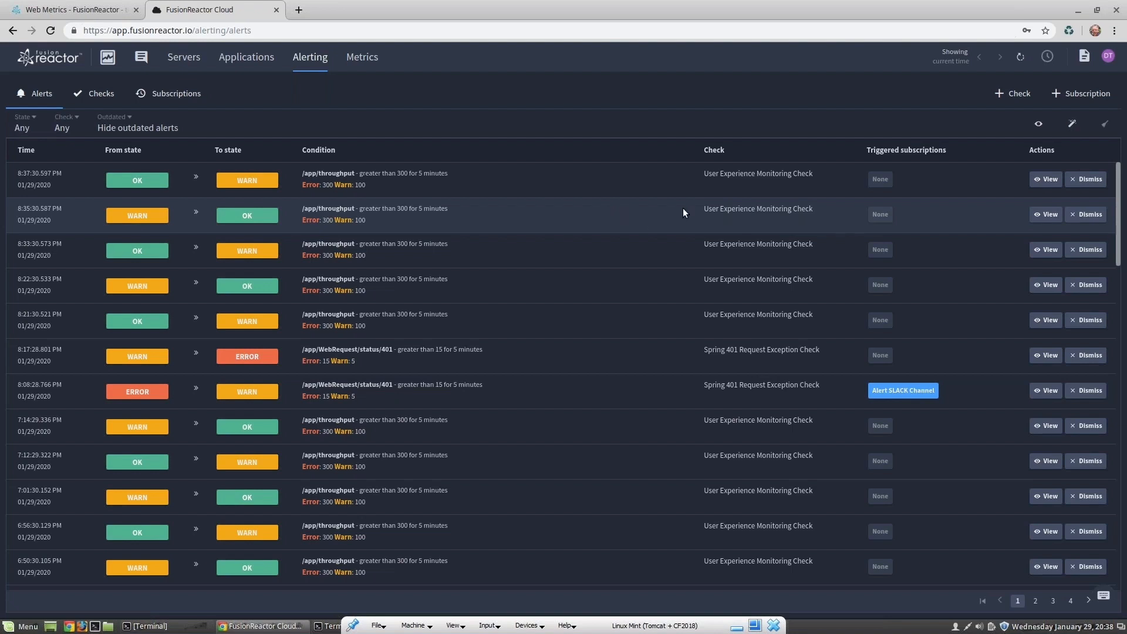
{"action": "mouse_move", "coordinate": [691, 205]}
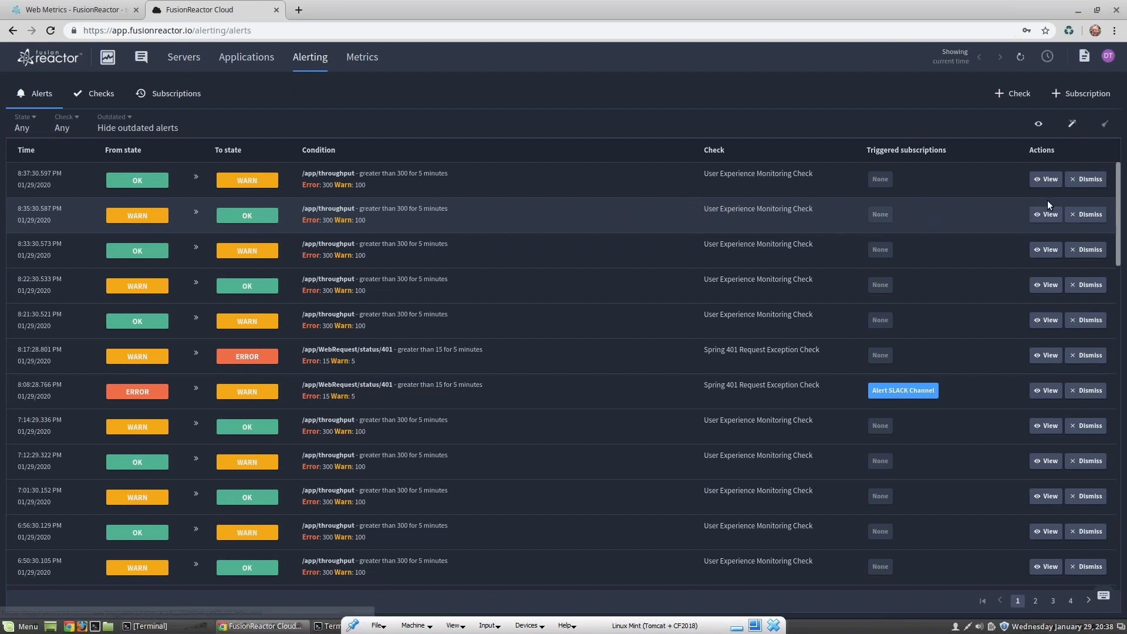
{"action": "left_click", "coordinate": [1047, 179]}
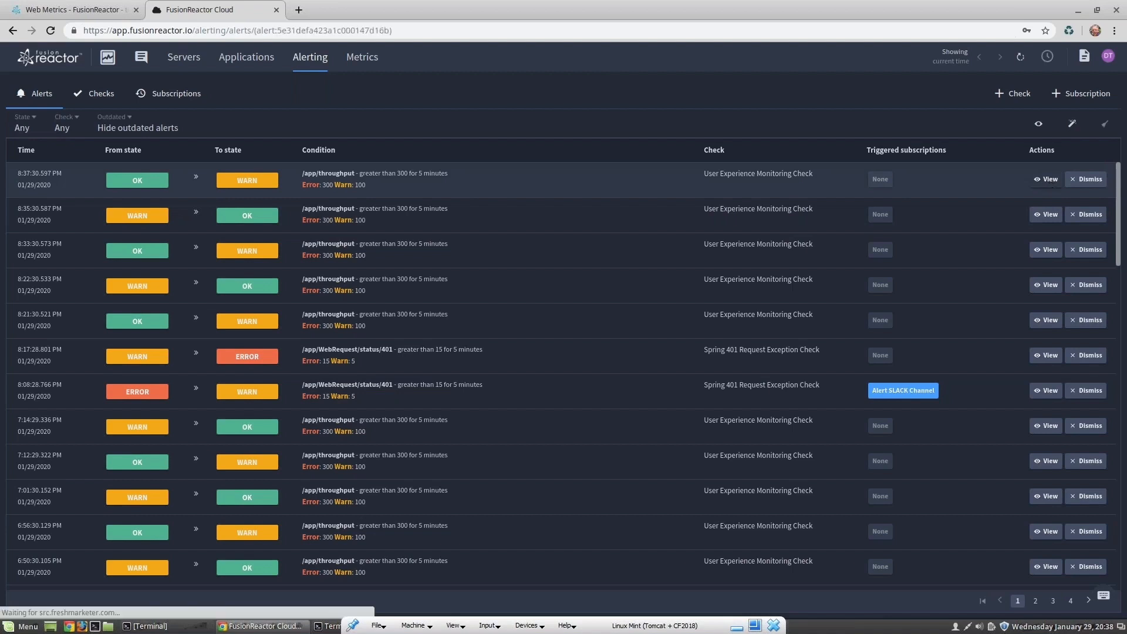
{"action": "left_click", "coordinate": [1046, 179]}
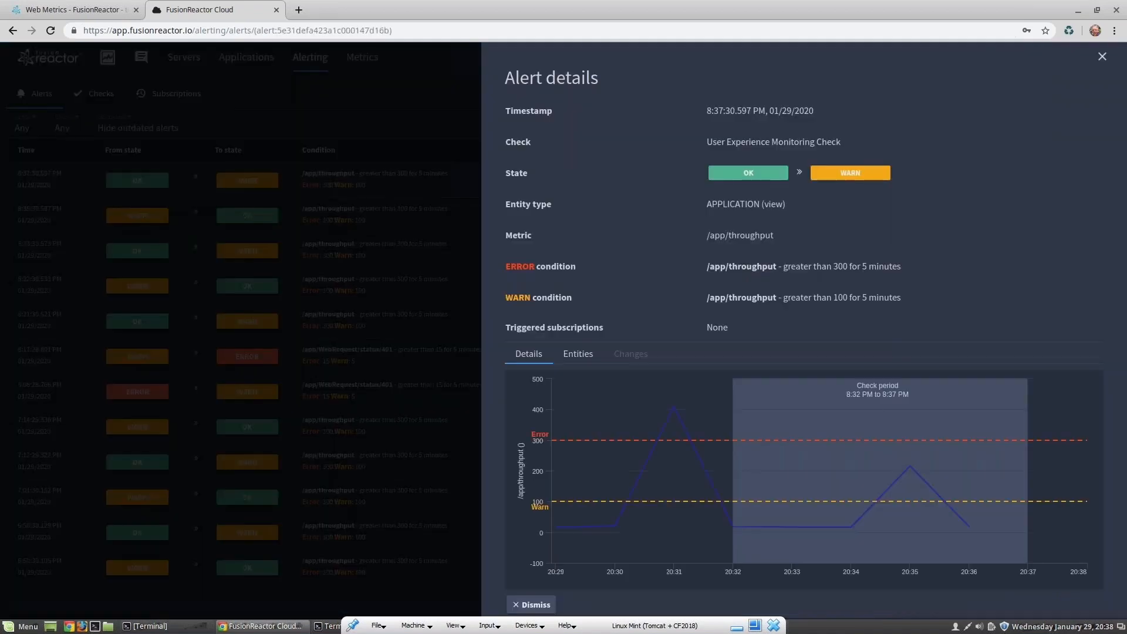
{"action": "left_click", "coordinate": [1102, 56]}
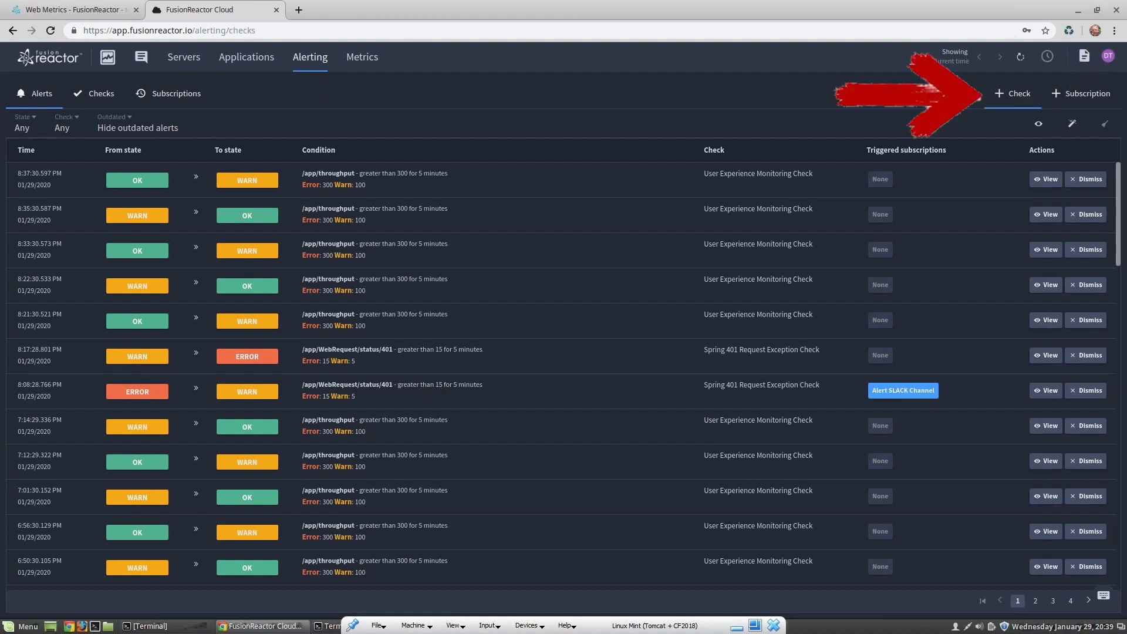
- Create a status check named 'Tomcat Server is offline' with tomcat9 as its instance
{"action": "left_click", "coordinate": [1012, 93]}
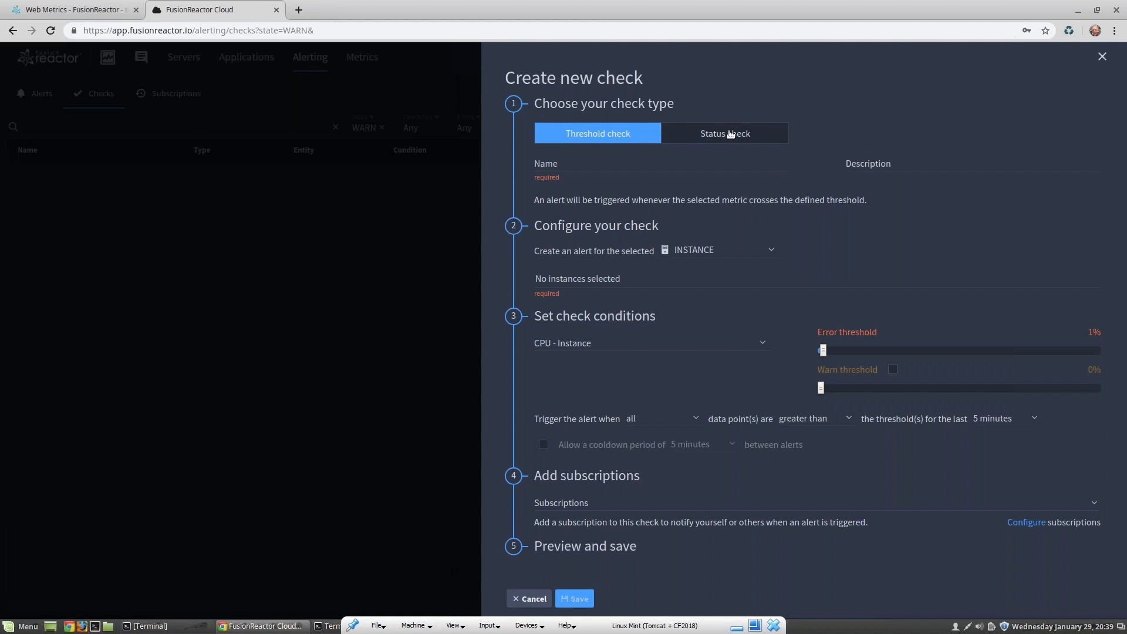
{"action": "left_click", "coordinate": [724, 134]}
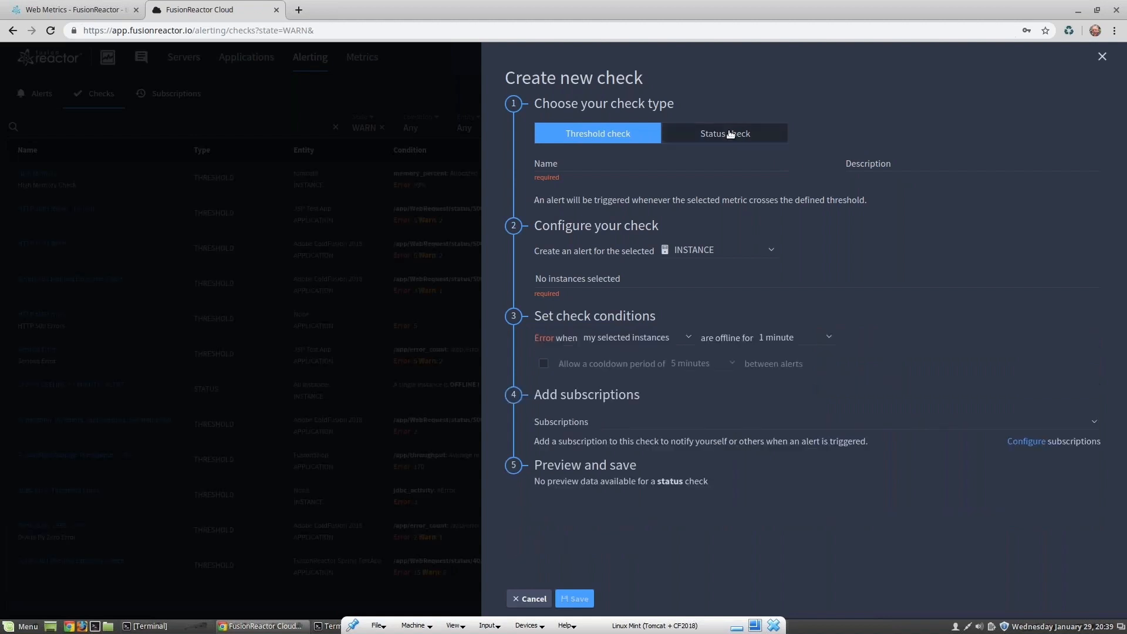
{"action": "left_click", "coordinate": [723, 134]}
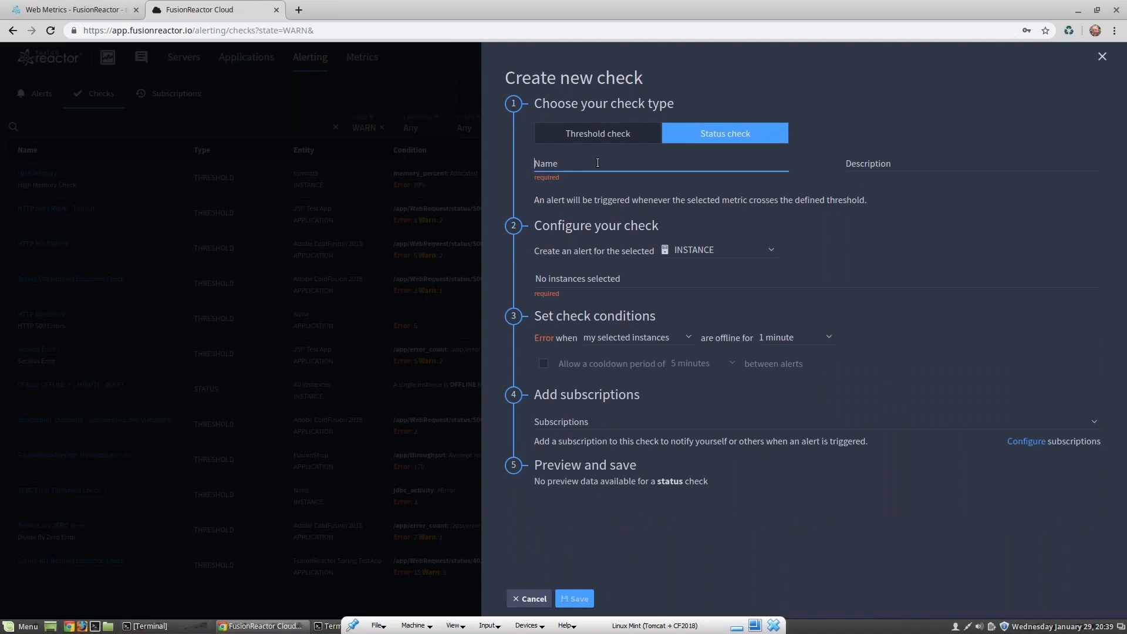
{"action": "type", "text": "Tomcat Server is offline"}
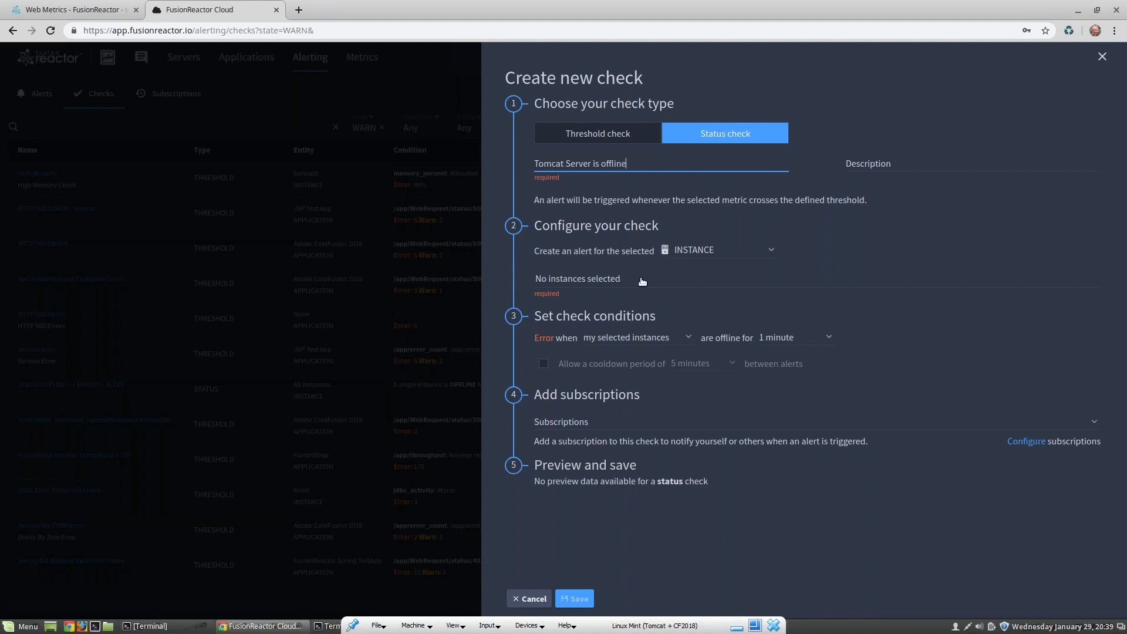
{"action": "left_click", "coordinate": [577, 278]}
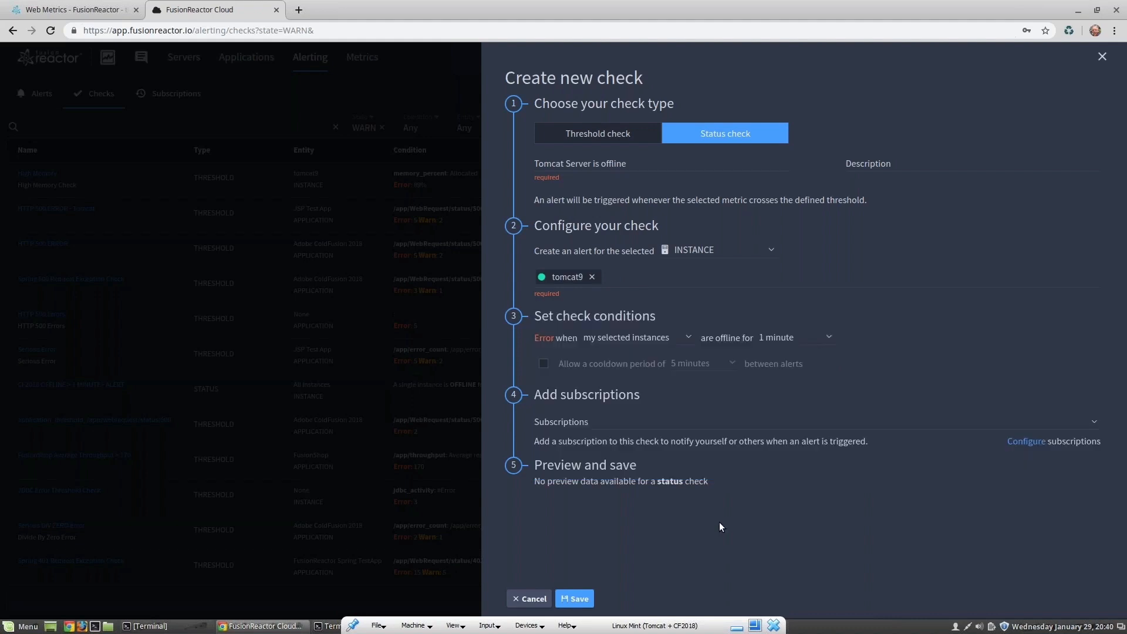
{"action": "mouse_move", "coordinate": [554, 363]}
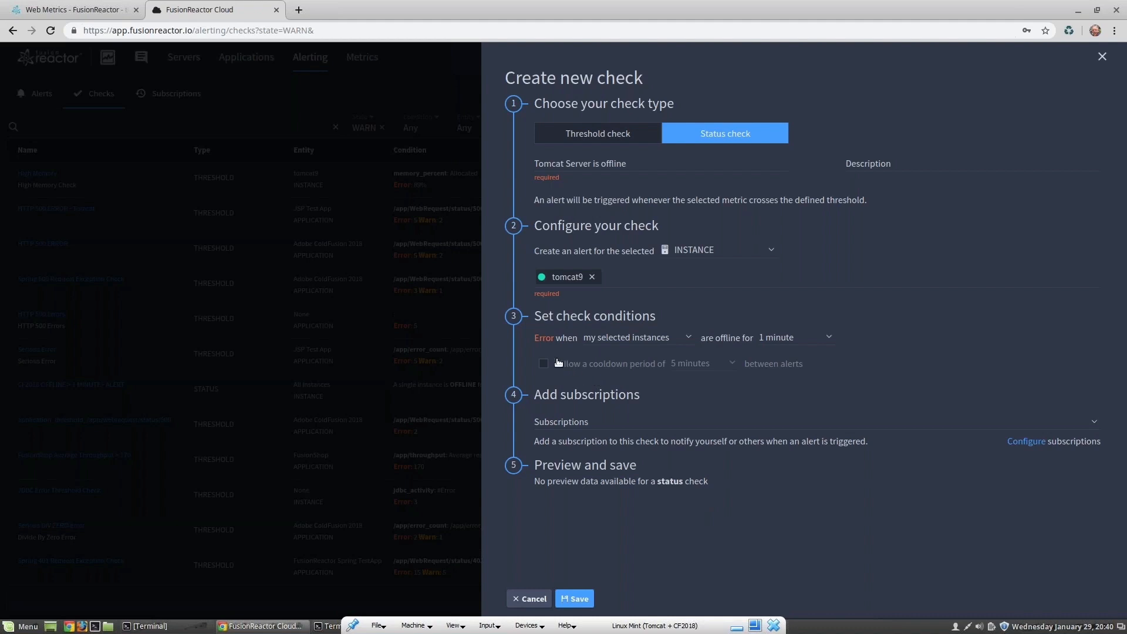
{"action": "mouse_move", "coordinate": [662, 353]}
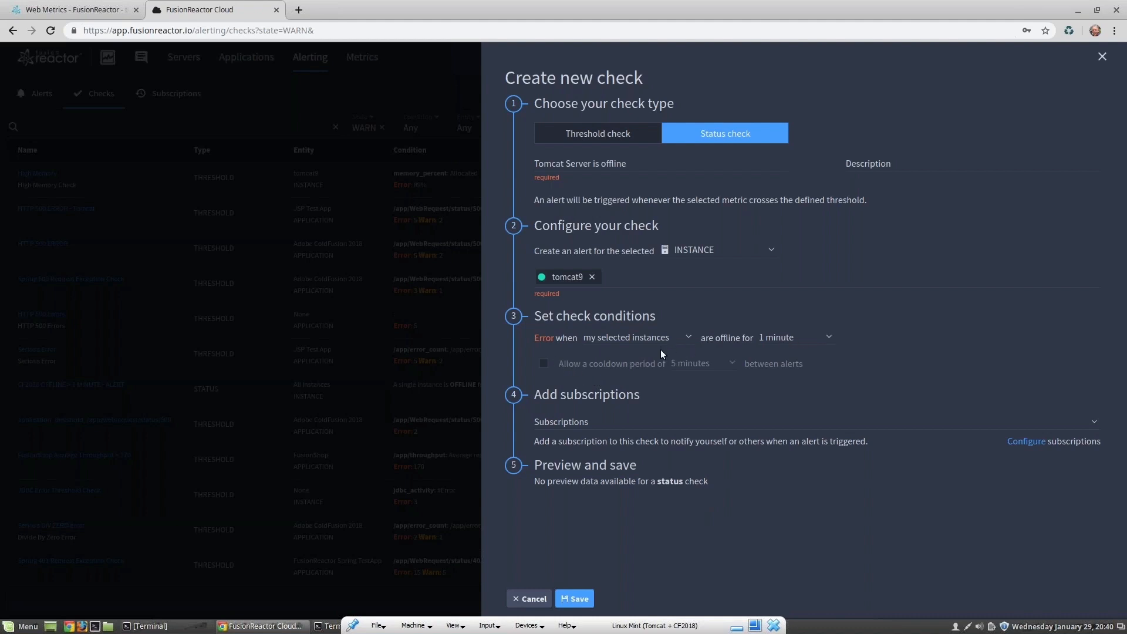
{"action": "mouse_move", "coordinate": [829, 339]}
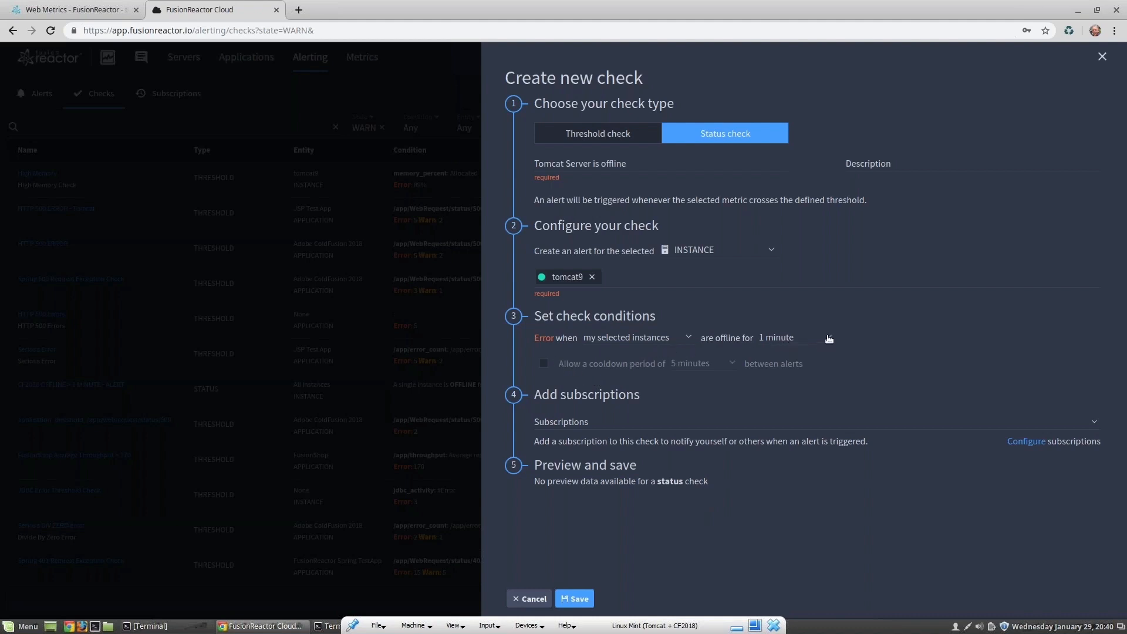
- Keep the offline trigger at 1 minute and enable a 15-minute cooldown between alerts
{"action": "left_click", "coordinate": [798, 338]}
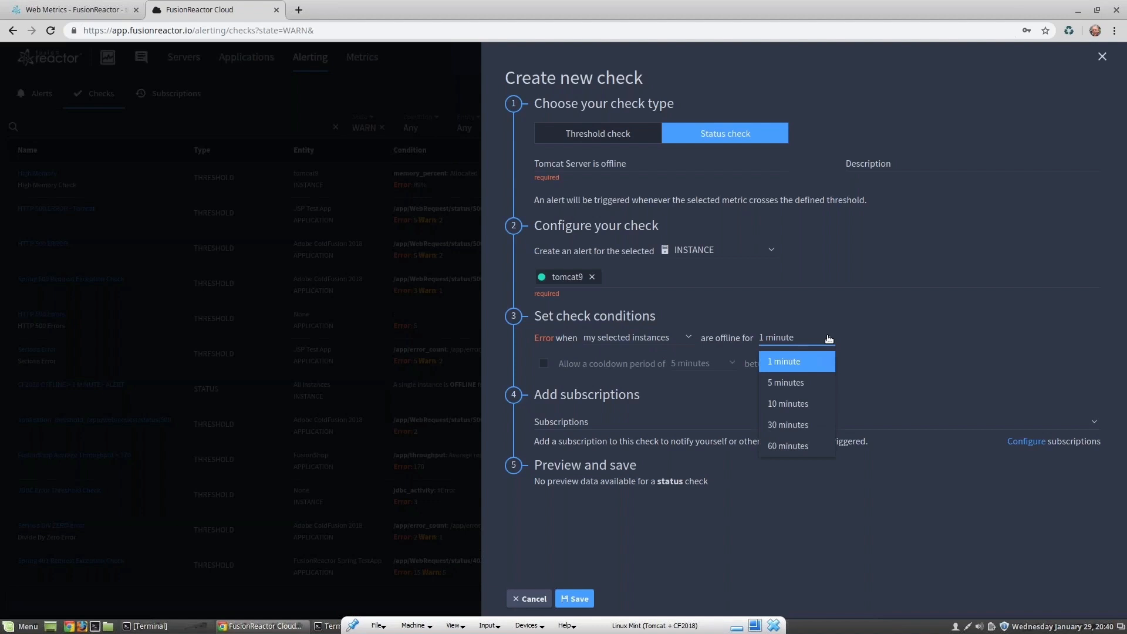
{"action": "mouse_move", "coordinate": [800, 368]}
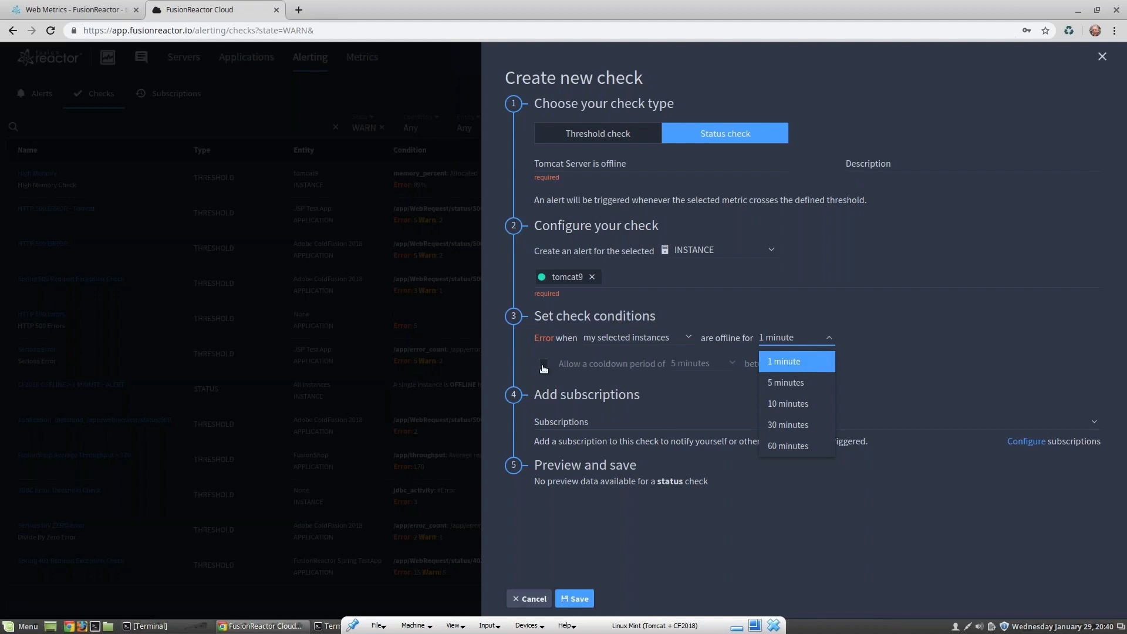
{"action": "left_click", "coordinate": [782, 361]}
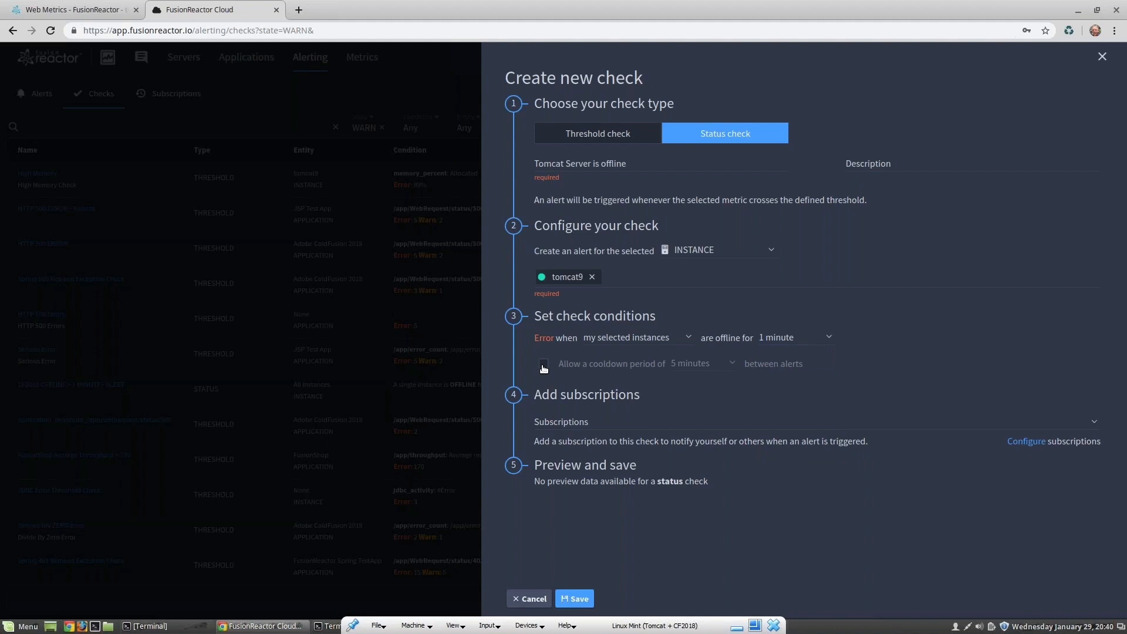
{"action": "left_click", "coordinate": [544, 366]}
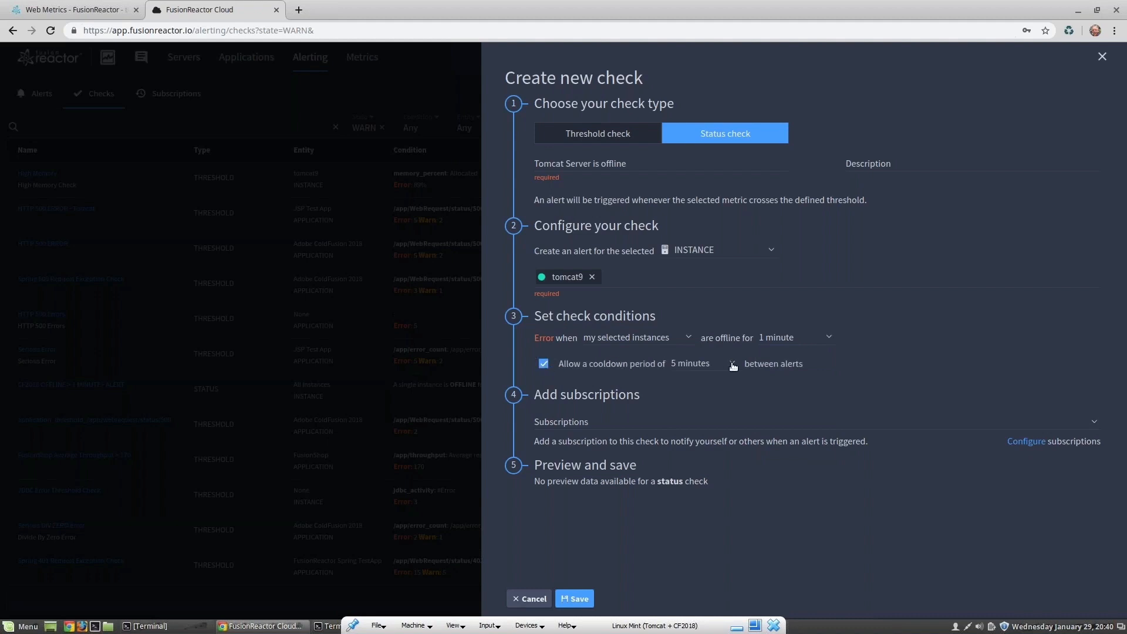
{"action": "left_click", "coordinate": [732, 363]}
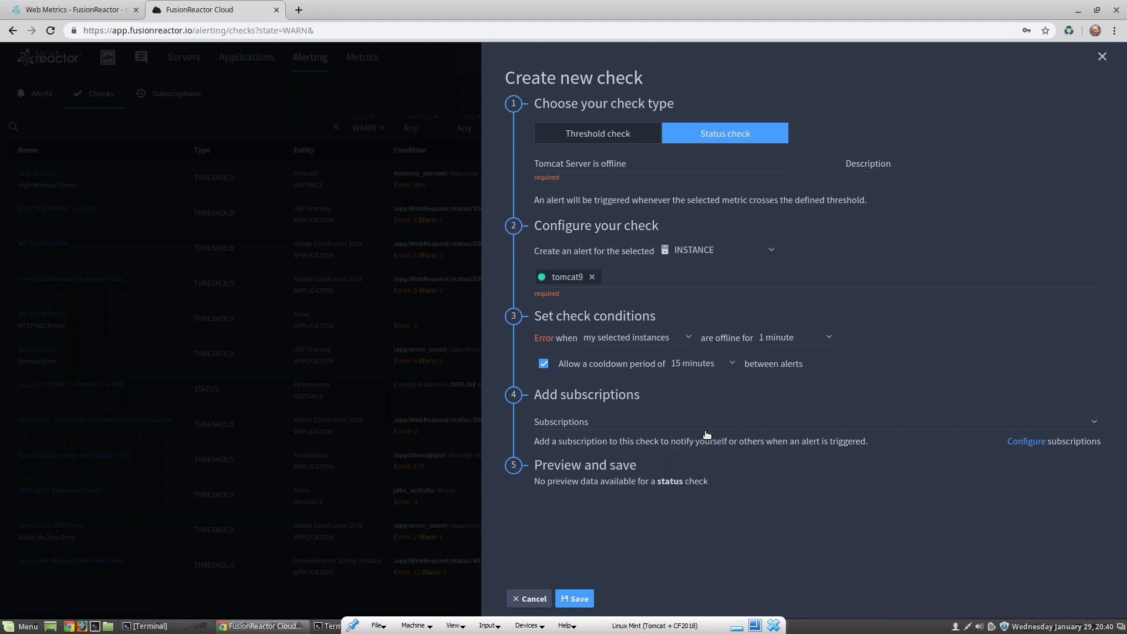
{"action": "mouse_move", "coordinate": [702, 412]}
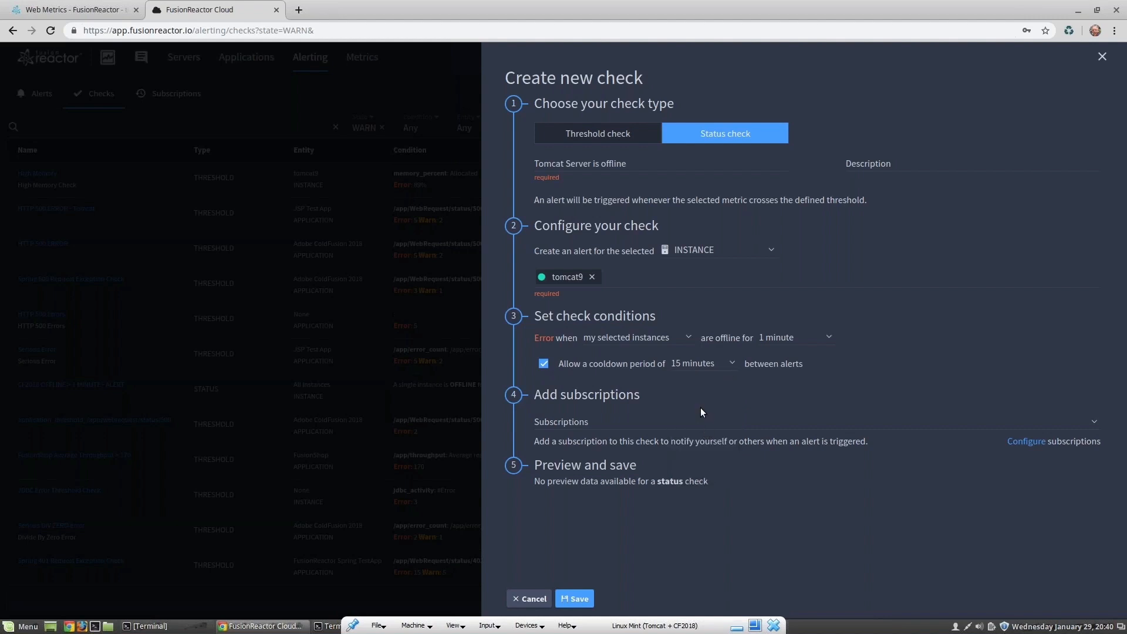
{"action": "mouse_move", "coordinate": [857, 418]}
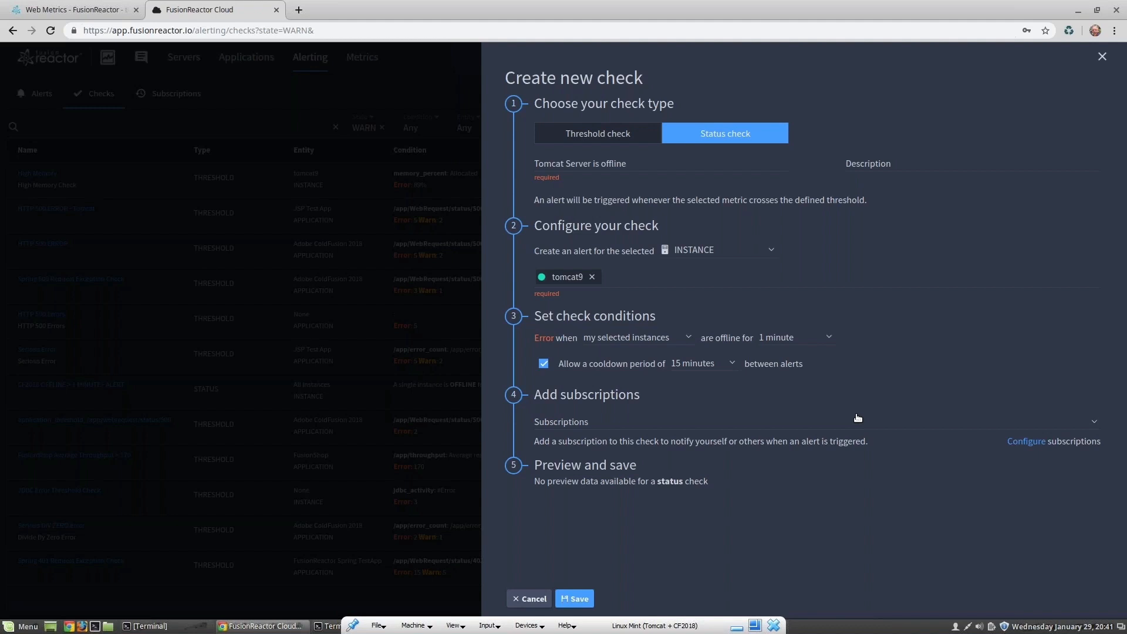
{"action": "mouse_move", "coordinate": [873, 419]}
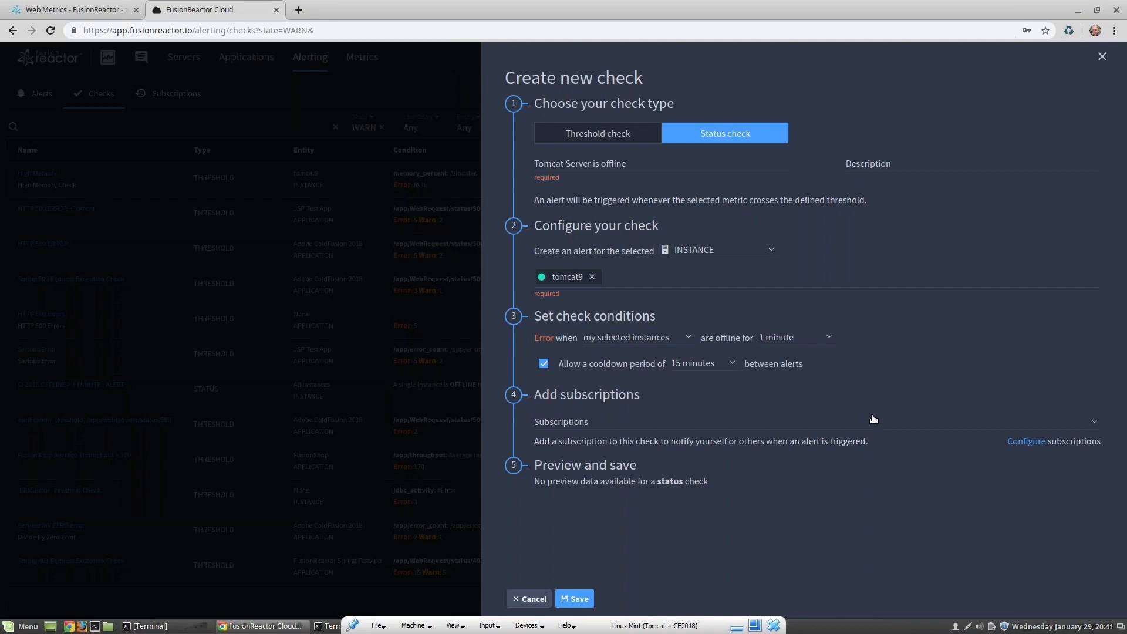
{"action": "mouse_move", "coordinate": [1095, 428]}
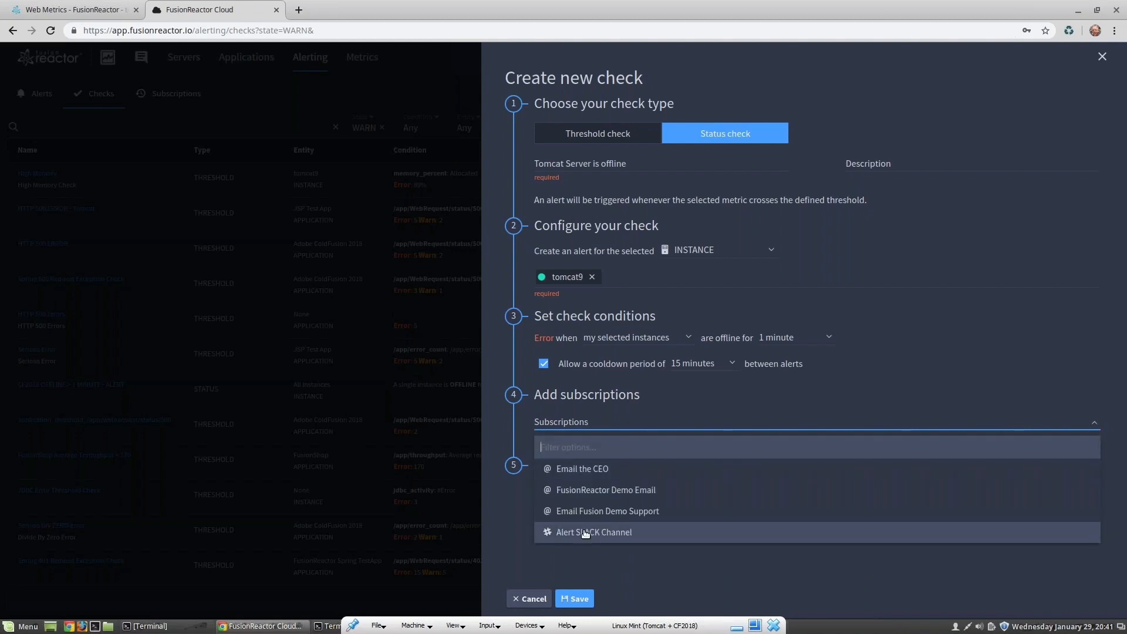
- Subscribe the check to Alert SLACK Channel and save it
{"action": "left_click", "coordinate": [593, 532]}
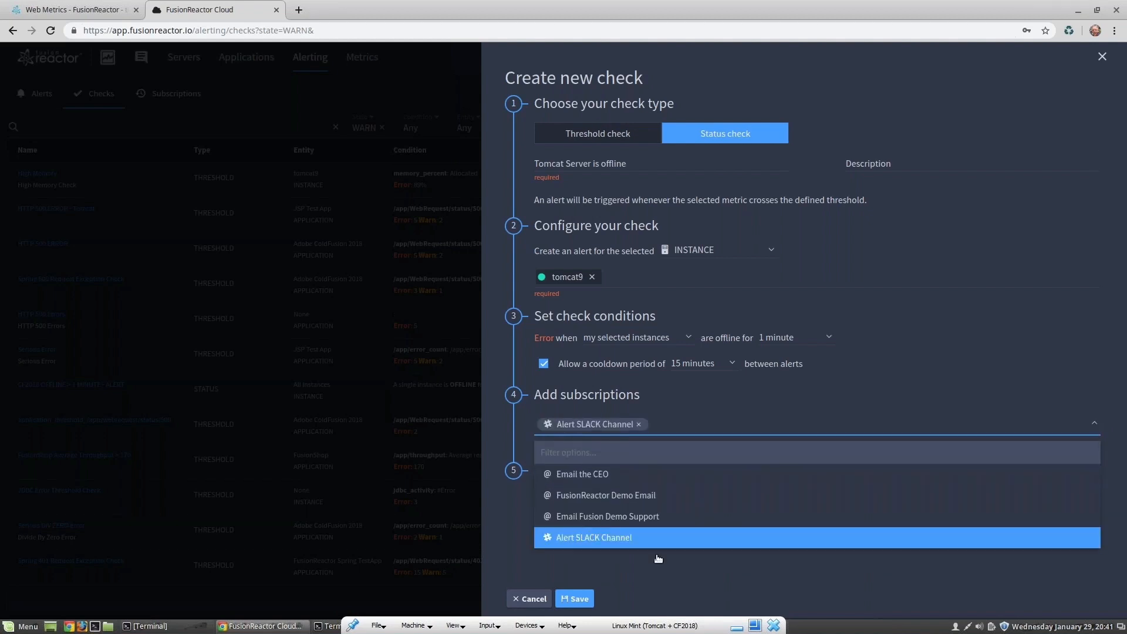
{"action": "left_click", "coordinate": [1092, 423]}
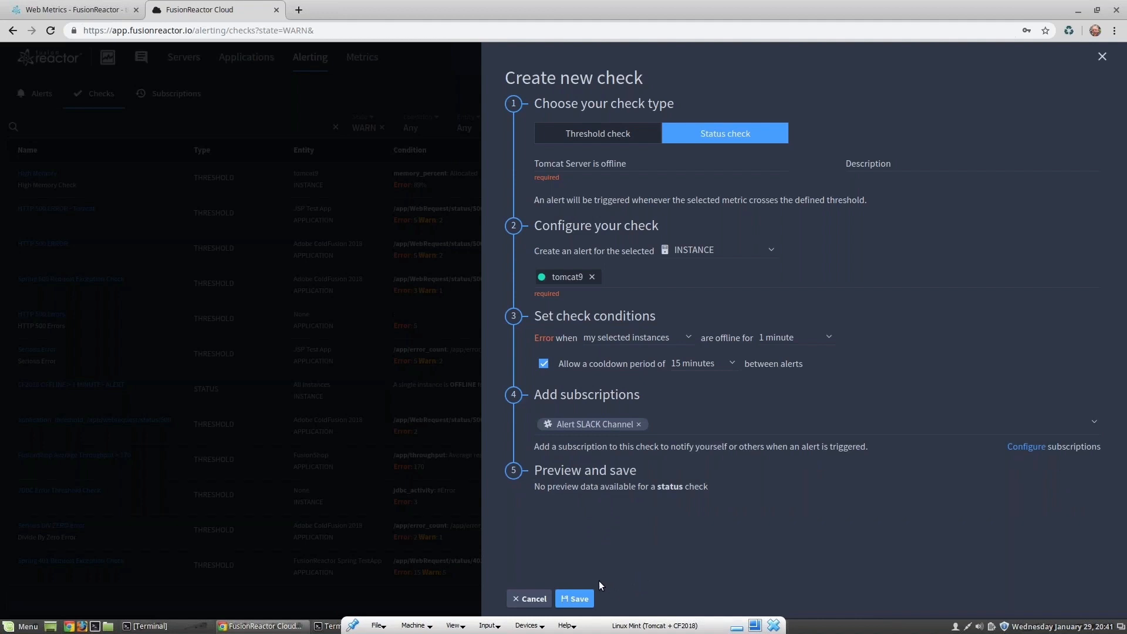
{"action": "mouse_move", "coordinate": [589, 589]}
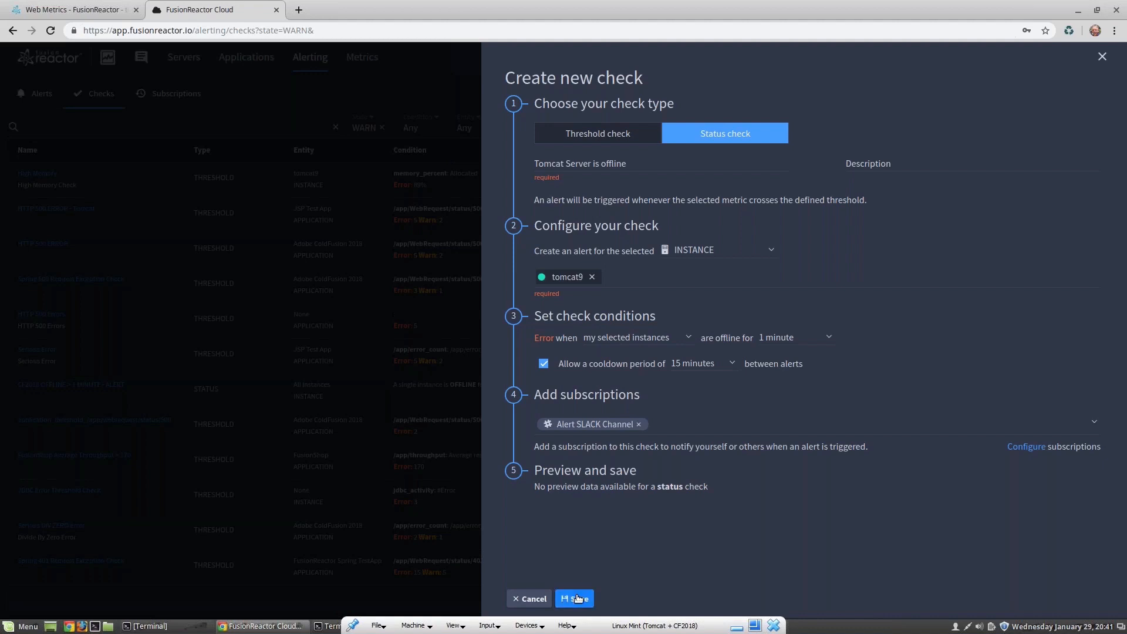
{"action": "left_click", "coordinate": [573, 599]}
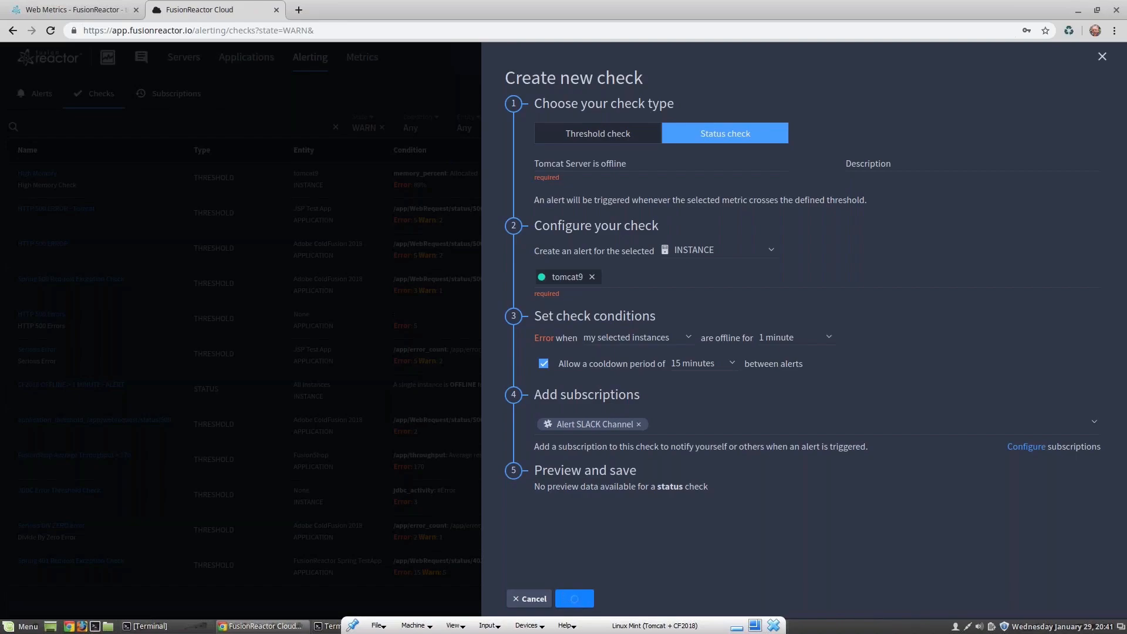